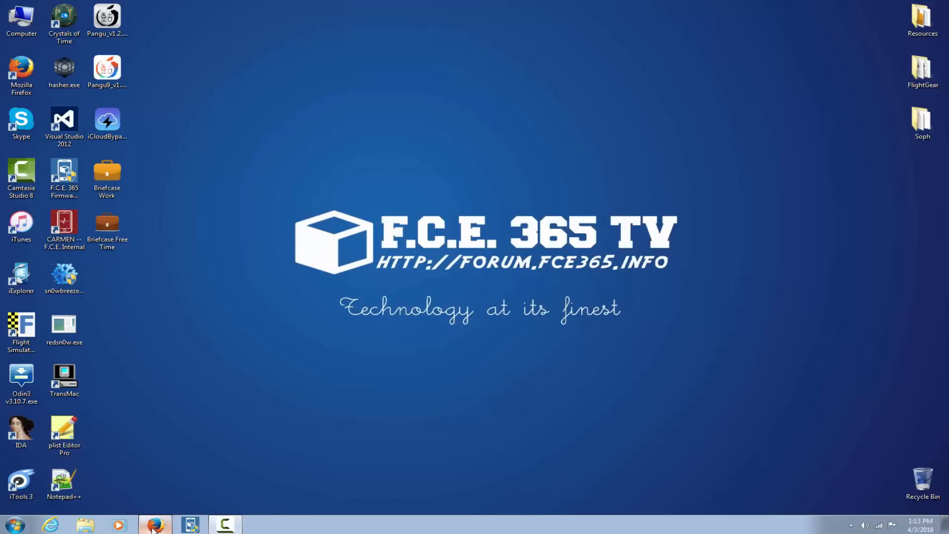
- Browse the loofamai.com page sections and return to the download hero at the top
left_click(154, 524)
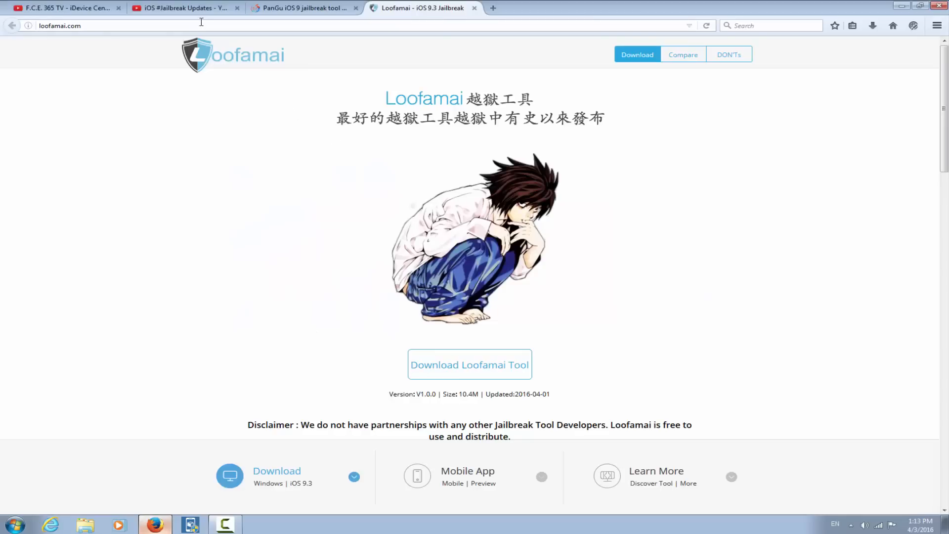
mouse_move(212, 43)
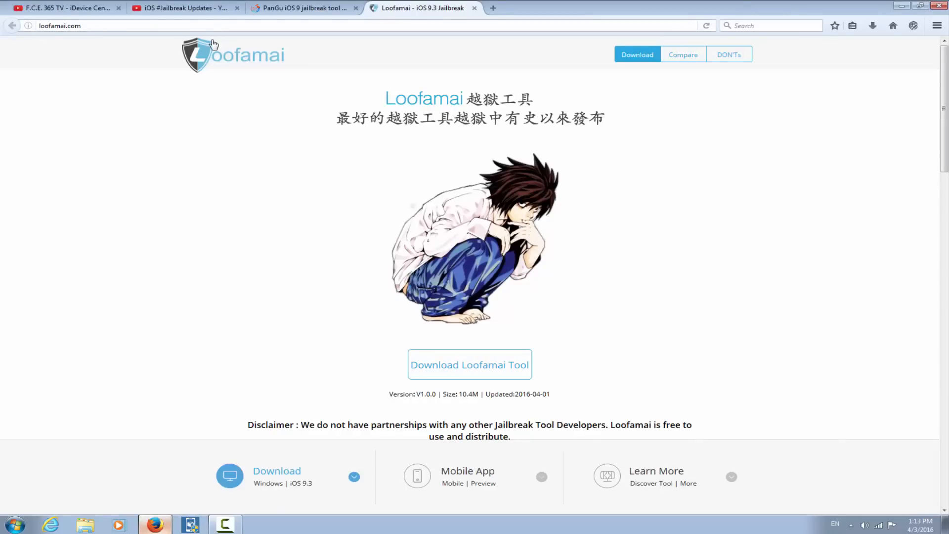
mouse_move(465, 107)
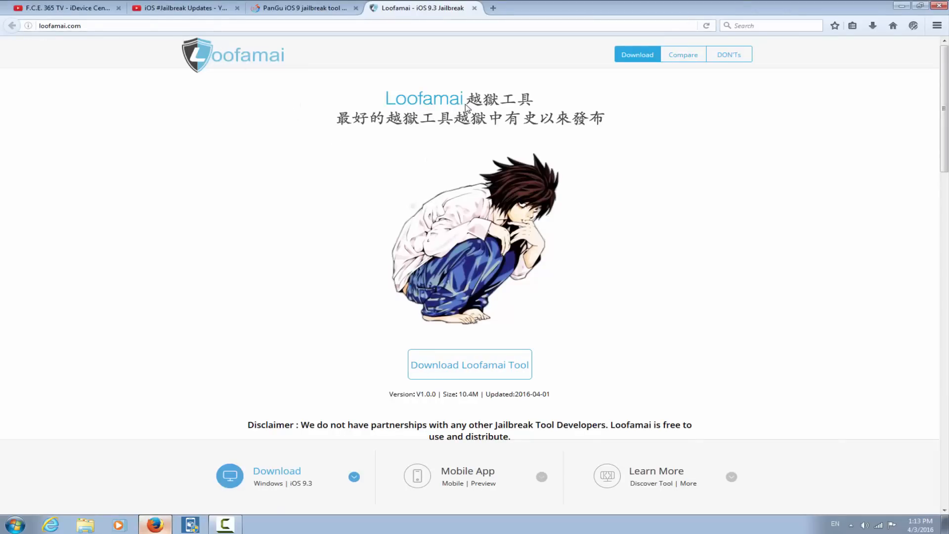
mouse_move(453, 110)
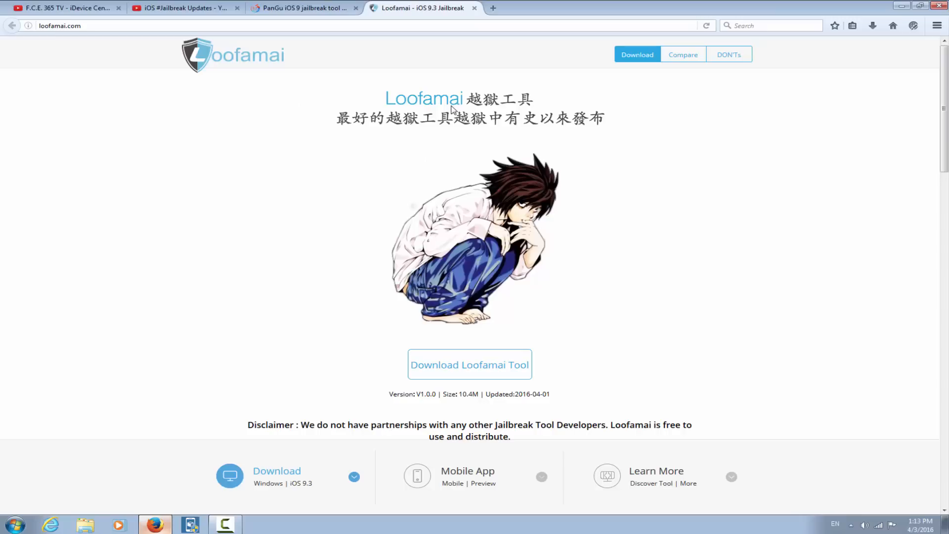
mouse_move(403, 129)
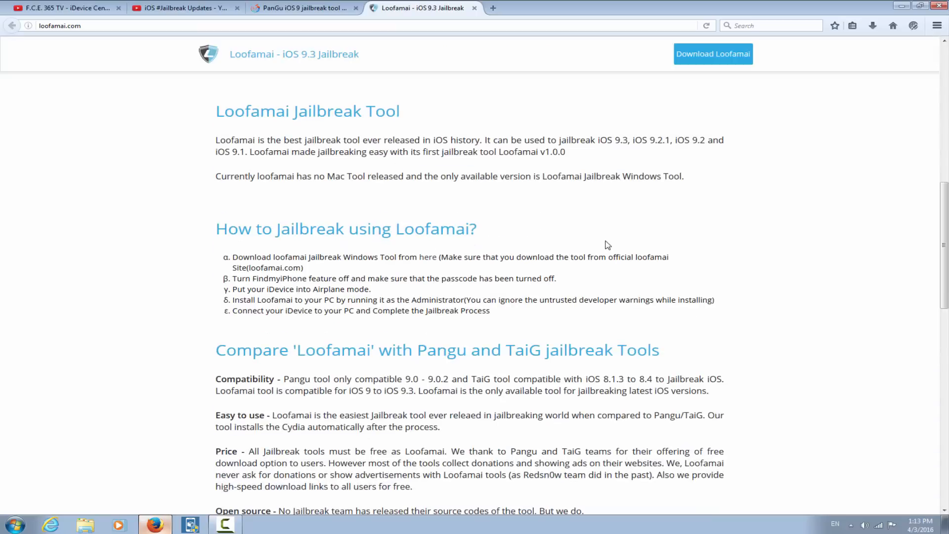
scroll("down", 3)
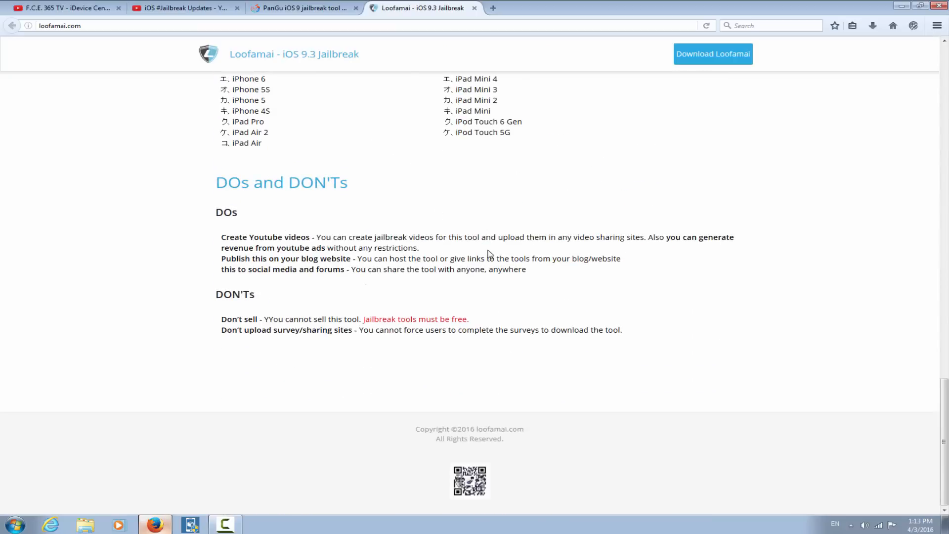
scroll("up", 3)
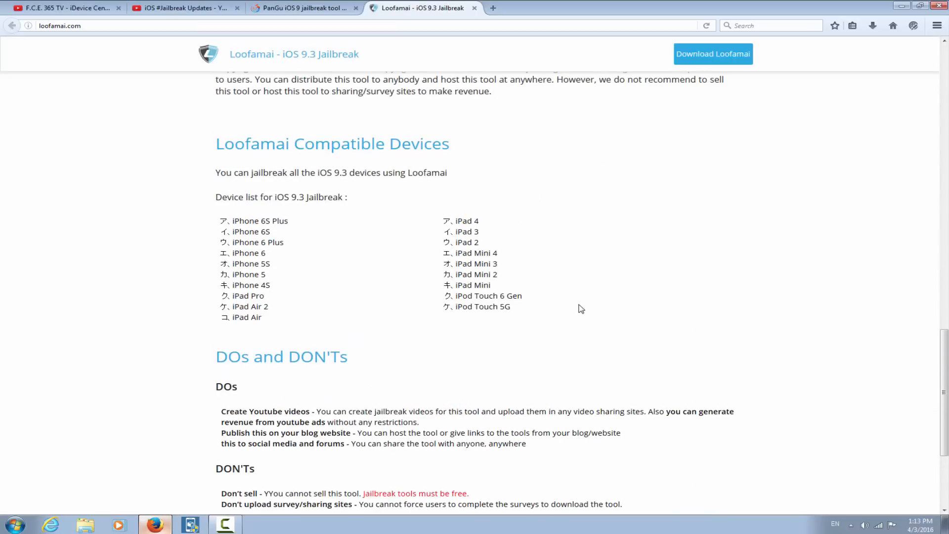
scroll("up", 3)
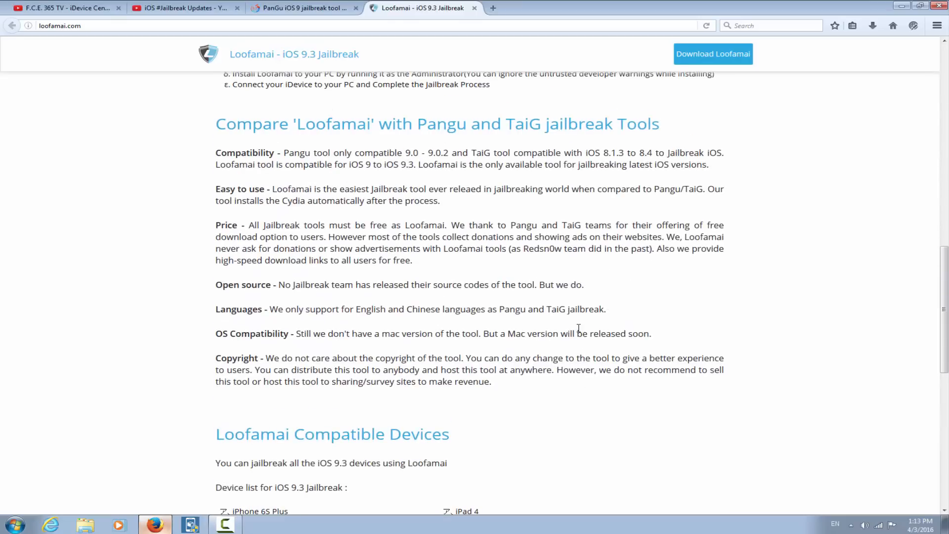
scroll("up", 3)
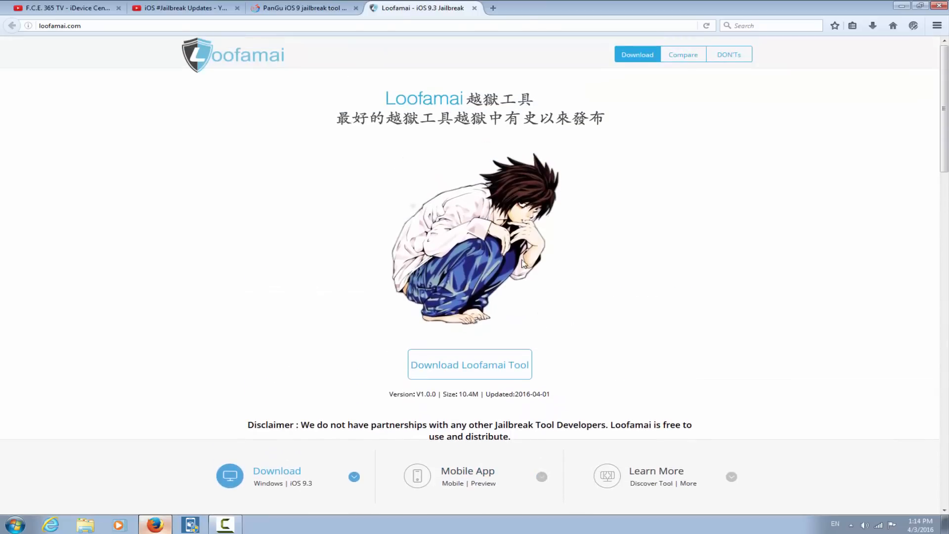
mouse_move(616, 129)
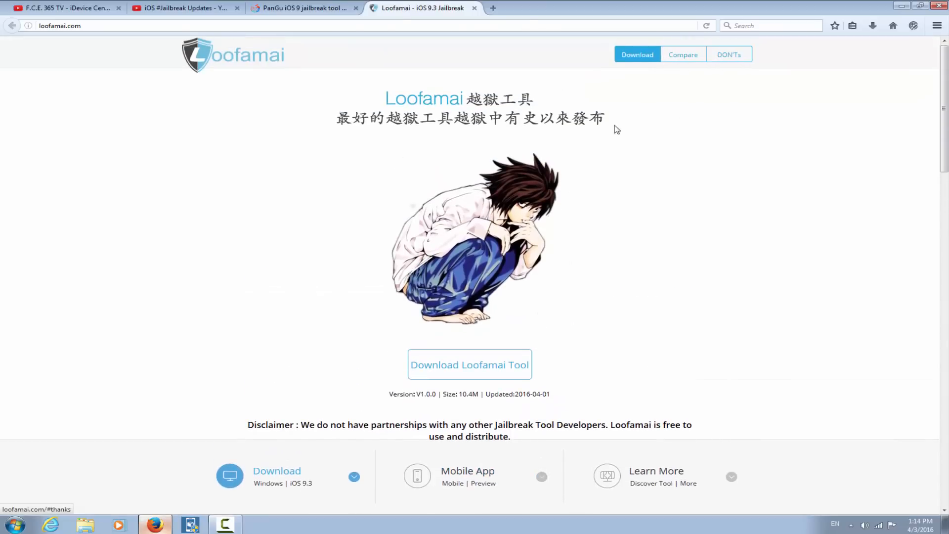
mouse_move(441, 408)
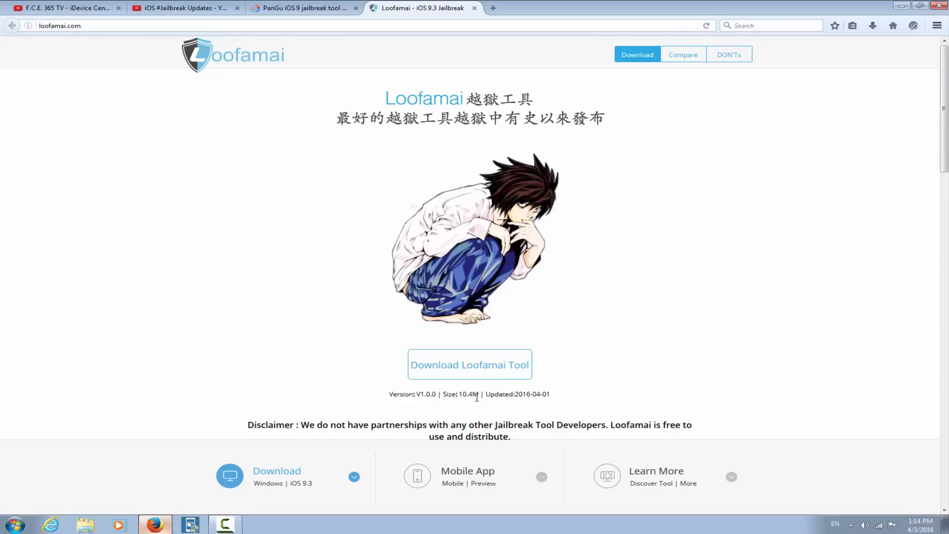
mouse_move(525, 404)
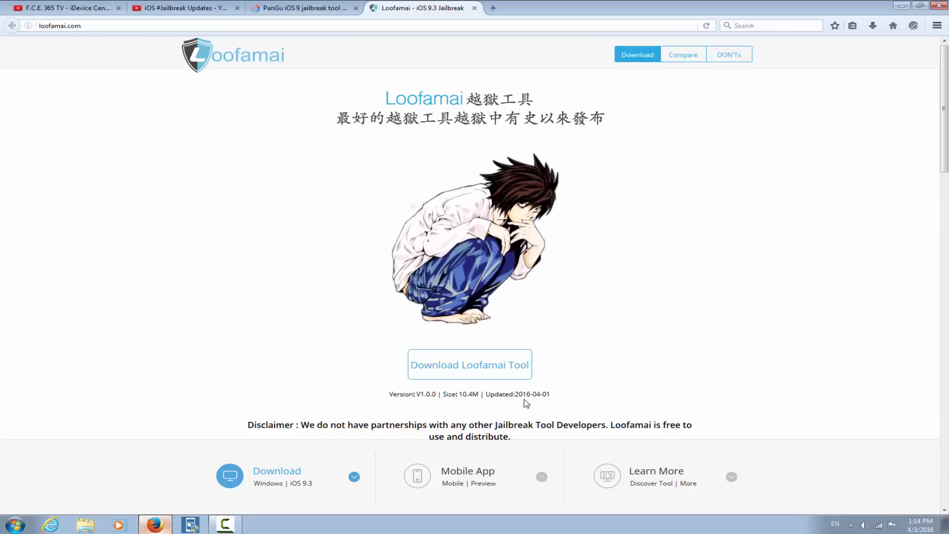
mouse_move(540, 404)
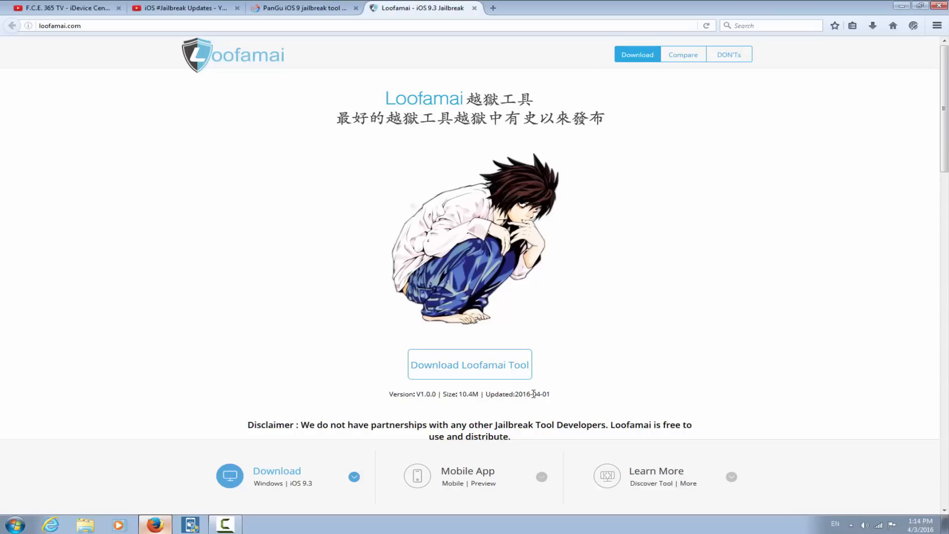
mouse_move(463, 408)
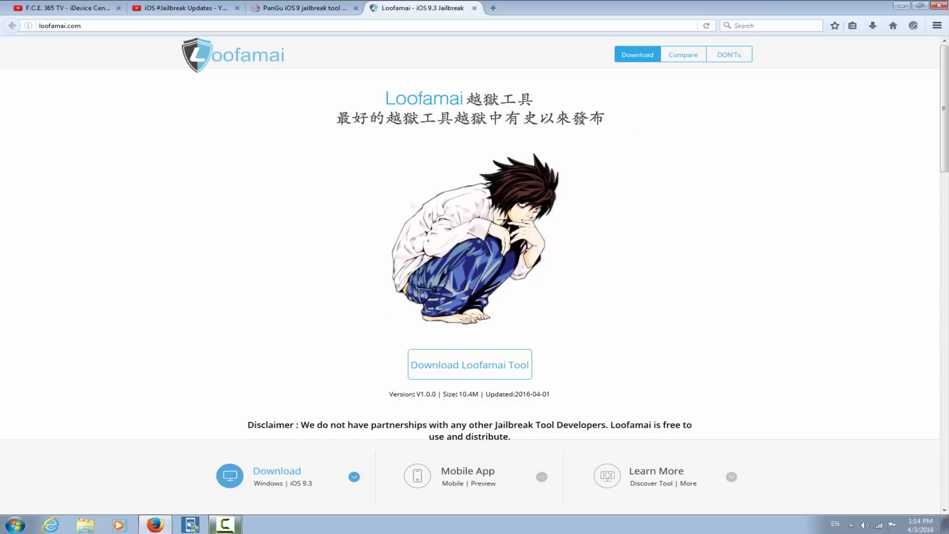
- Download the Loofamai tool, saving loofamai.zip to the computer
left_click(469, 365)
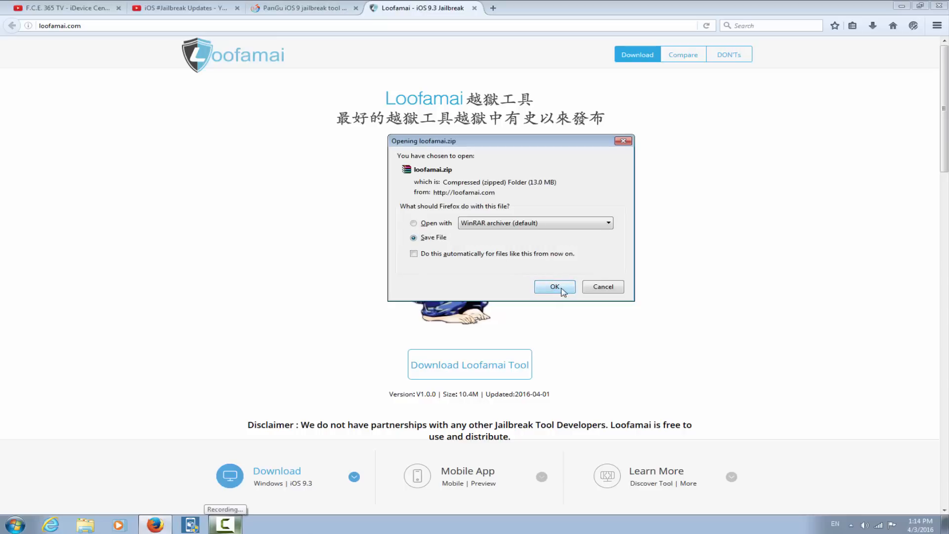
left_click(553, 287)
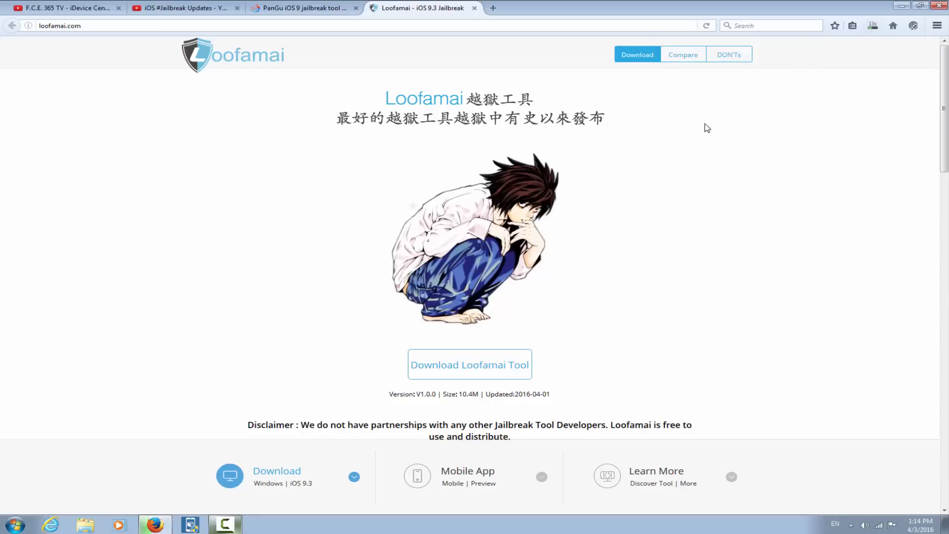
left_click(301, 8)
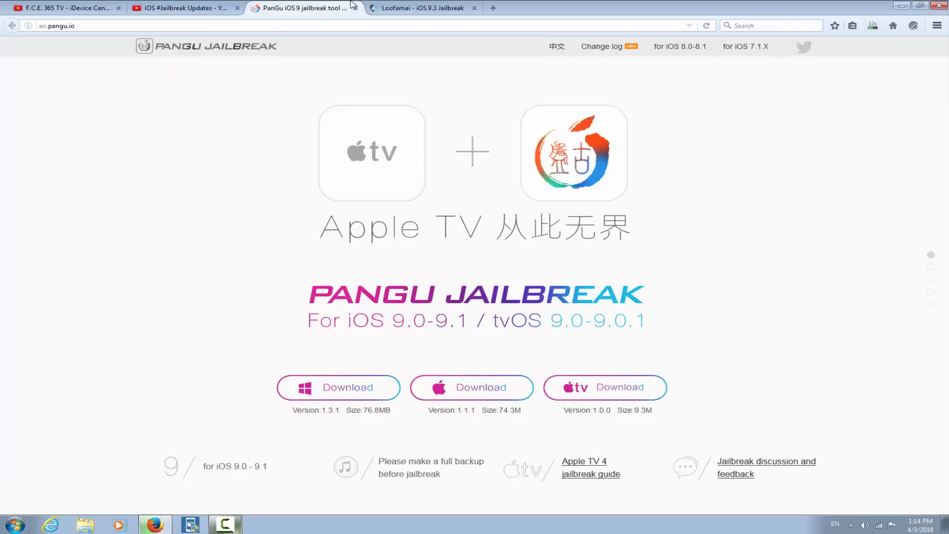
mouse_move(20, 28)
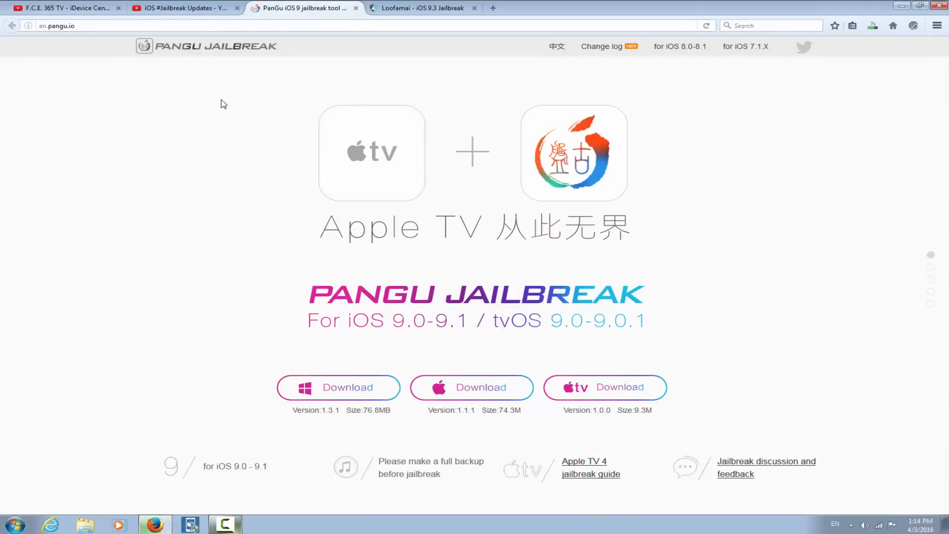
mouse_move(556, 287)
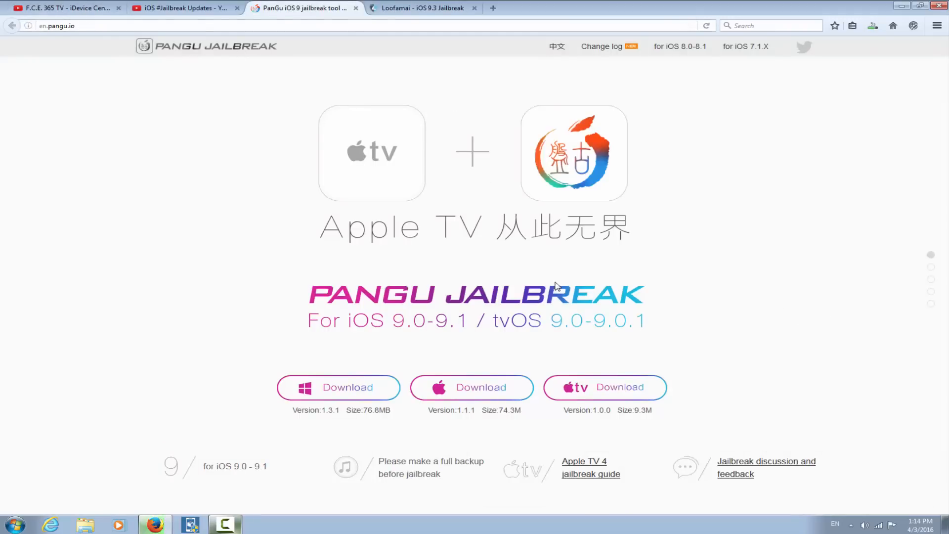
left_click(423, 8)
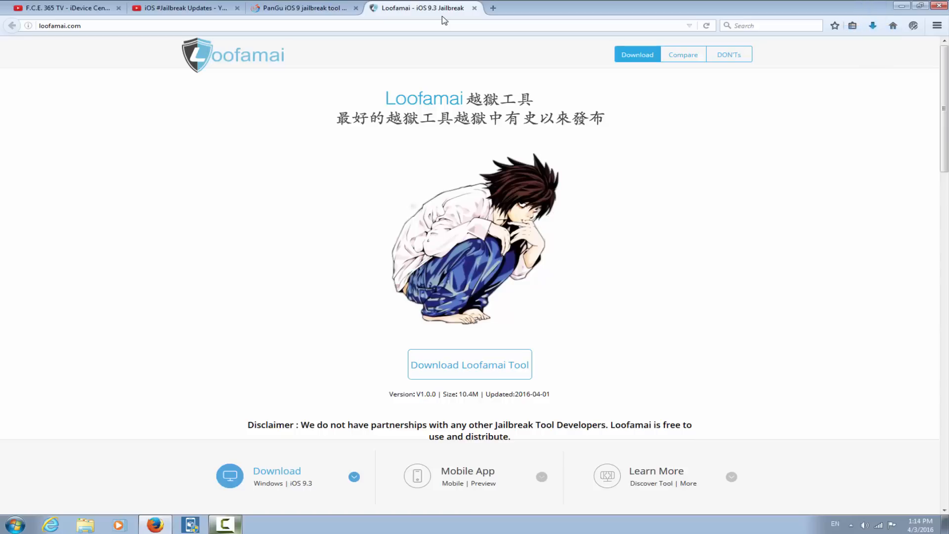
- Extract loofamai.exe from the downloaded zip onto the desktop and close WinRAR
left_click(872, 26)
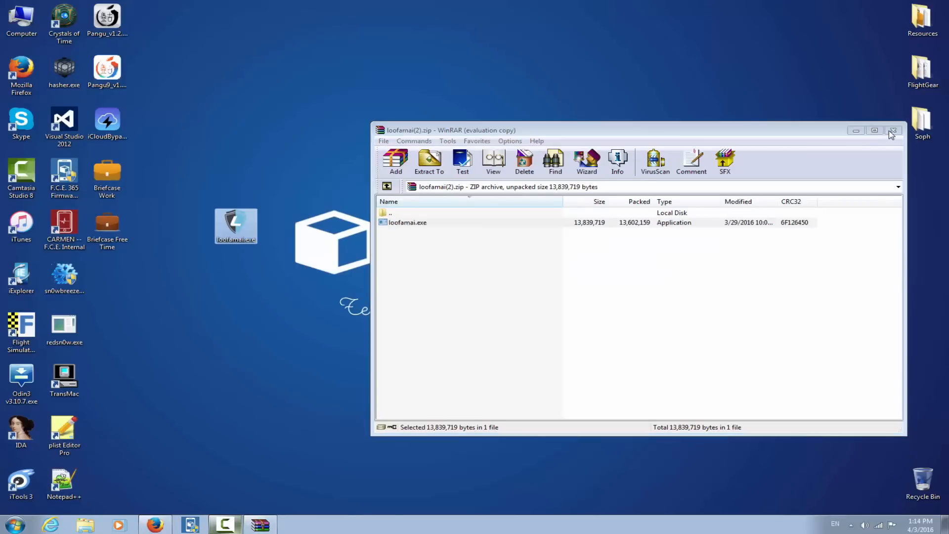
left_click(893, 131)
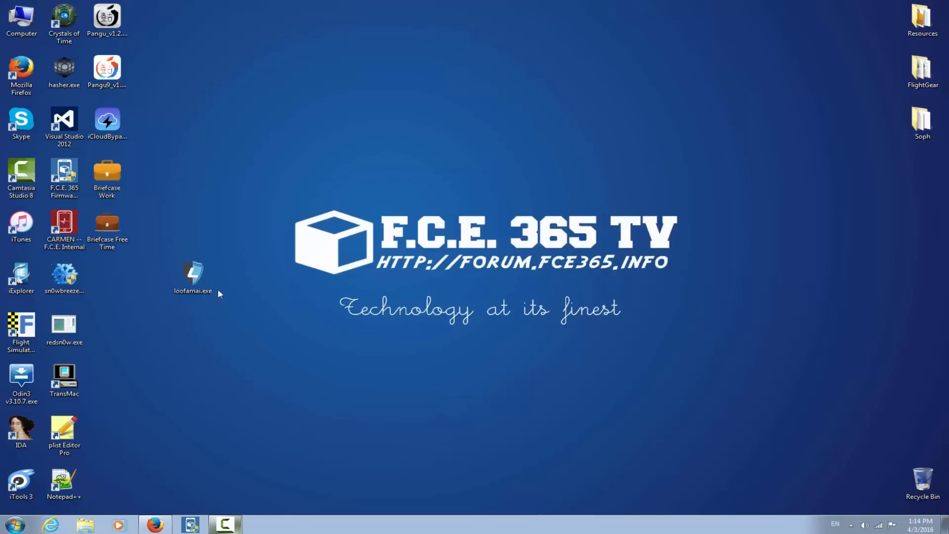
mouse_move(188, 369)
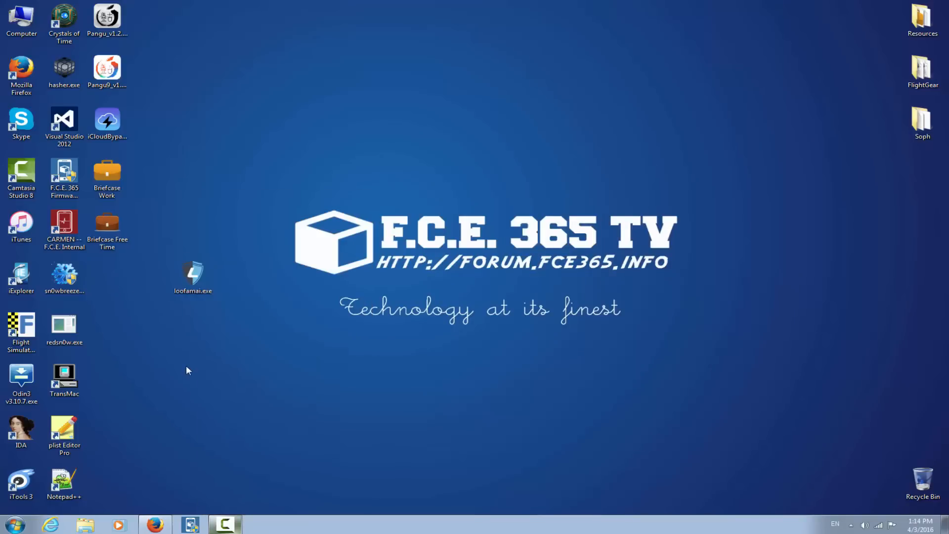
mouse_move(169, 366)
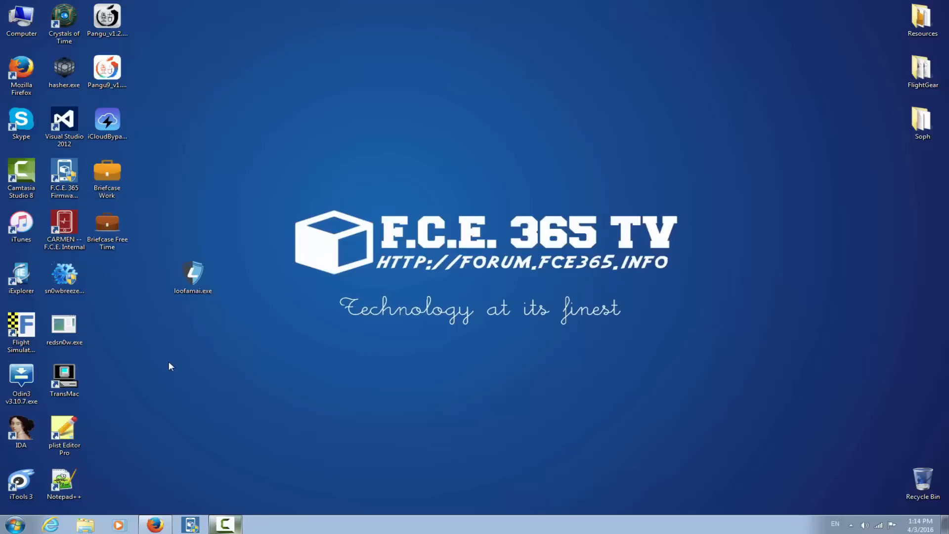
- Inspect loofamai.exe's properties (iOS 9.3 Jailbreak Windows Tool, 13.1 MB) and close them
left_click(193, 277)
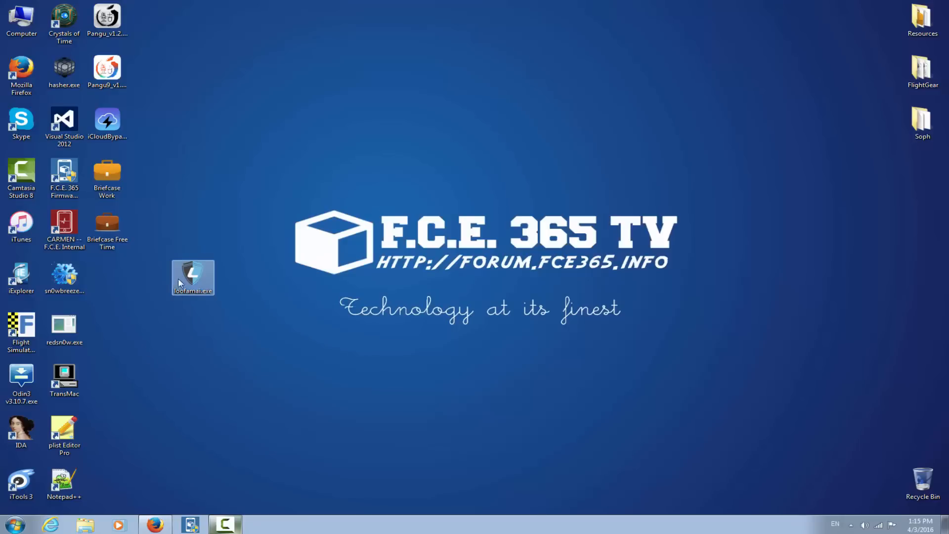
mouse_move(196, 277)
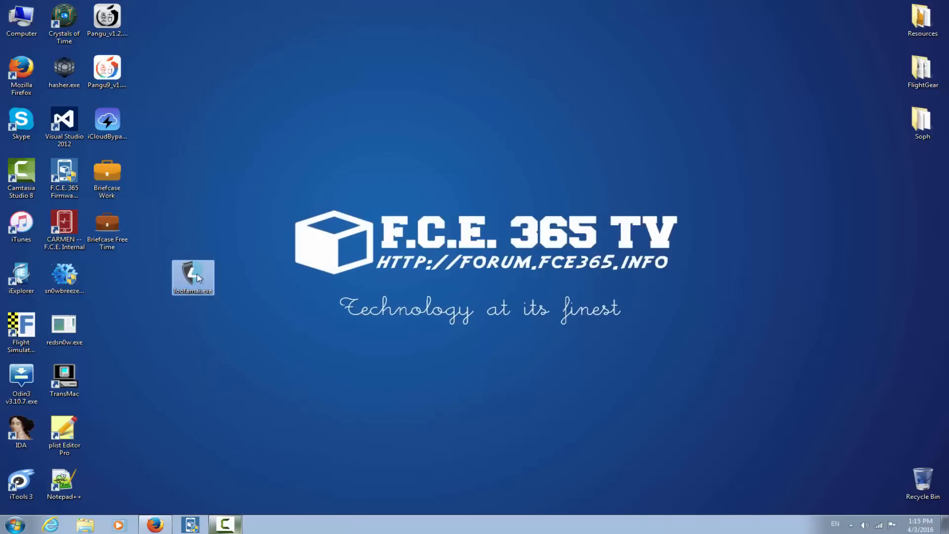
right_click(193, 278)
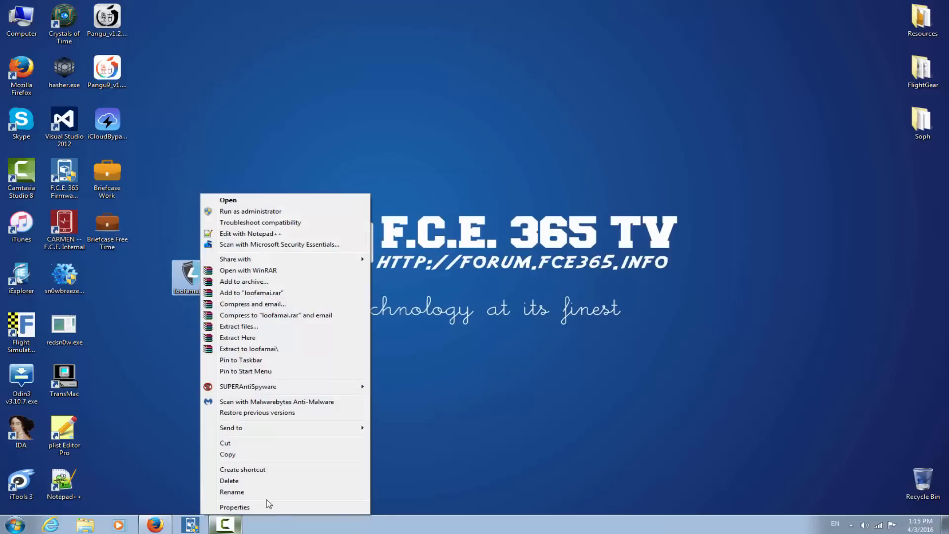
left_click(235, 506)
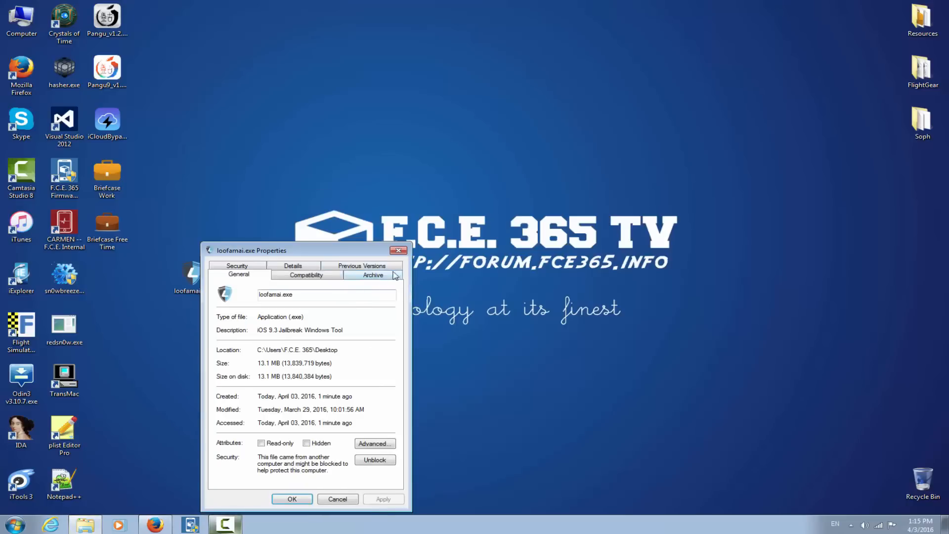
double_click(264, 363)
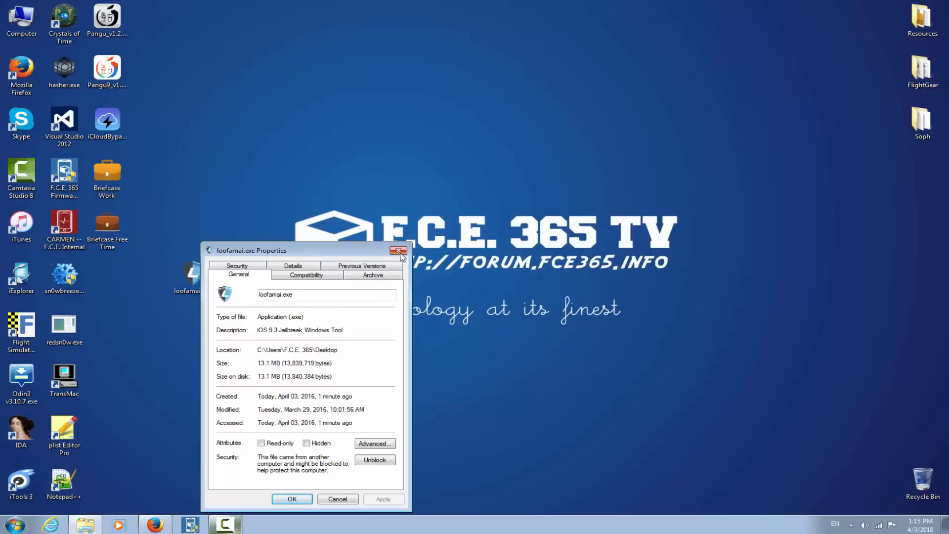
left_click(398, 250)
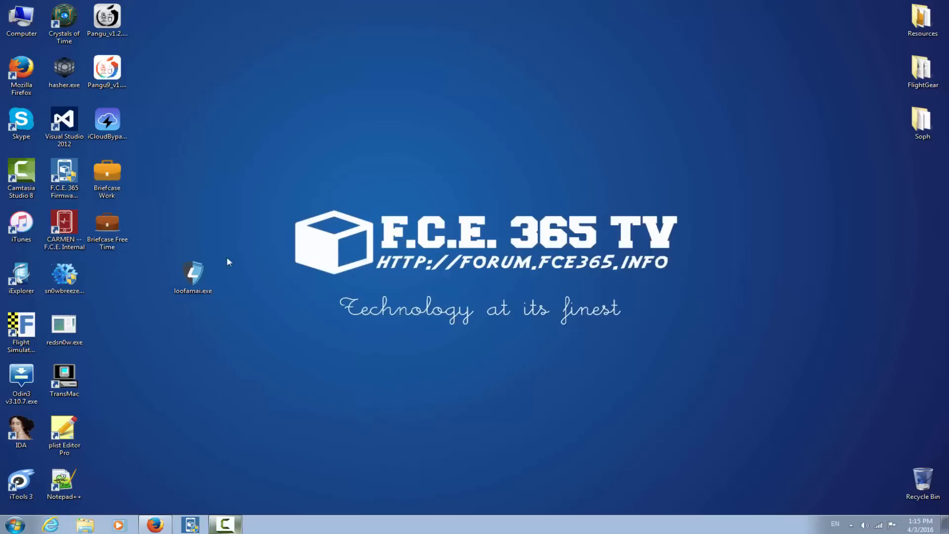
- Scan loofamai.exe with Microsoft Security Essentials (no threats among 18 items) and close the results
right_click(193, 273)
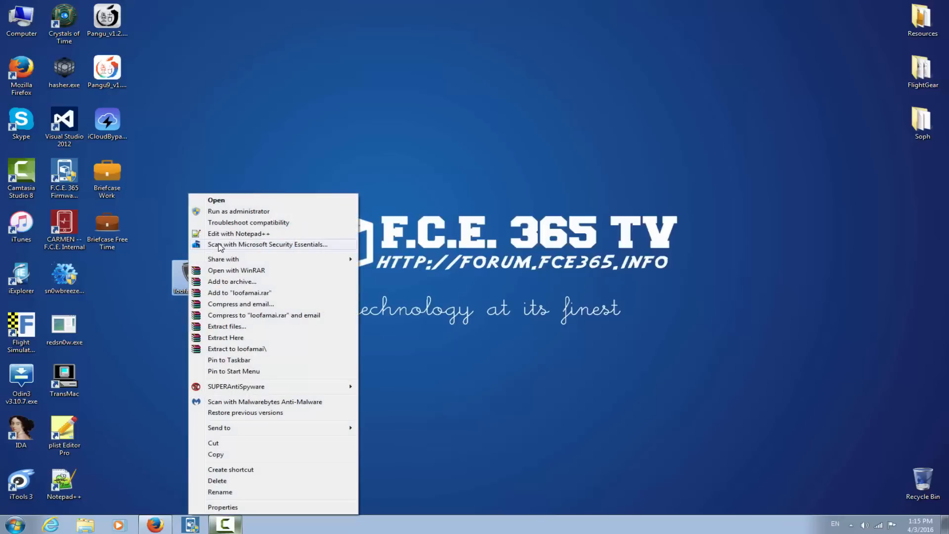
left_click(266, 244)
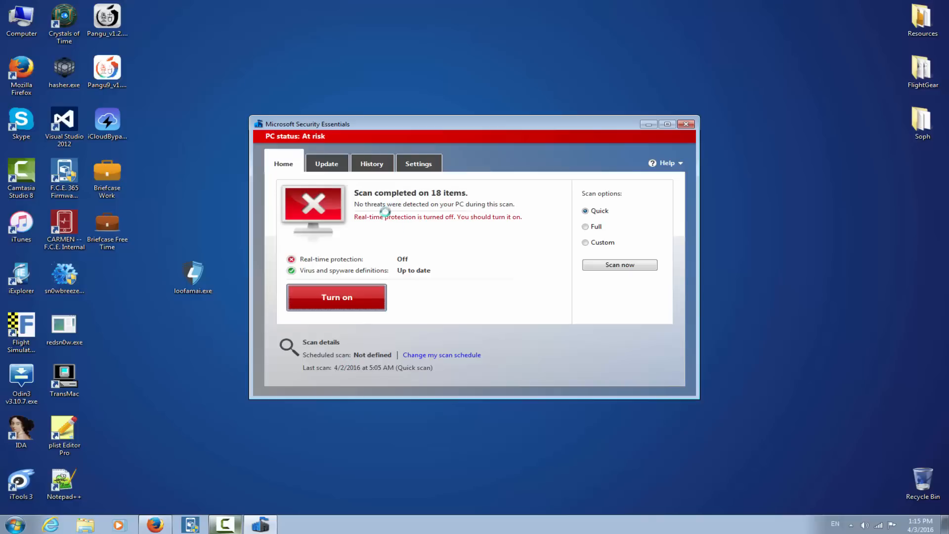
mouse_move(441, 204)
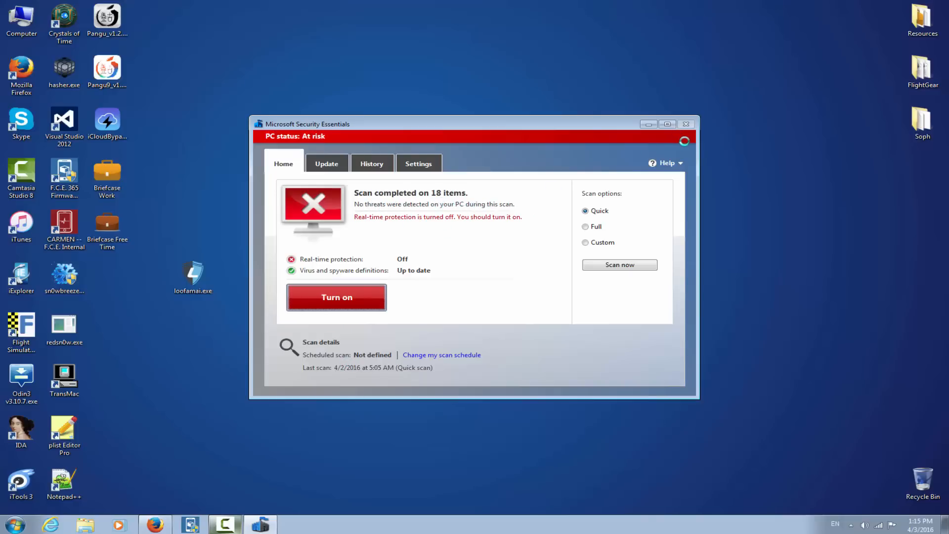
left_click(193, 276)
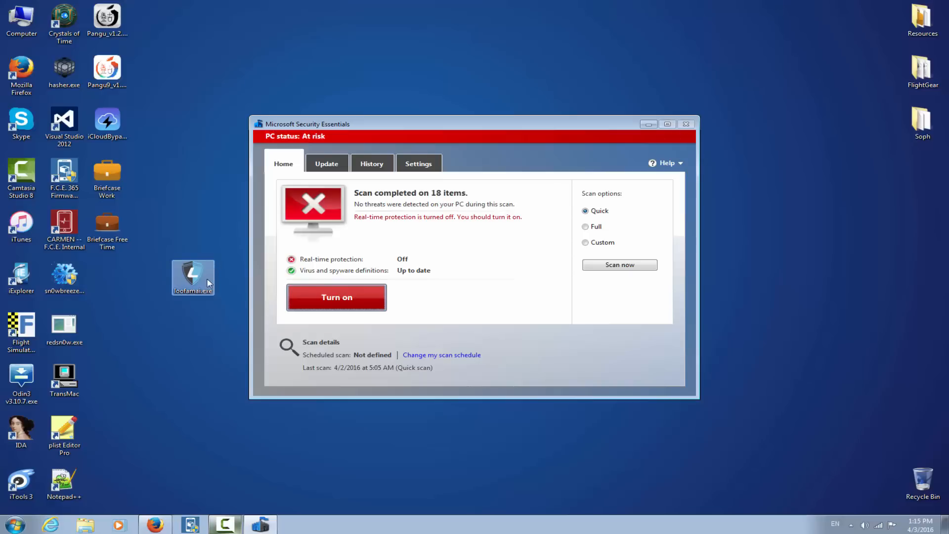
left_click(686, 124)
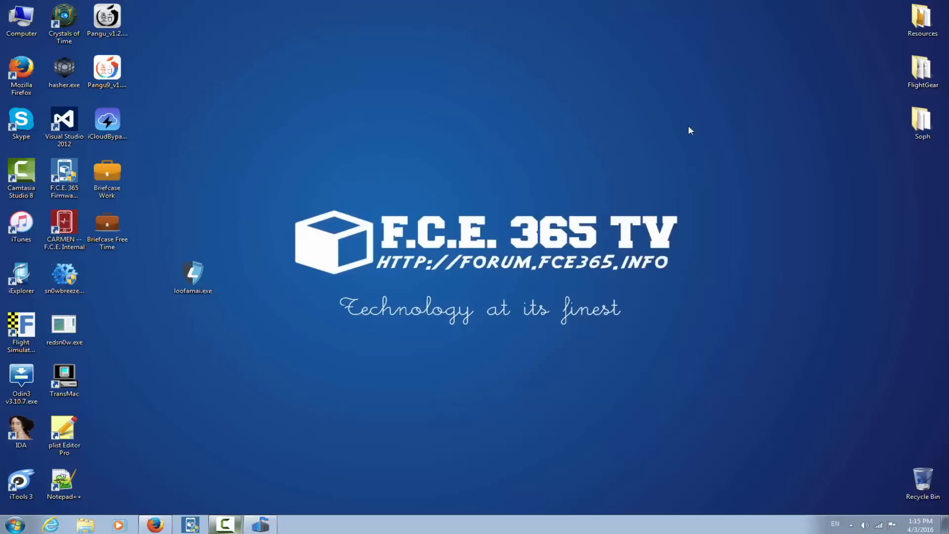
left_click(192, 276)
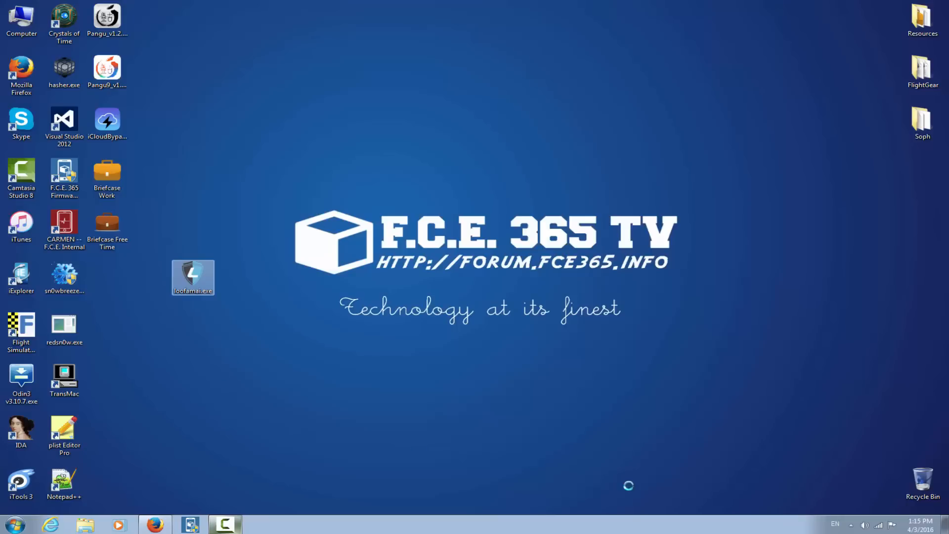
mouse_move(853, 466)
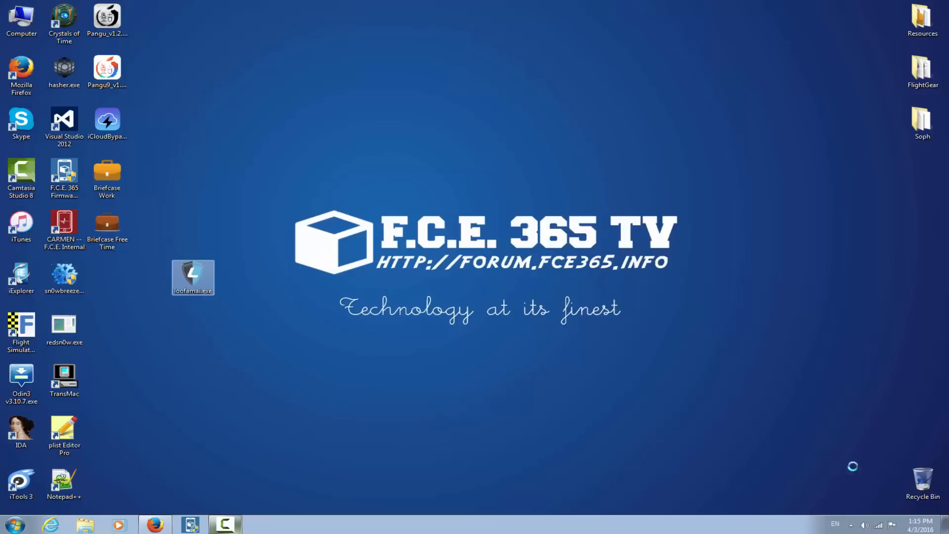
left_click(852, 524)
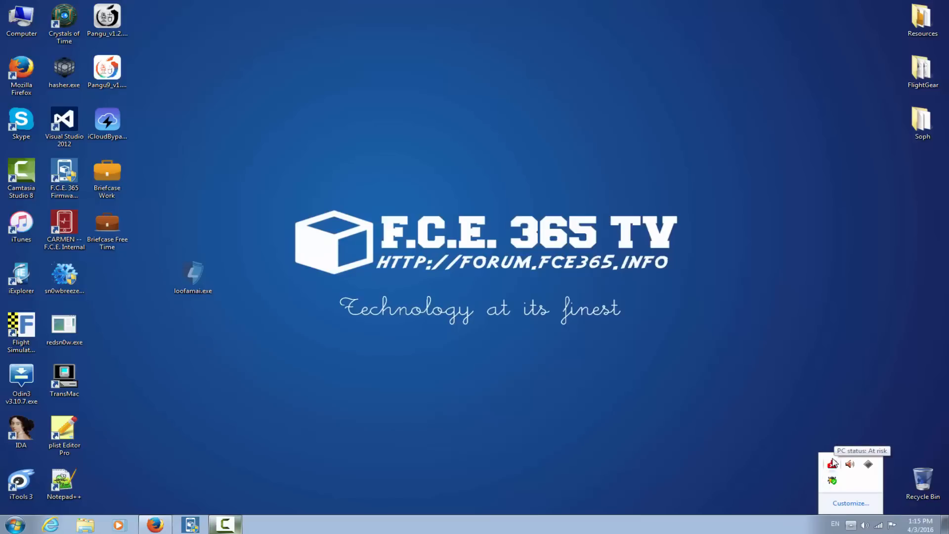
mouse_move(753, 386)
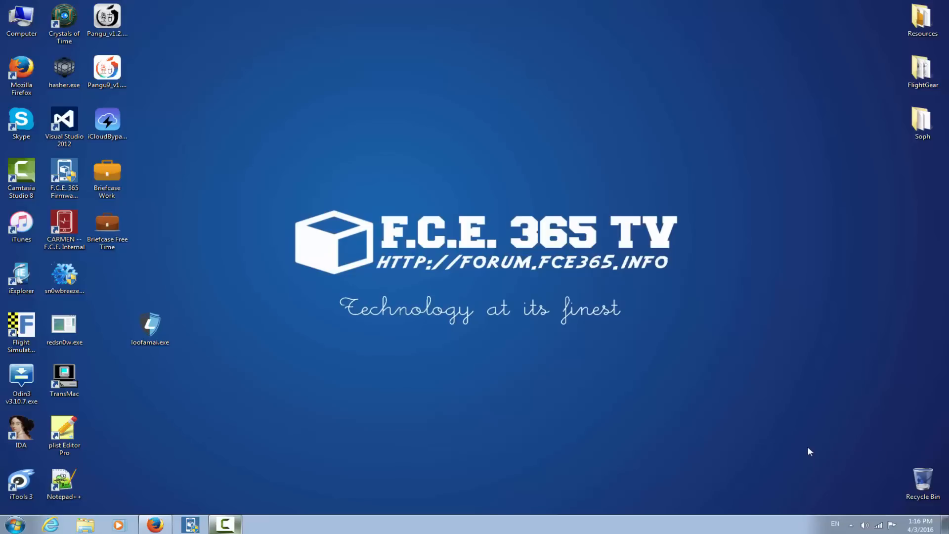
- Scan loofamai.exe with SUPERAntiSpyware and dismiss the no-harmful-items report
right_click(150, 328)
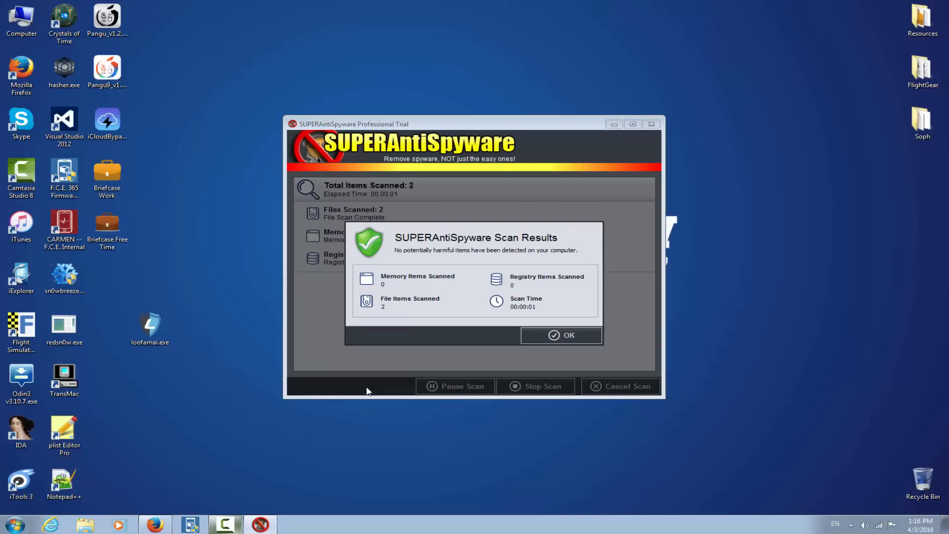
mouse_move(473, 344)
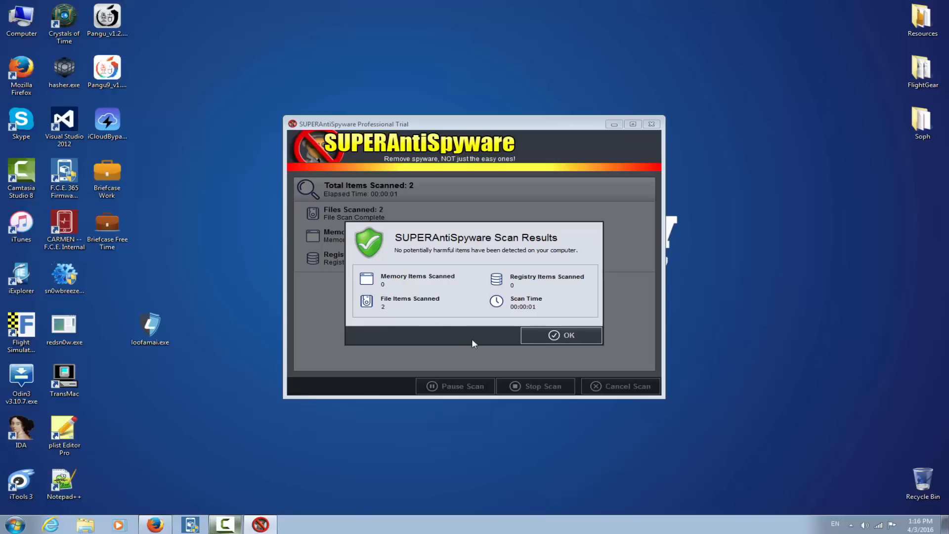
mouse_move(404, 265)
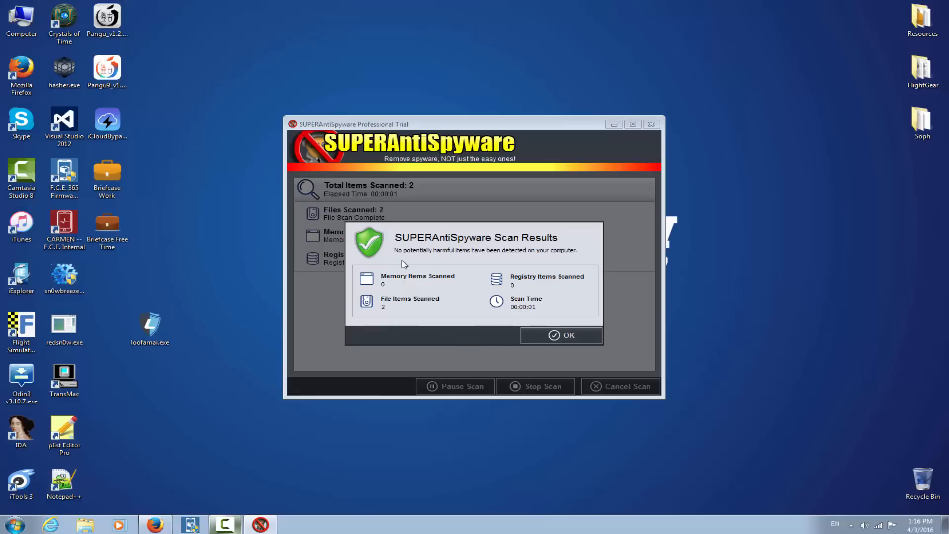
mouse_move(561, 335)
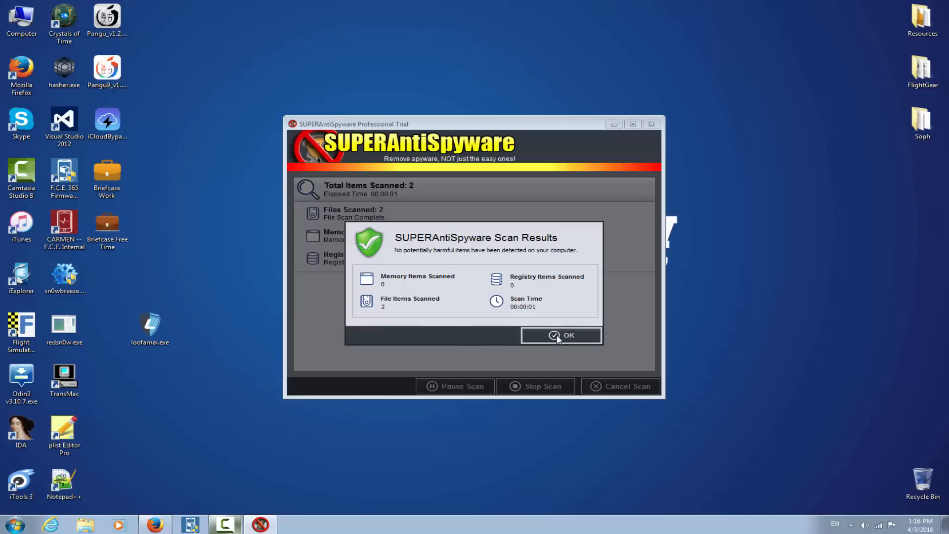
left_click(561, 336)
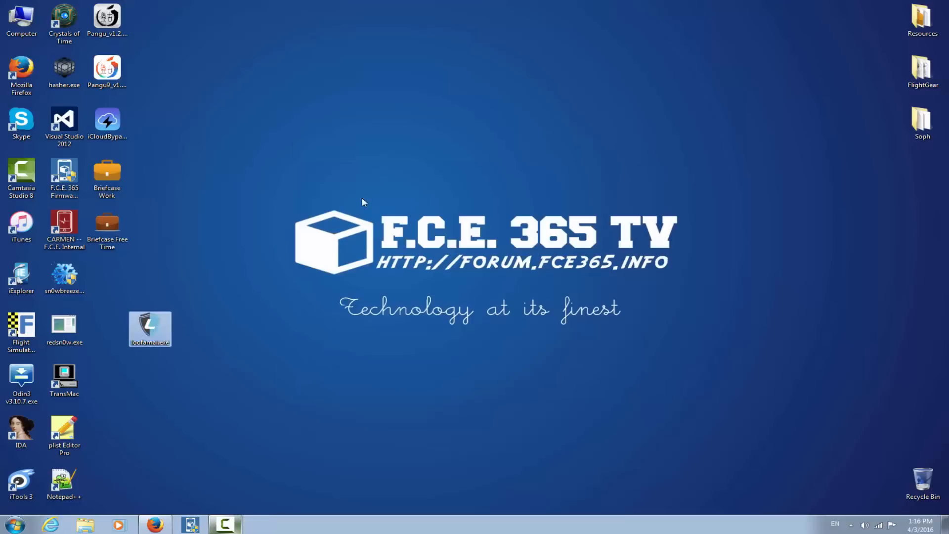
- Launch a Malwarebytes Anti-Malware scan of loofamai.exe, allowing admin rights
right_click(149, 329)
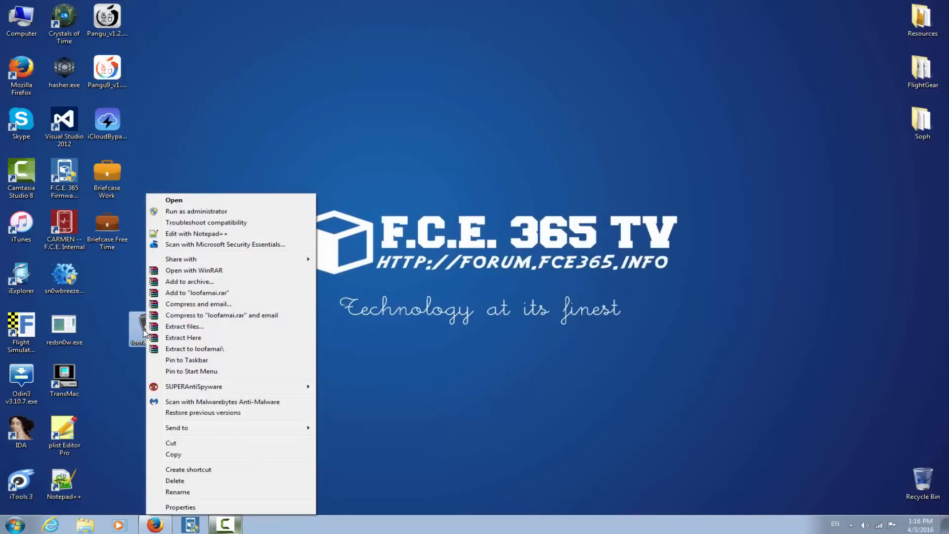
mouse_move(222, 402)
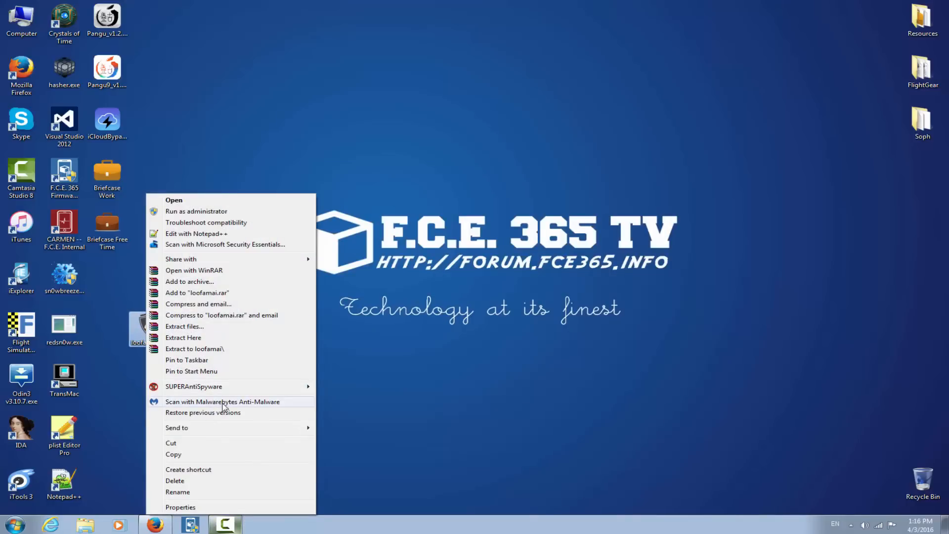
left_click(222, 402)
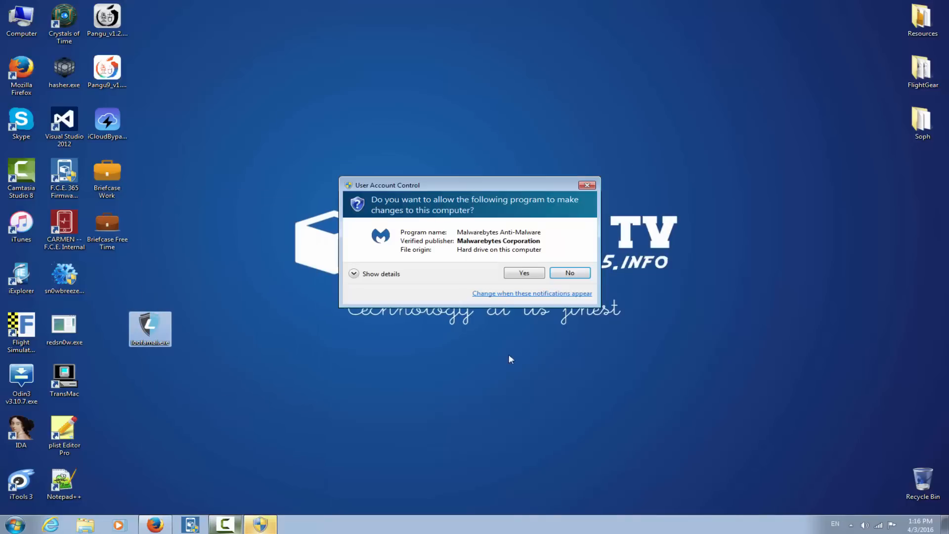
left_click(524, 273)
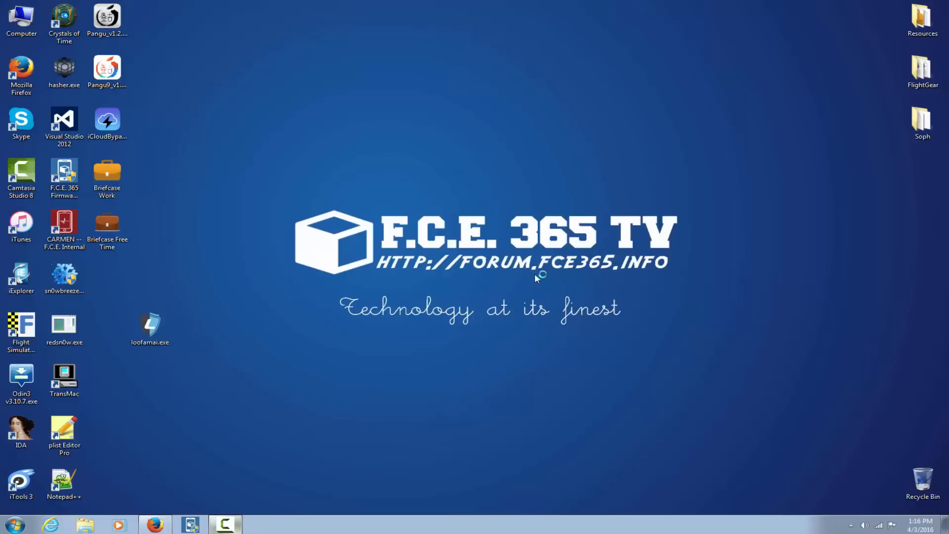
mouse_move(535, 279)
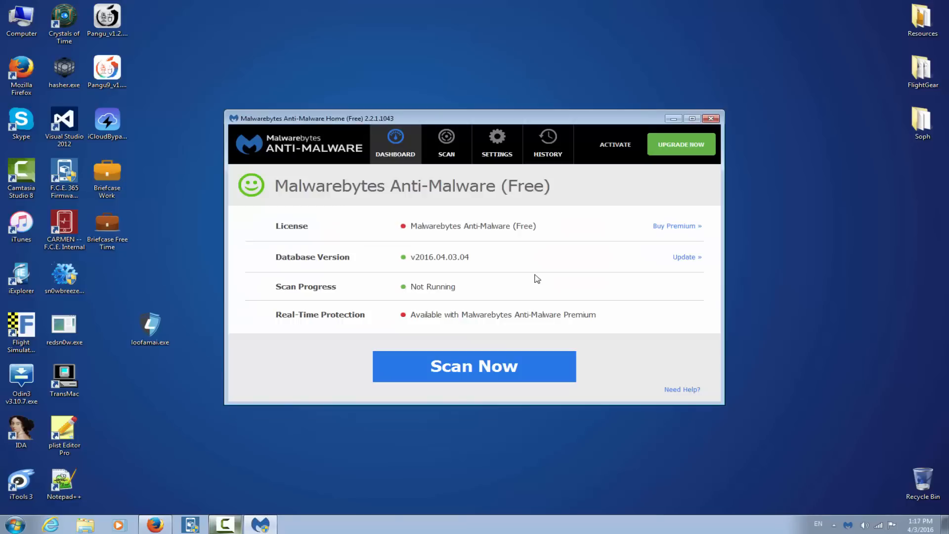
mouse_move(402, 285)
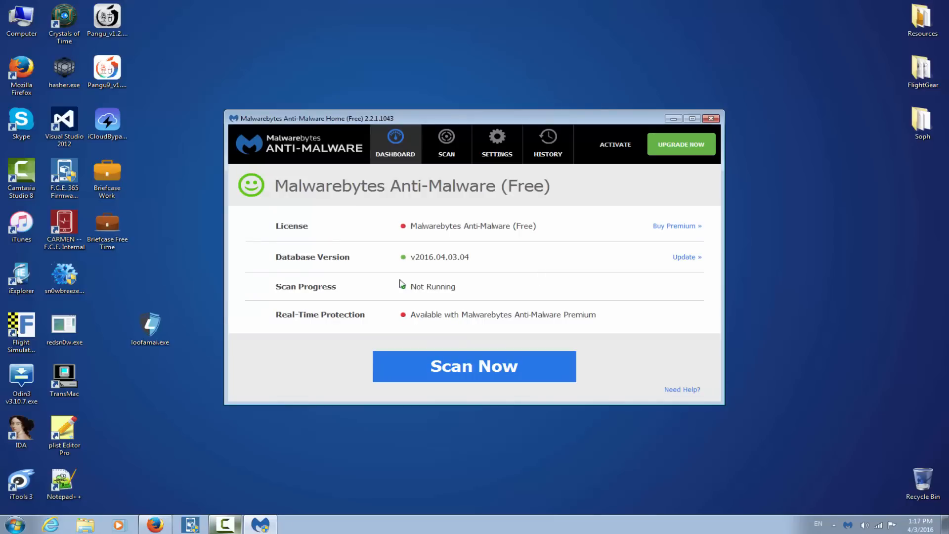
- Rescan loofamai.exe with Malwarebytes and finish the report showing 0 threats among 1 item
right_click(150, 328)
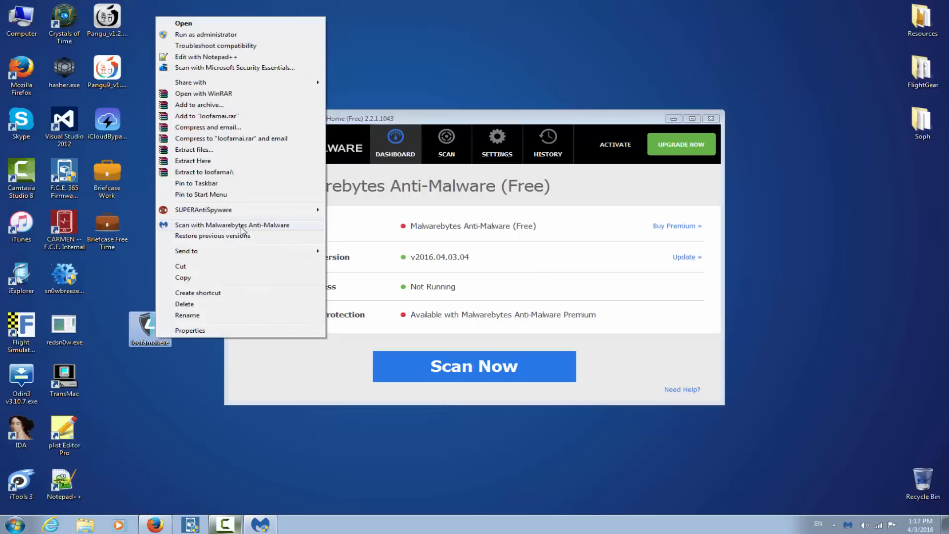
left_click(232, 224)
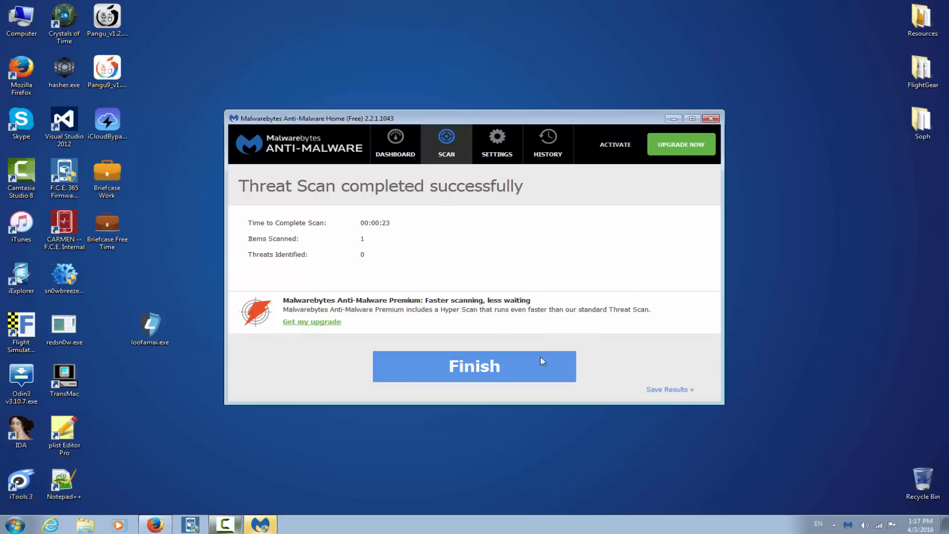
left_click(474, 365)
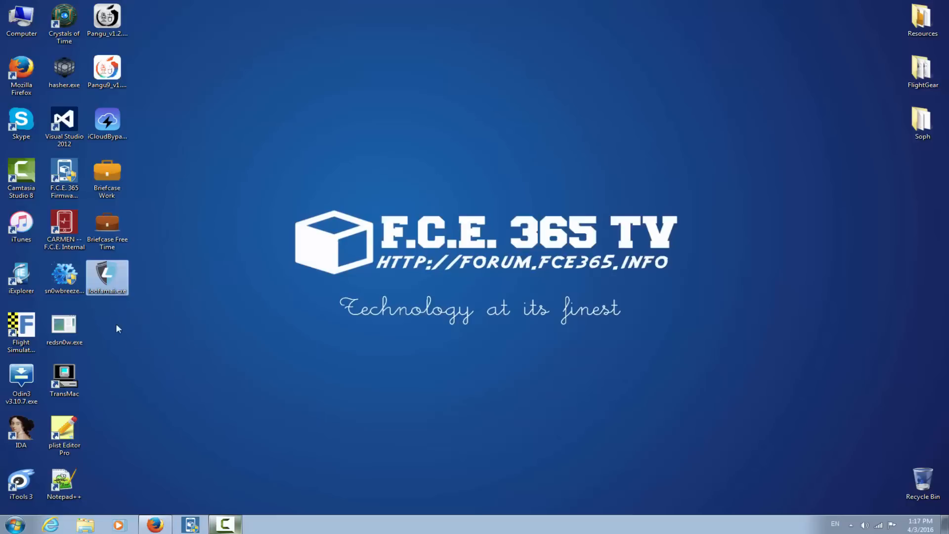
- Run loofamai.exe past the security warning to its 'Can't Find Apple Device' iOS 9.2–9.3 screen
double_click(107, 278)
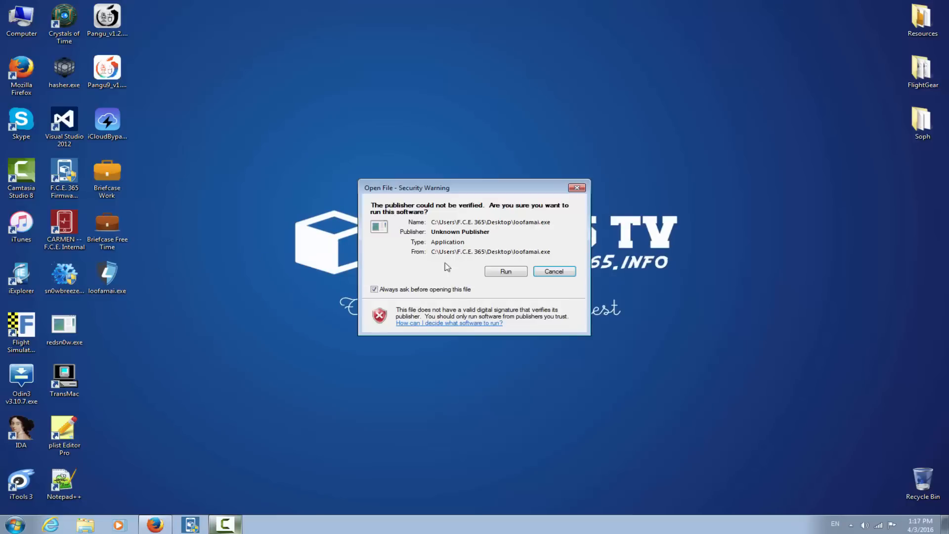
left_click(505, 271)
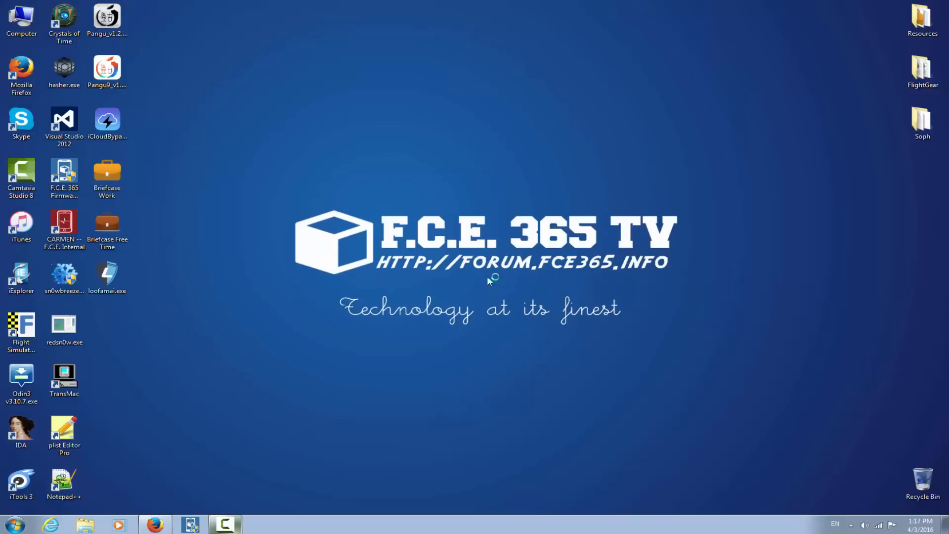
mouse_move(488, 280)
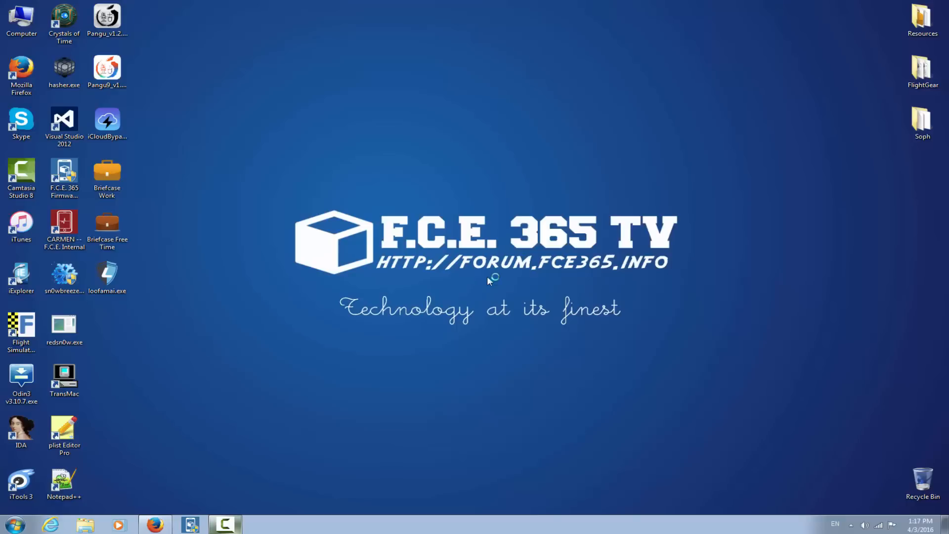
double_click(107, 274)
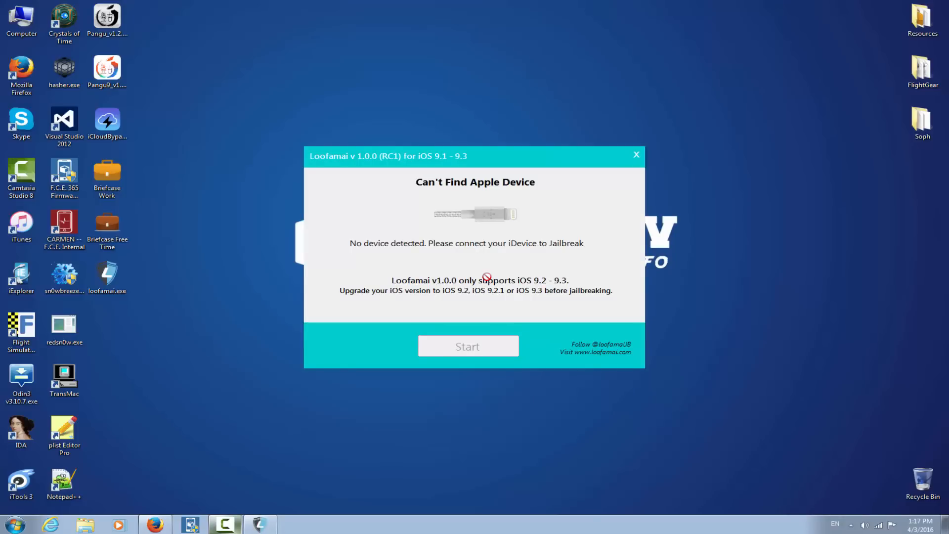
mouse_move(520, 261)
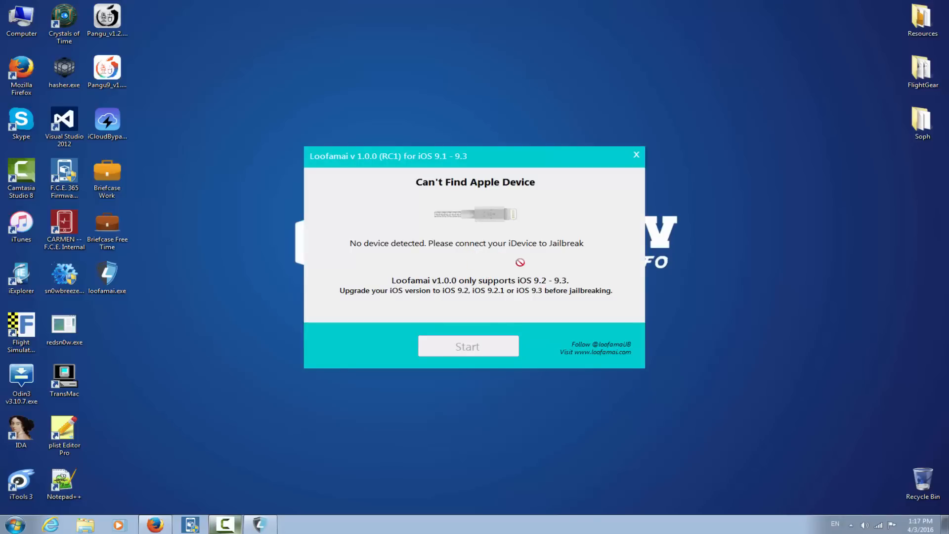
mouse_move(435, 287)
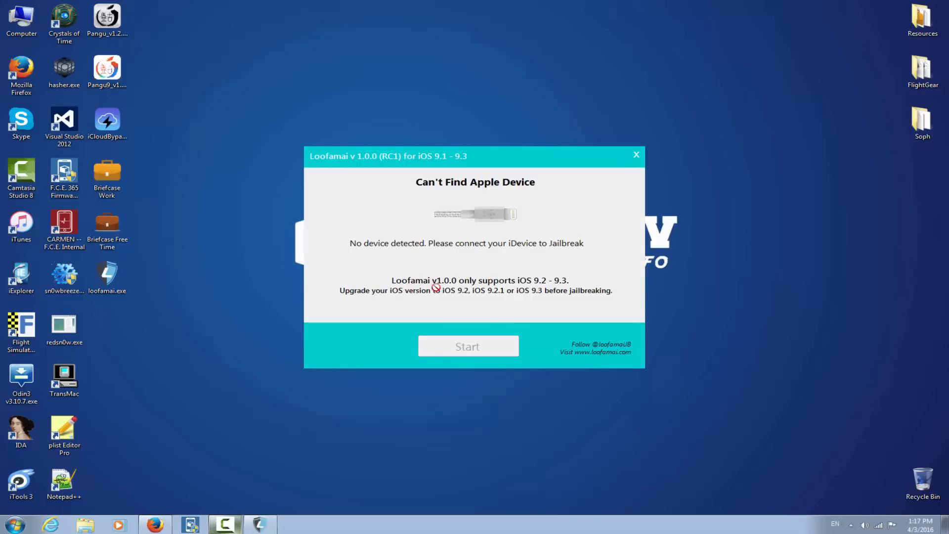
mouse_move(542, 289)
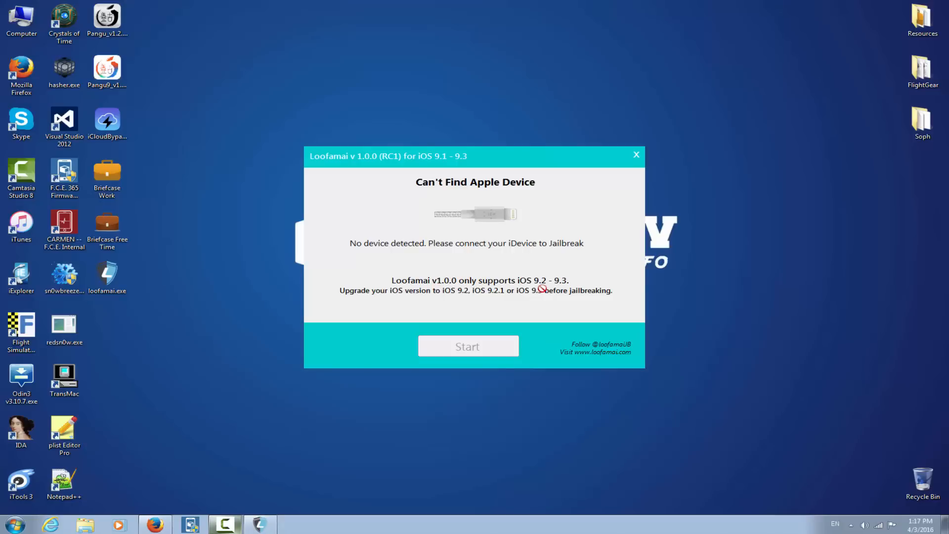
mouse_move(567, 283)
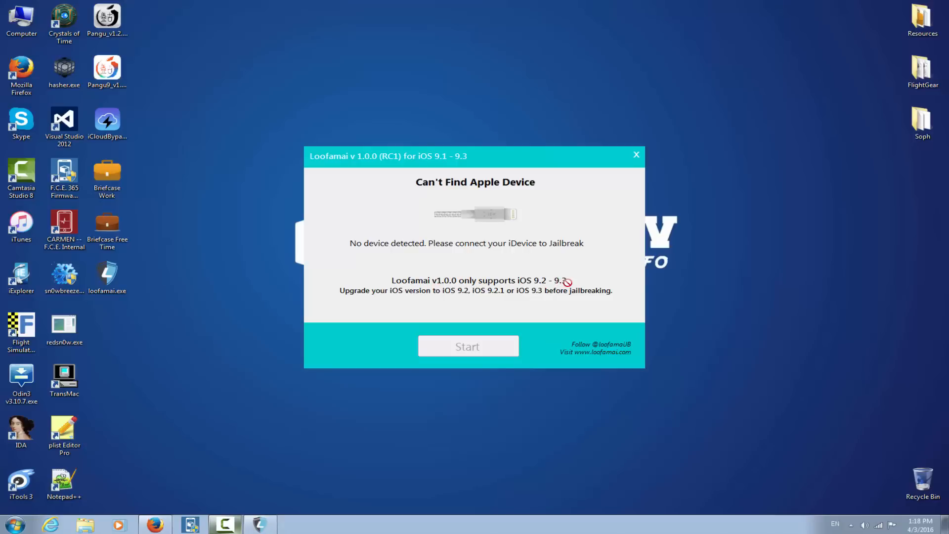
mouse_move(569, 288)
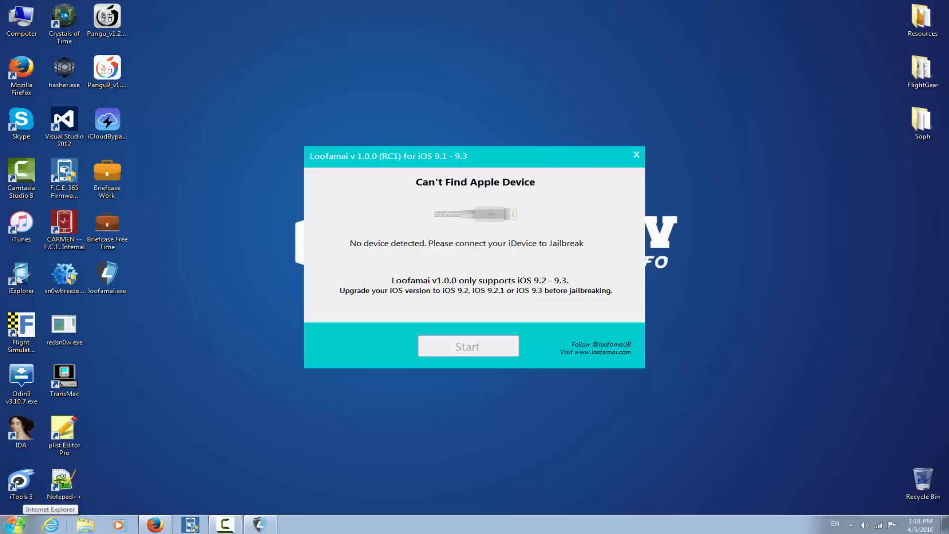
- Relaunch loofamai.exe and close the iTunes window that pops up
left_click(636, 155)
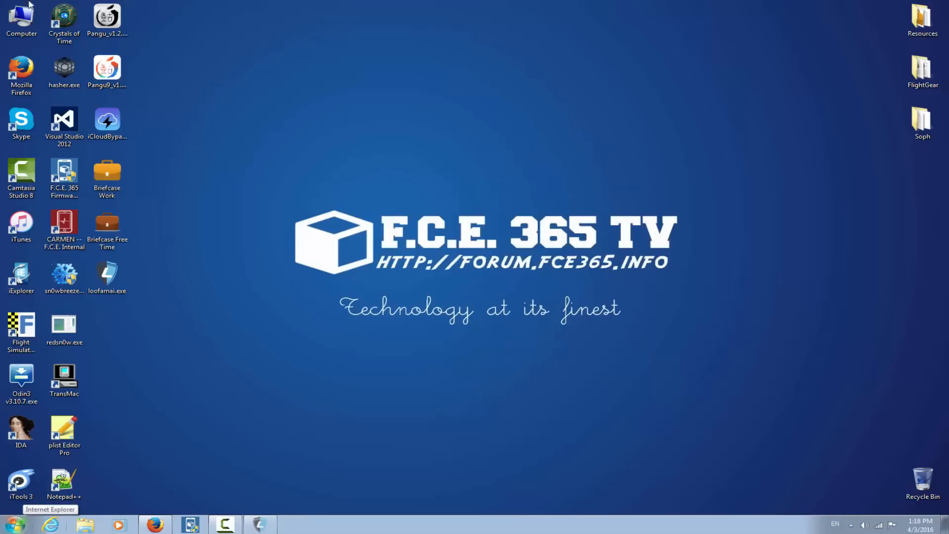
double_click(107, 274)
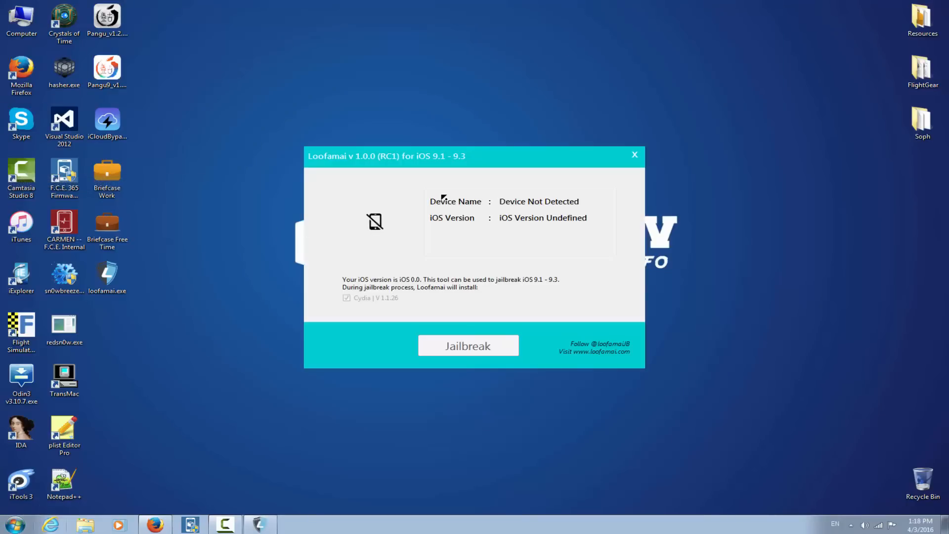
mouse_move(422, 219)
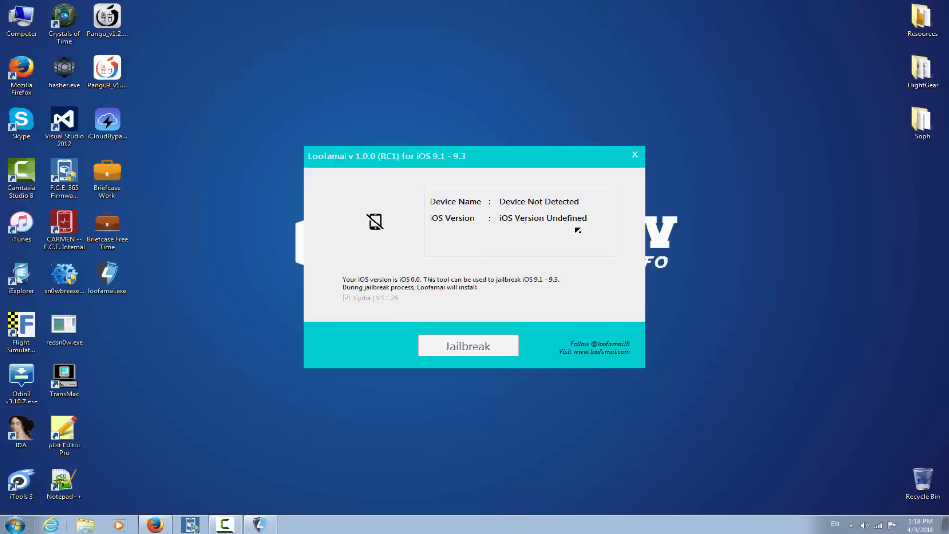
left_click(468, 347)
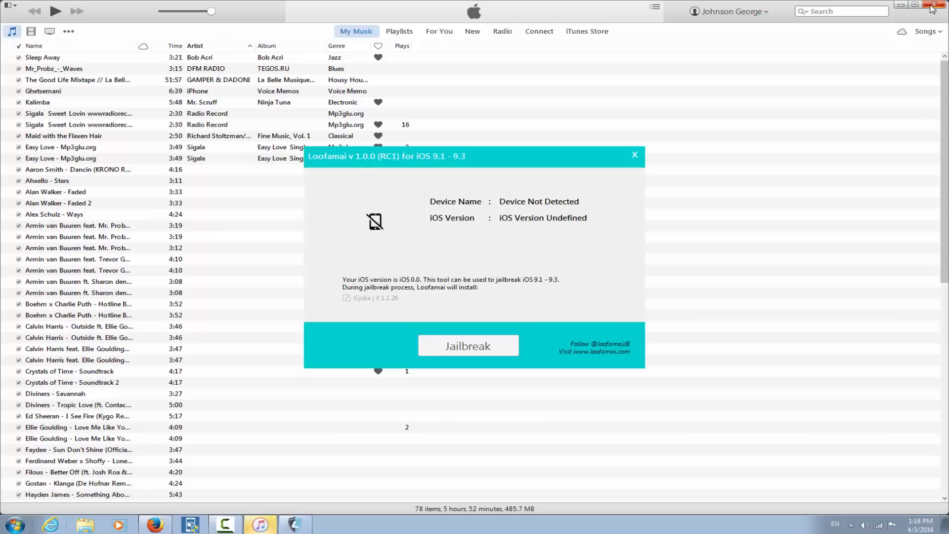
left_click(942, 4)
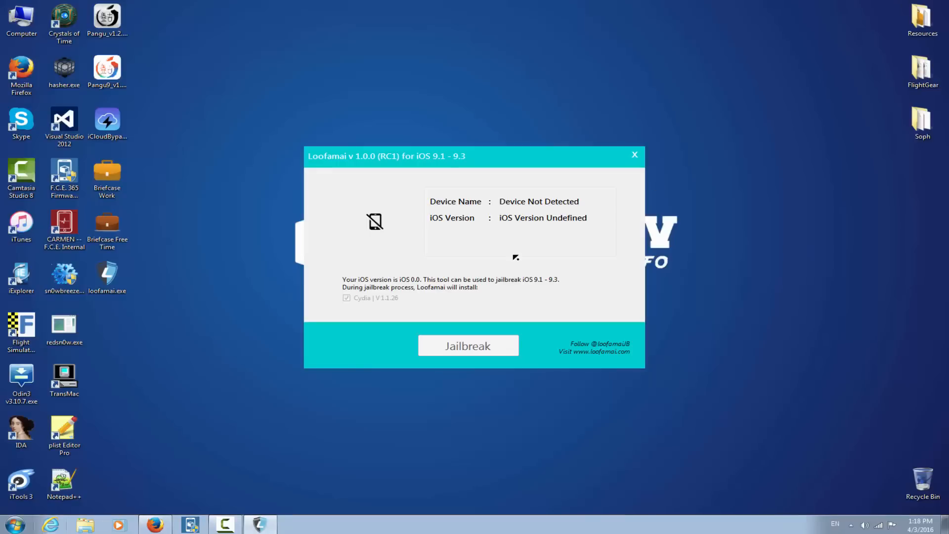
- Dismiss the AutoPlay window, leaving Loofamai showing Device Not Detected and iOS Version Undefined
left_click(468, 346)
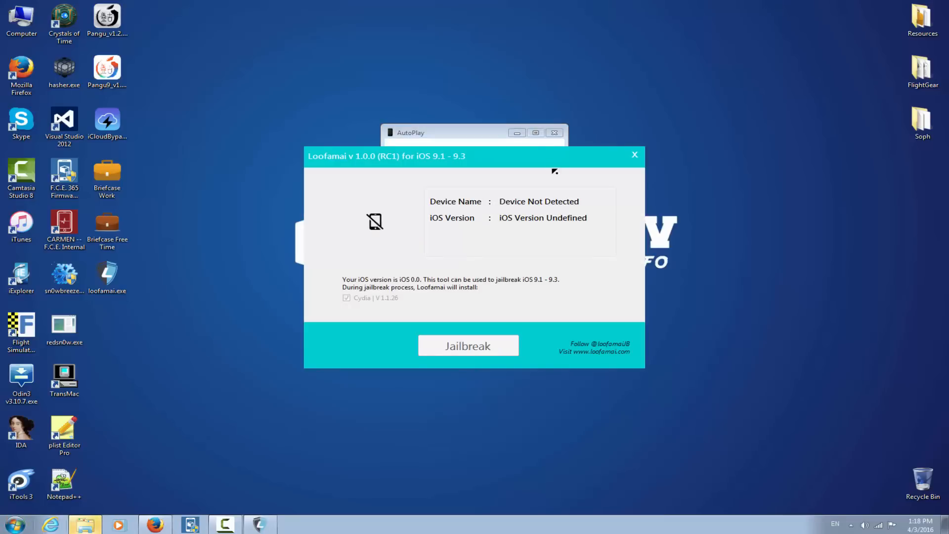
left_click(555, 132)
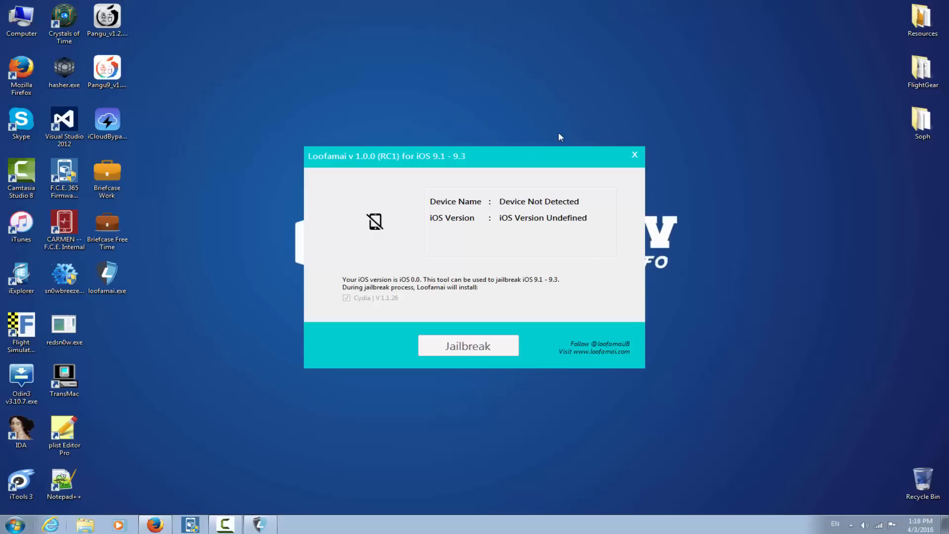
left_click(294, 525)
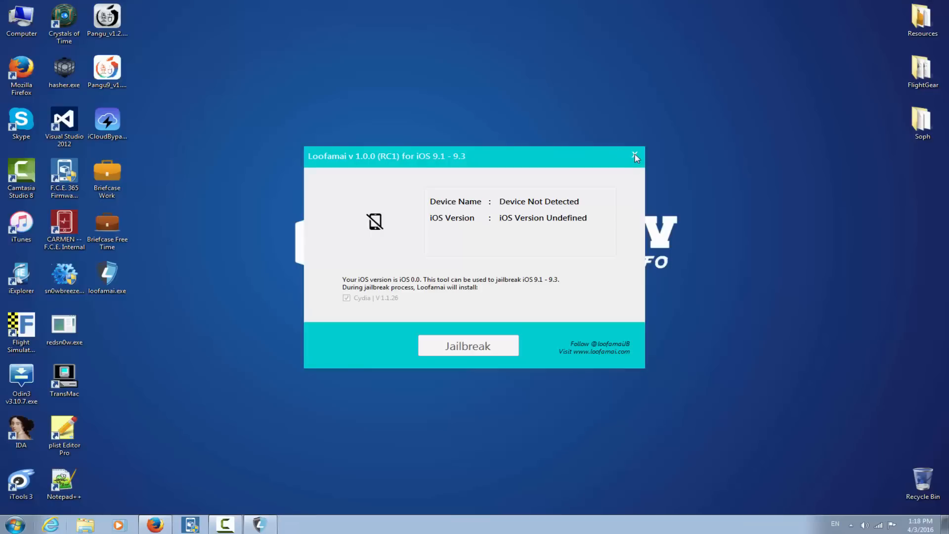
- Quit Loofamai and follow 'Learn more' to the page revealing the April Fools' prank
left_click(635, 156)
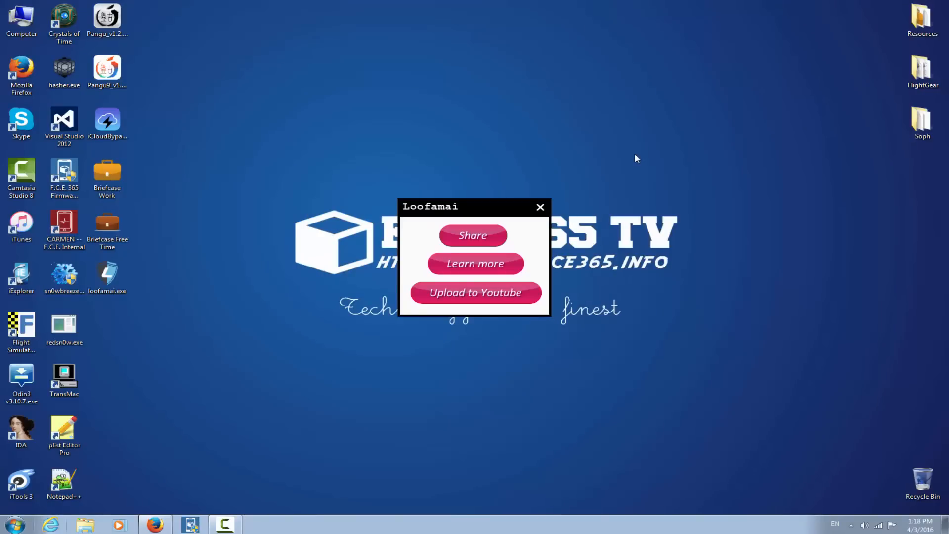
mouse_move(398, 293)
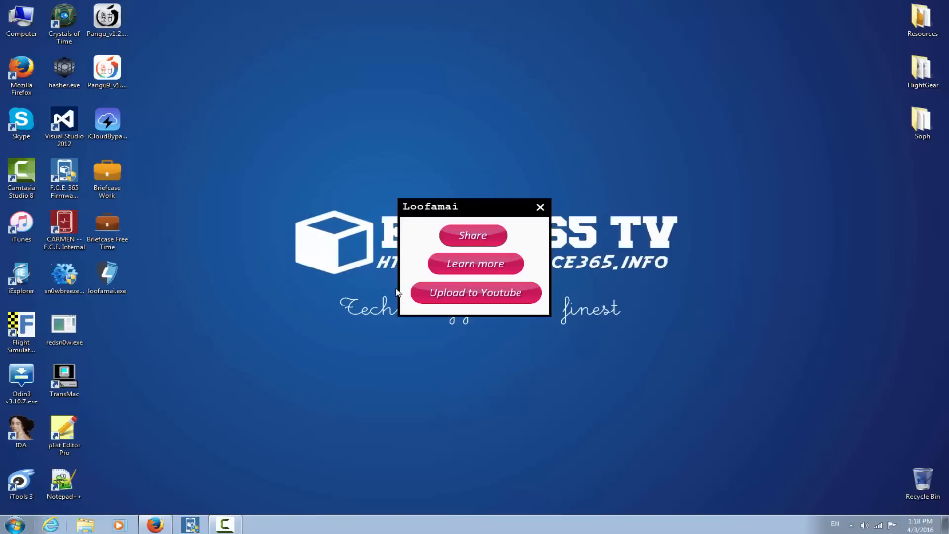
mouse_move(487, 287)
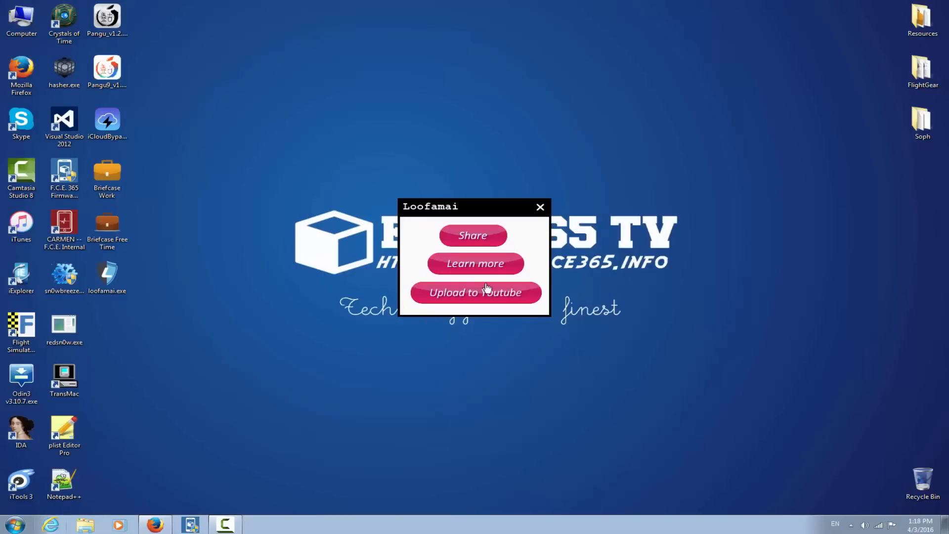
mouse_move(475, 265)
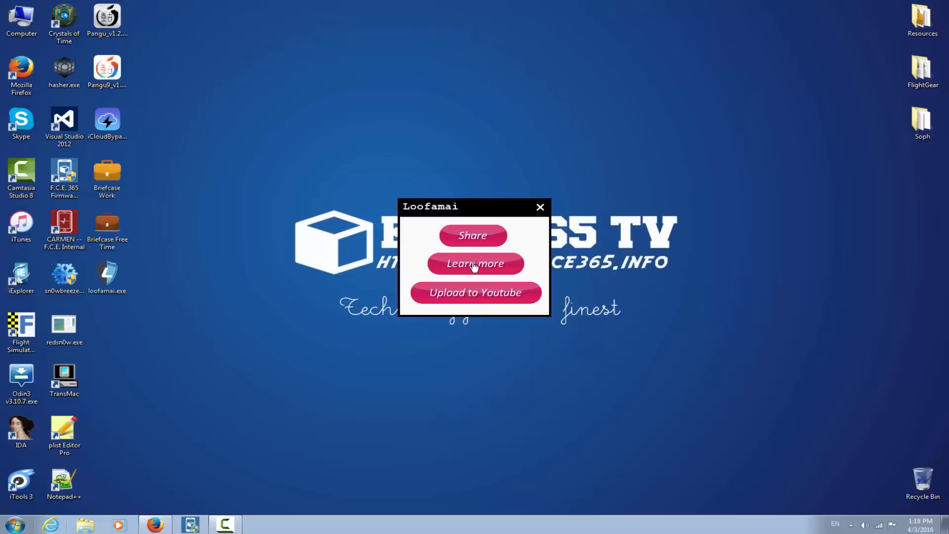
left_click(476, 263)
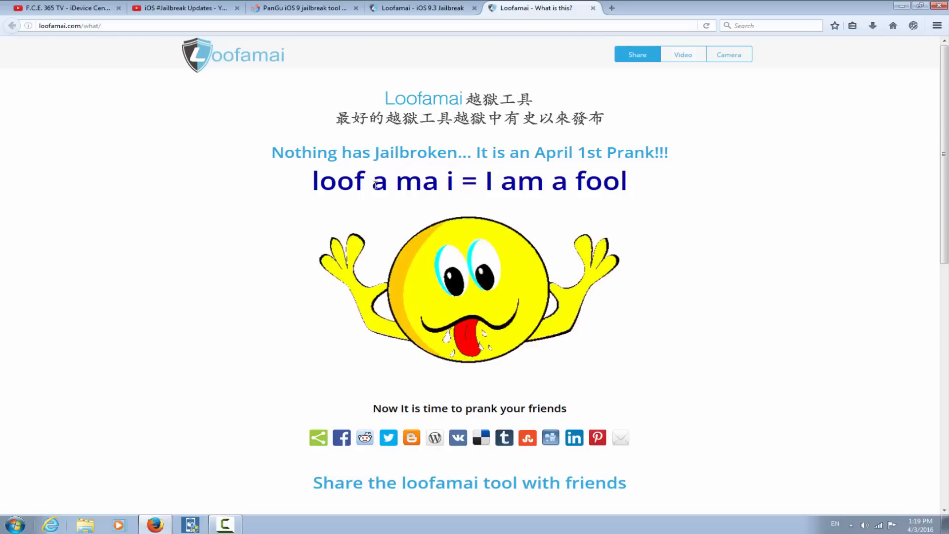
mouse_move(476, 180)
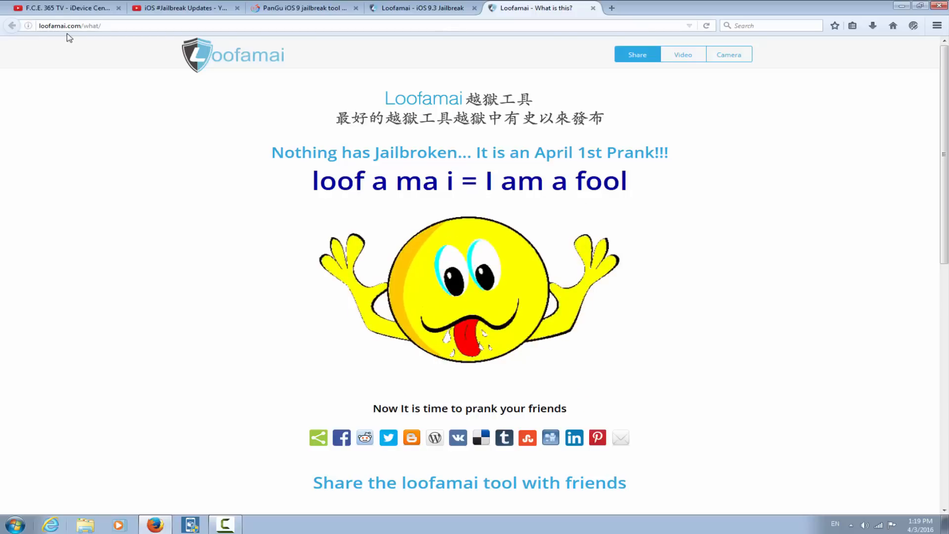
mouse_move(104, 45)
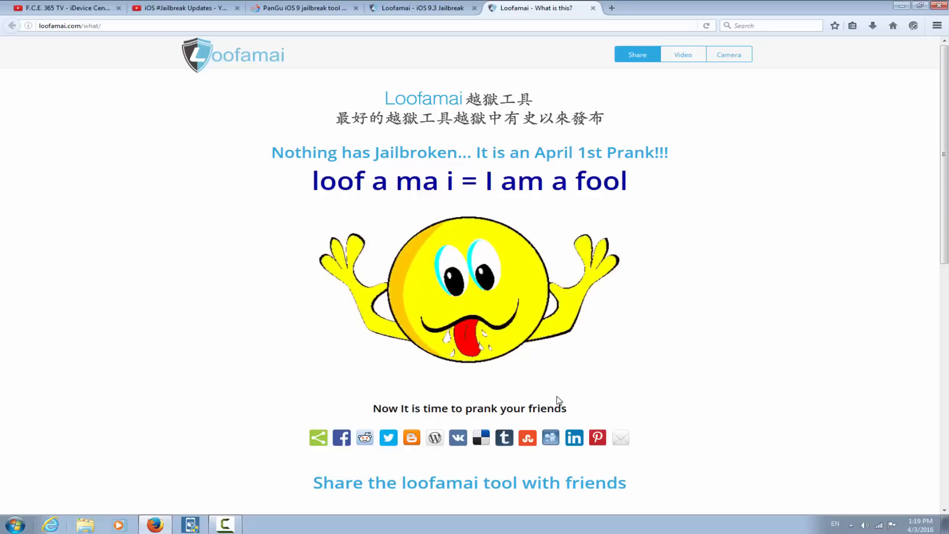
mouse_move(550, 408)
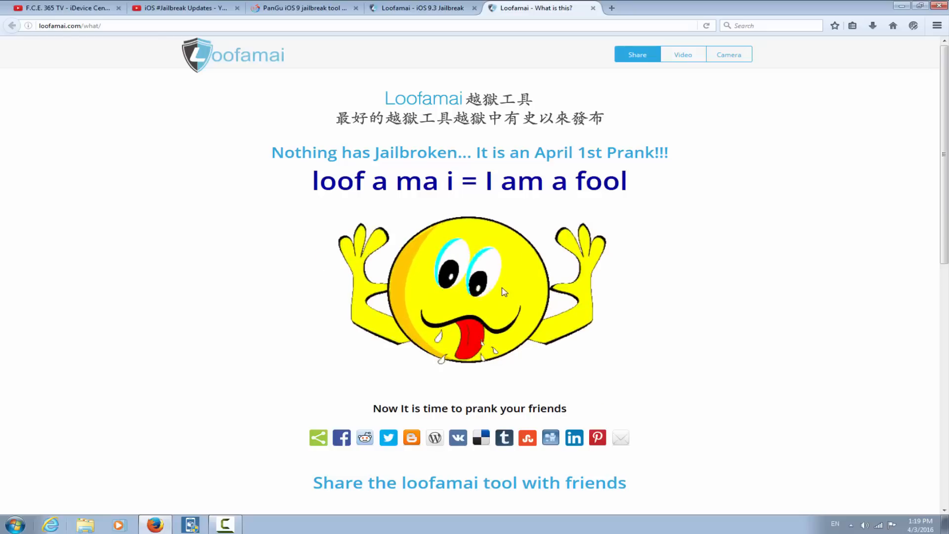
- View the Video section on making prank videos with its DOs and DON'Ts, then return to the top
scroll("down", 3)
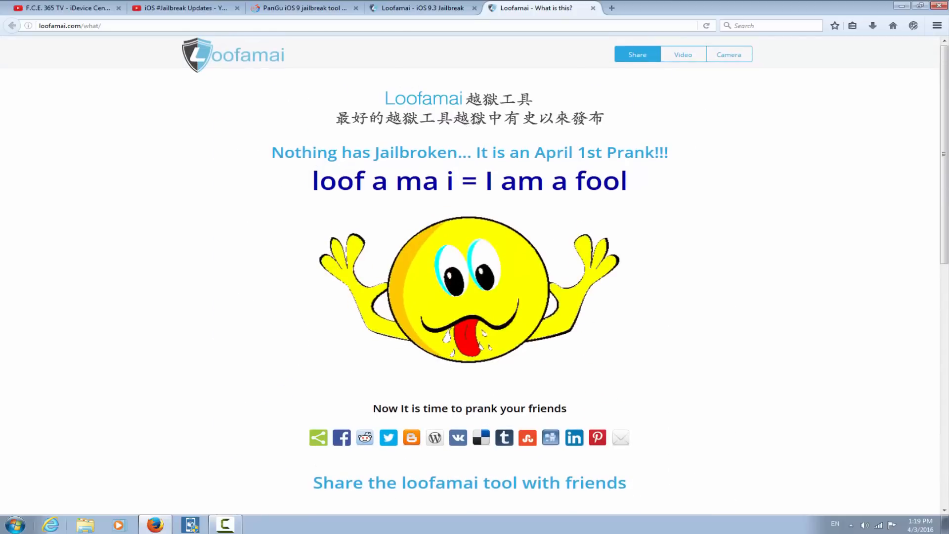
left_click(683, 55)
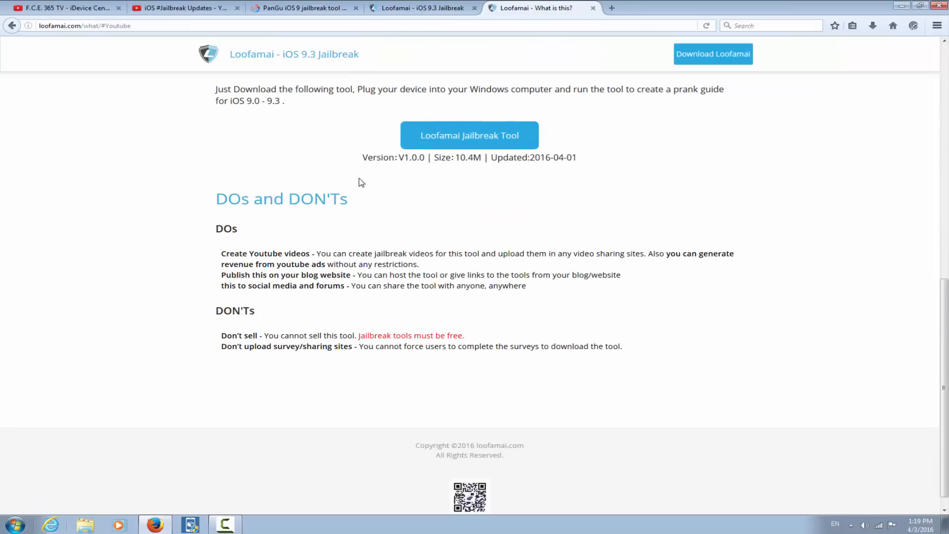
mouse_move(366, 194)
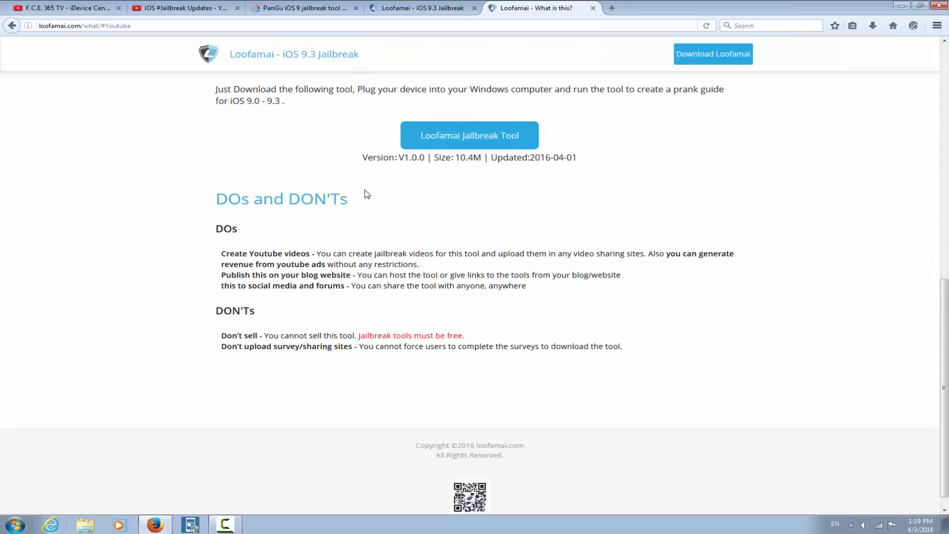
mouse_move(353, 199)
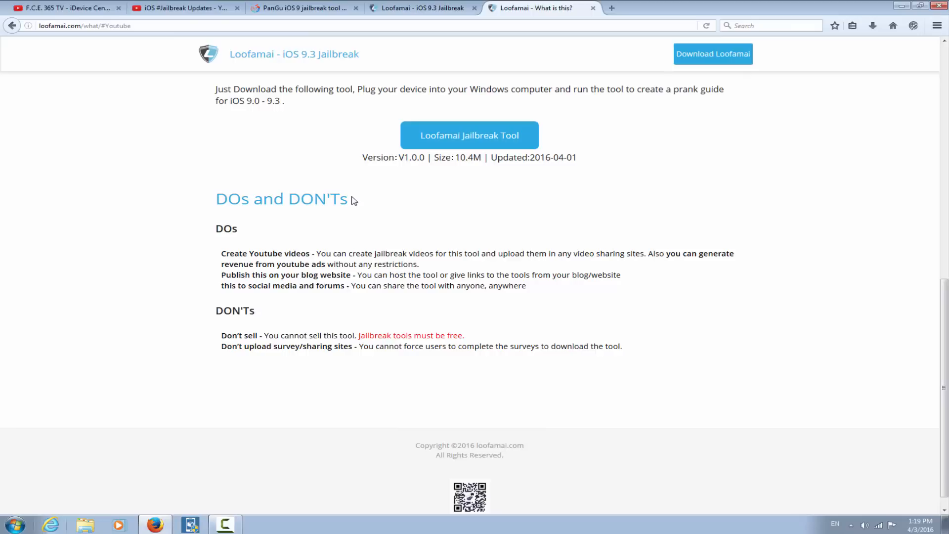
scroll("up", 3)
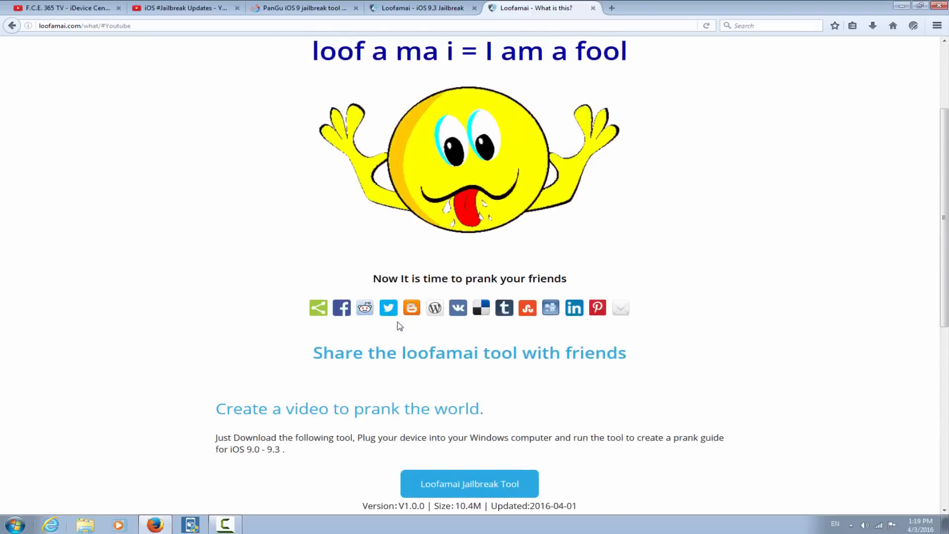
scroll("up", 3)
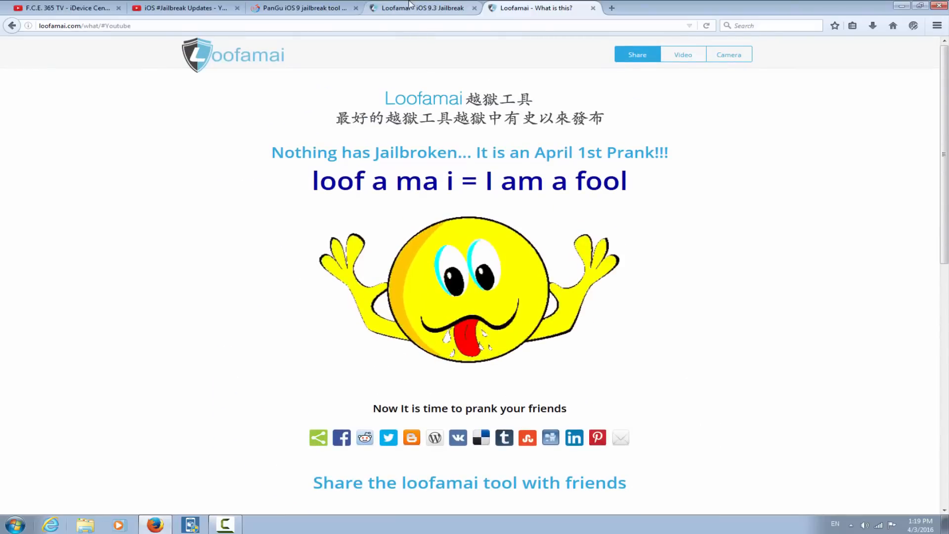
- Browse the camera upgrade tool page down to its compatibility section and back up
left_click(729, 54)
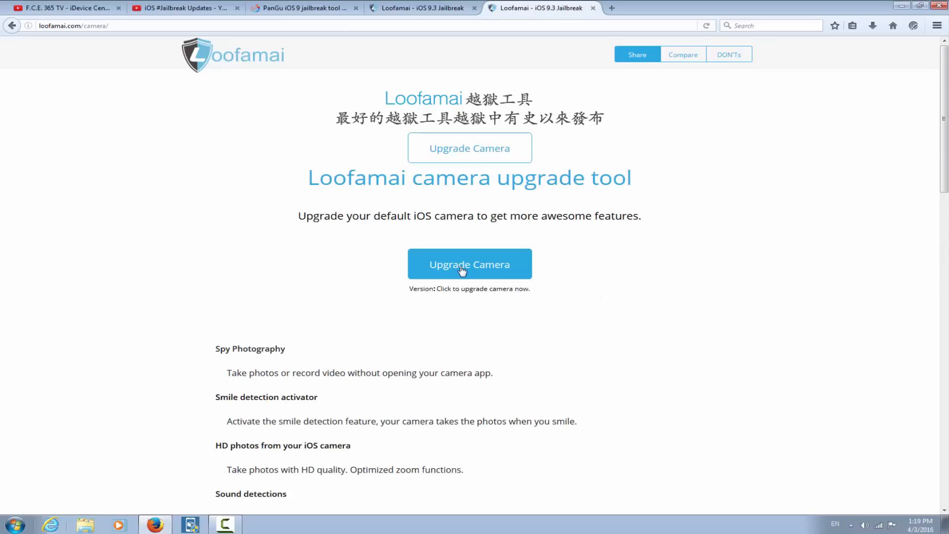
mouse_move(448, 277)
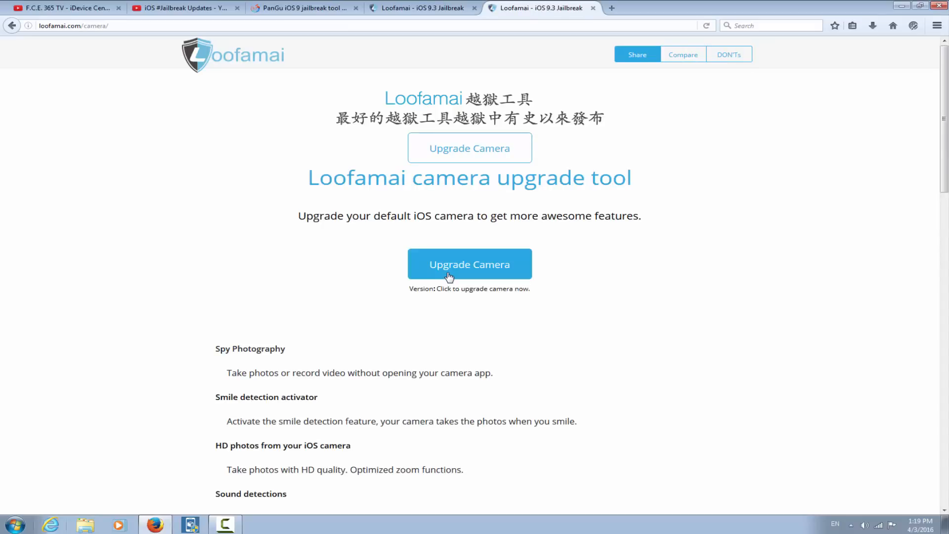
scroll("down", 3)
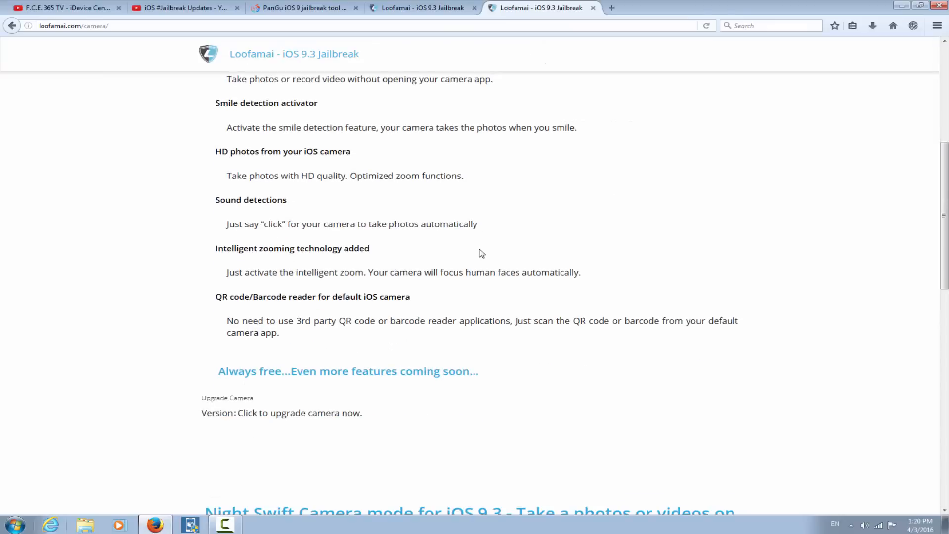
scroll("down", 3)
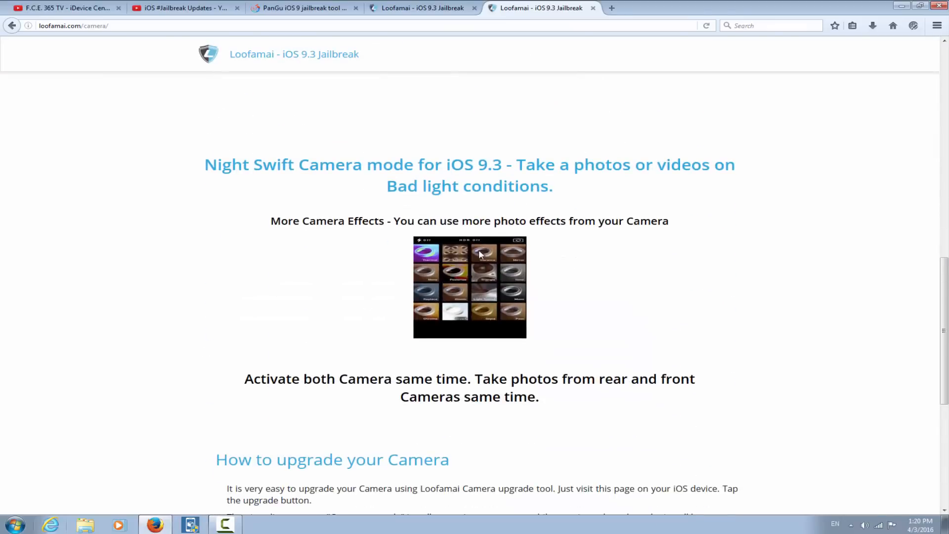
scroll("down", 3)
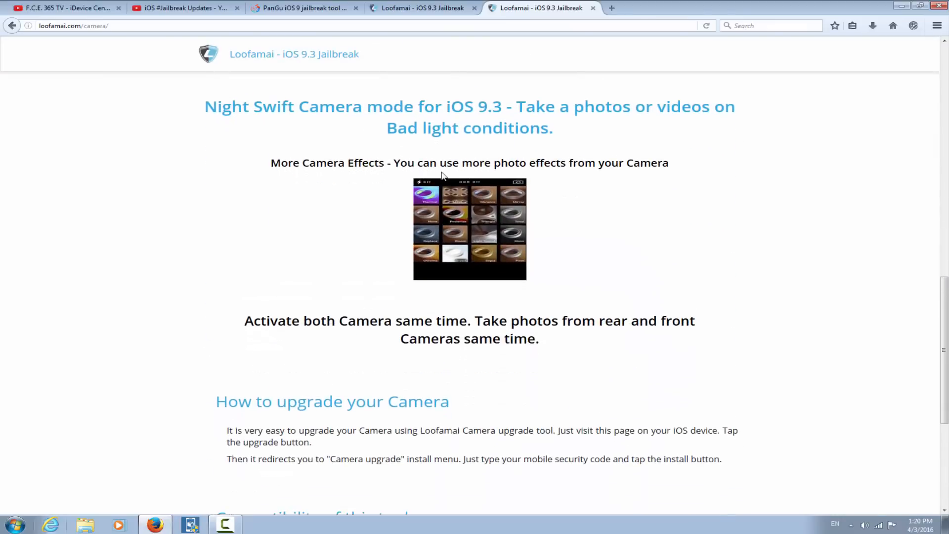
scroll("down", 3)
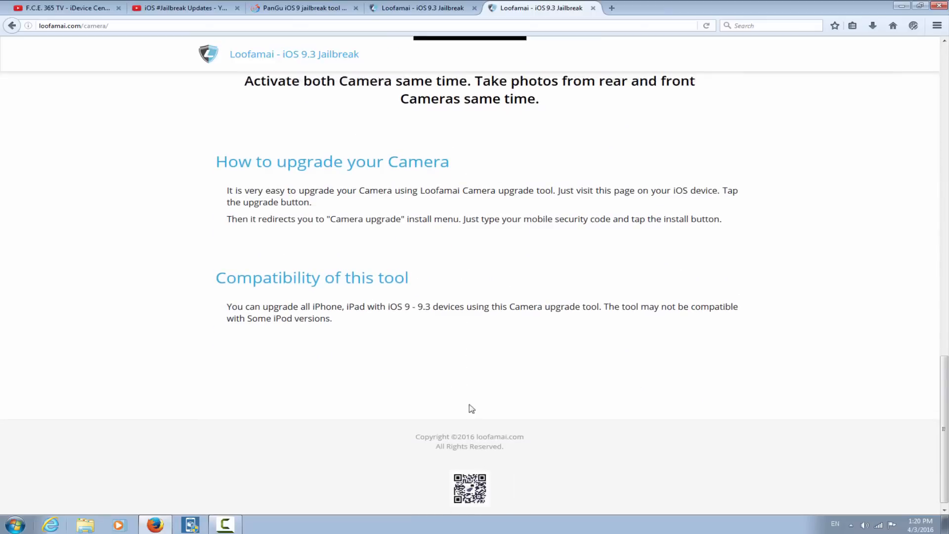
scroll("up", 3)
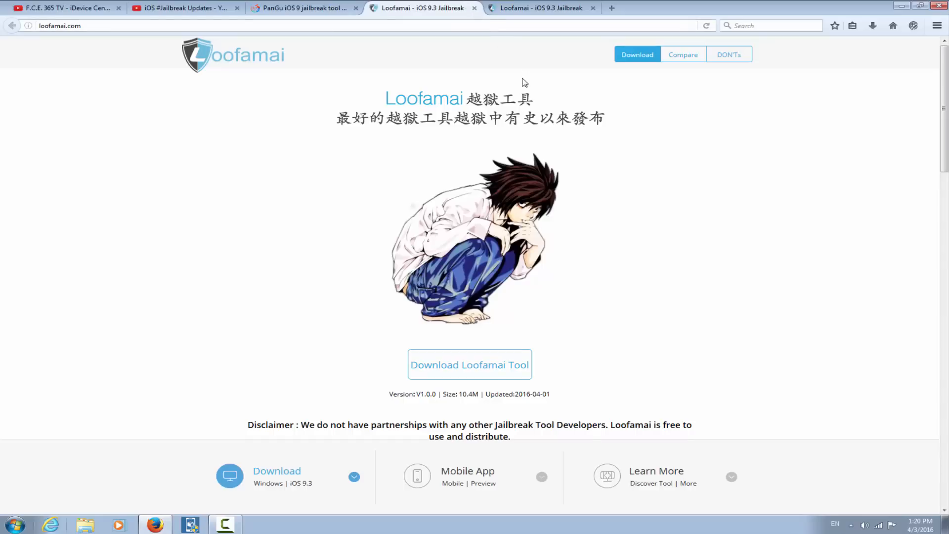
mouse_move(593, 8)
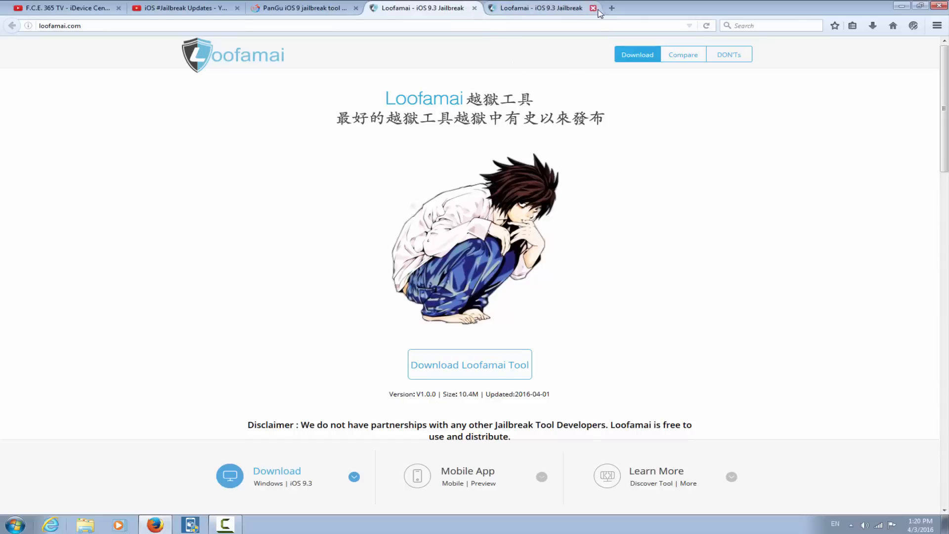
- Close the extra Loofamai tab and dismiss the Loofamai share pop-up, leaving the desktop
left_click(592, 7)
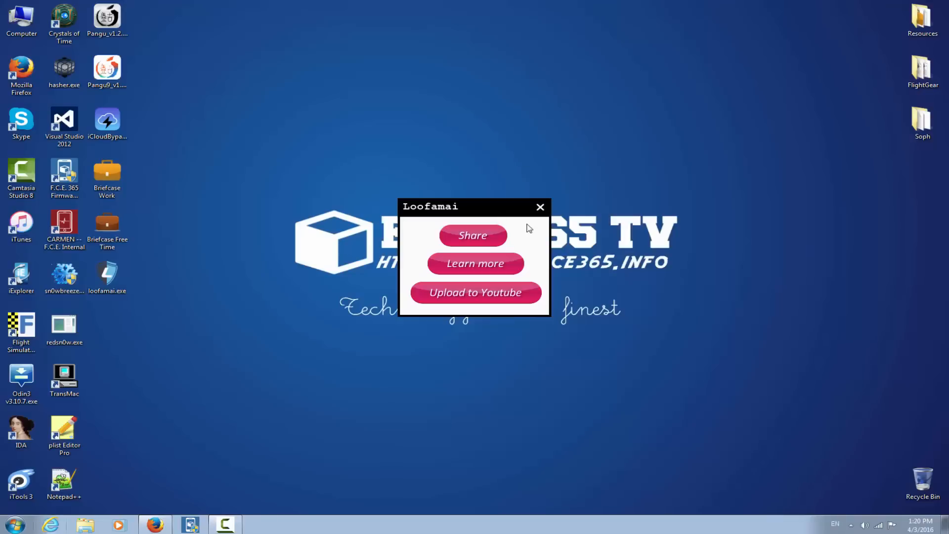
left_click(475, 263)
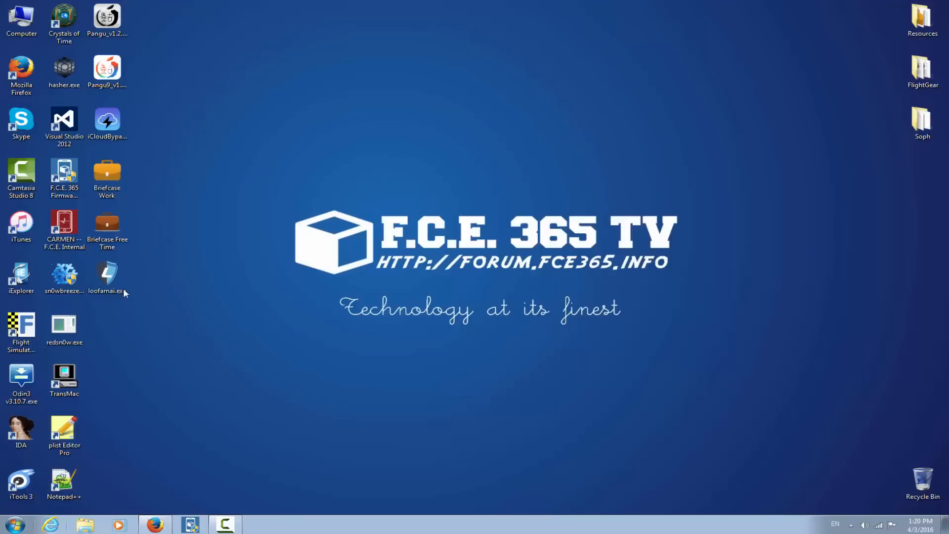
- Open loofamai.exe in WinRAR, cancelling the password prompt and error when autorun.exe won't run
right_click(107, 276)
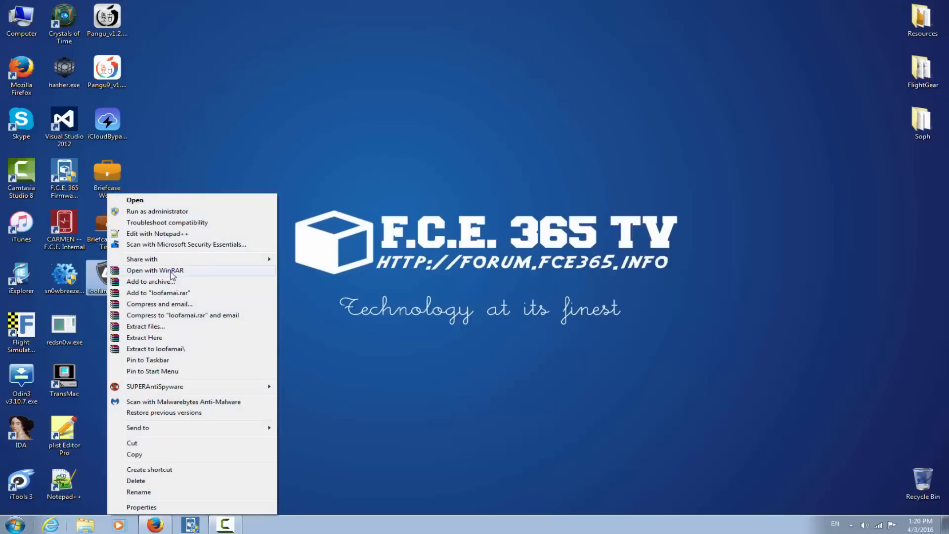
left_click(155, 270)
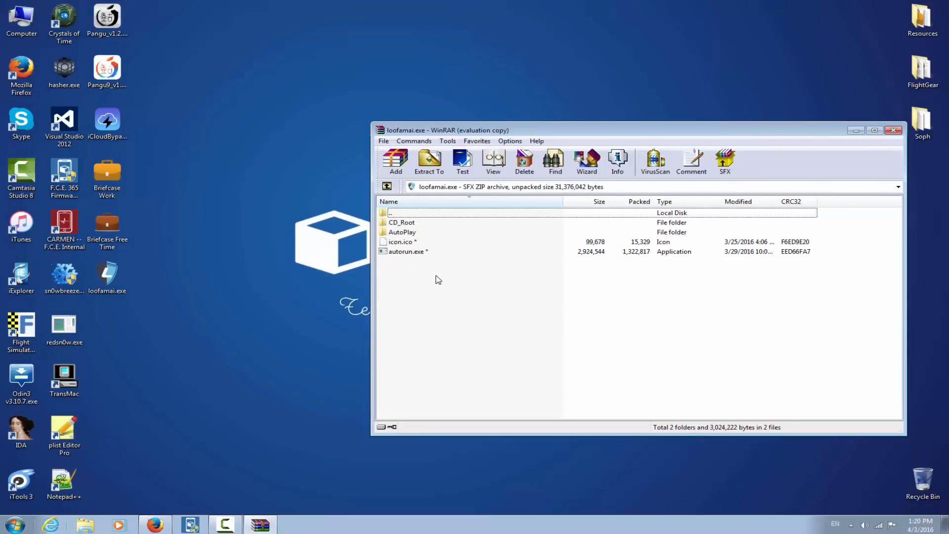
double_click(407, 251)
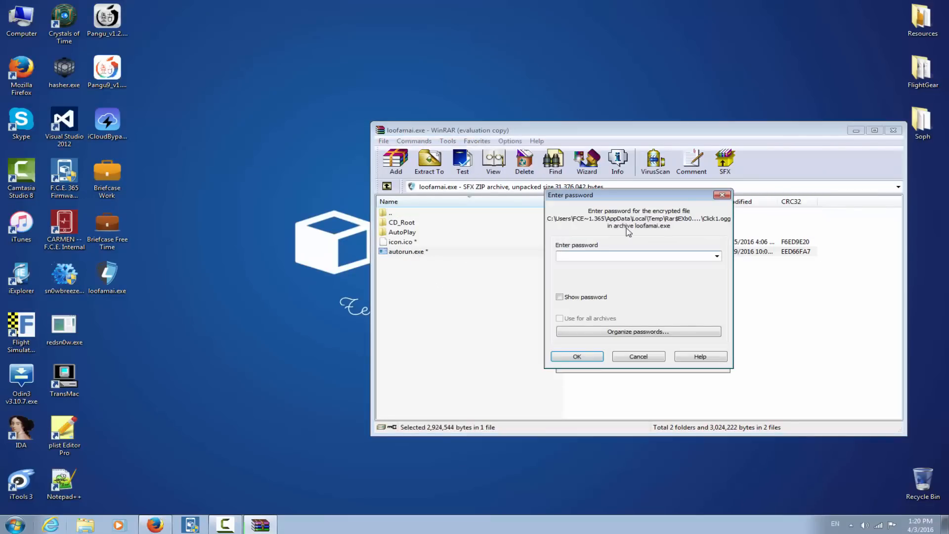
left_click(576, 356)
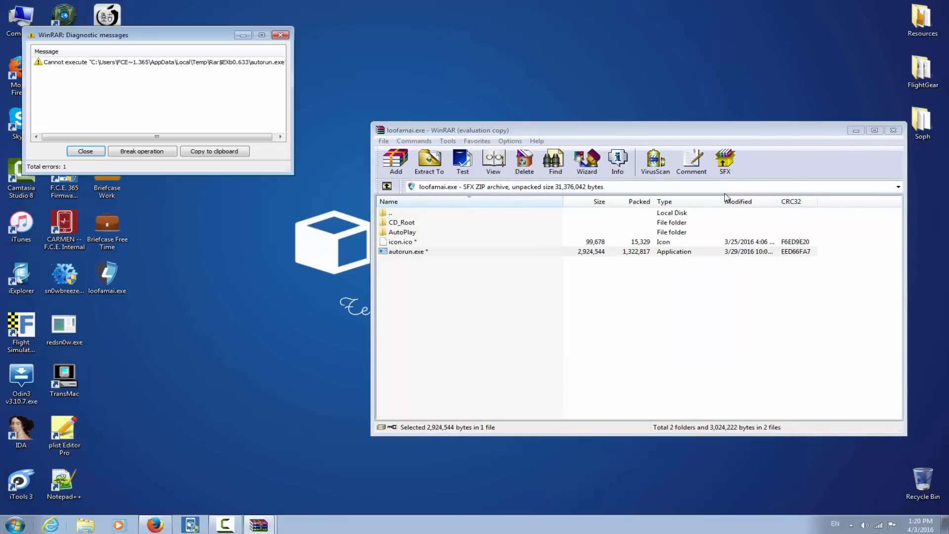
left_click(85, 150)
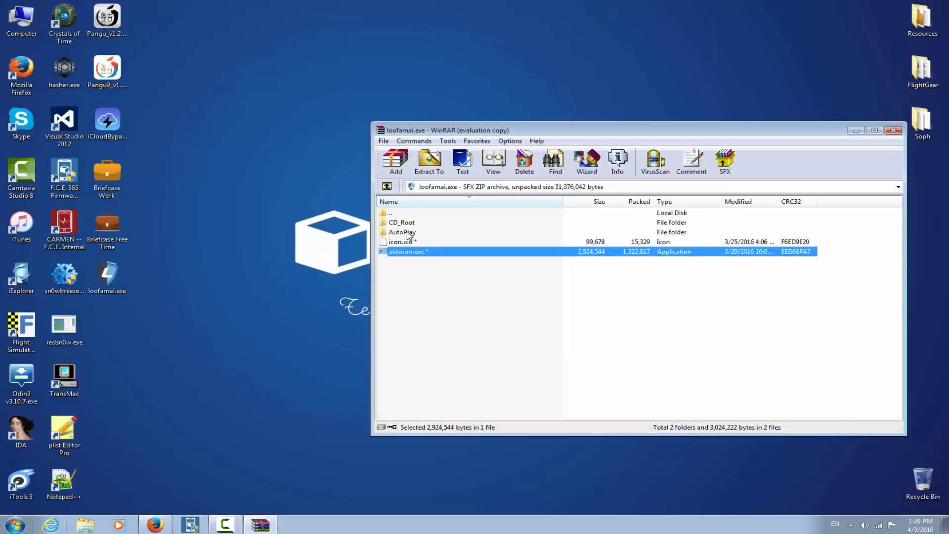
- Browse into the archive's CD_Root\AutoPlay\Docs folder
double_click(401, 231)
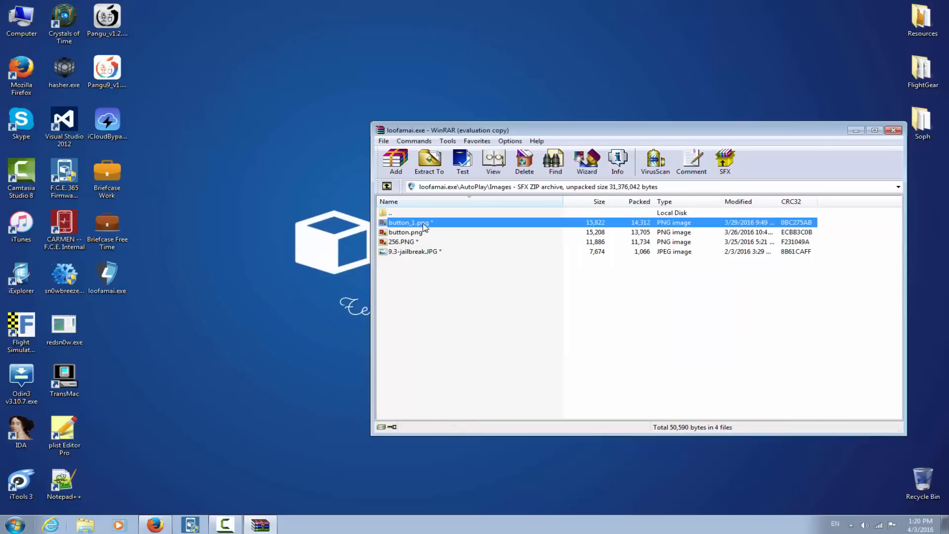
double_click(391, 213)
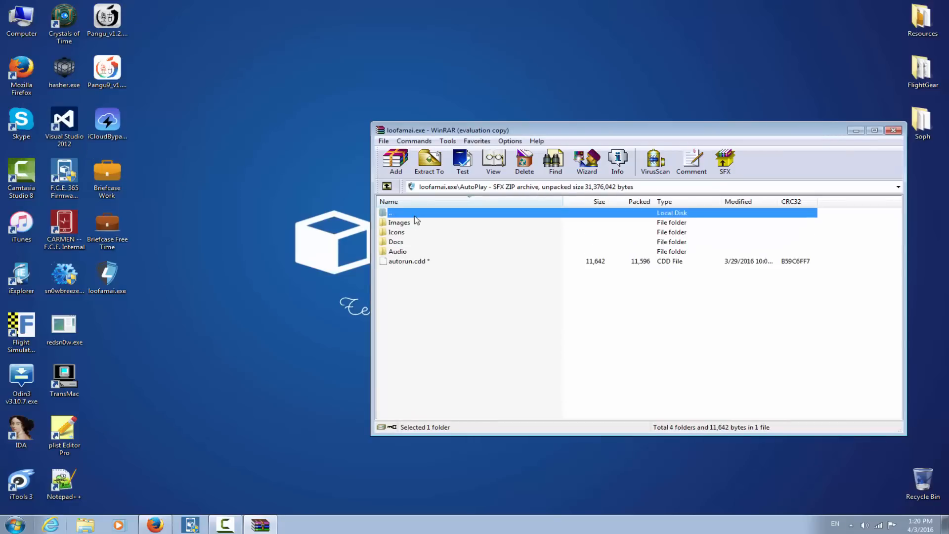
double_click(389, 213)
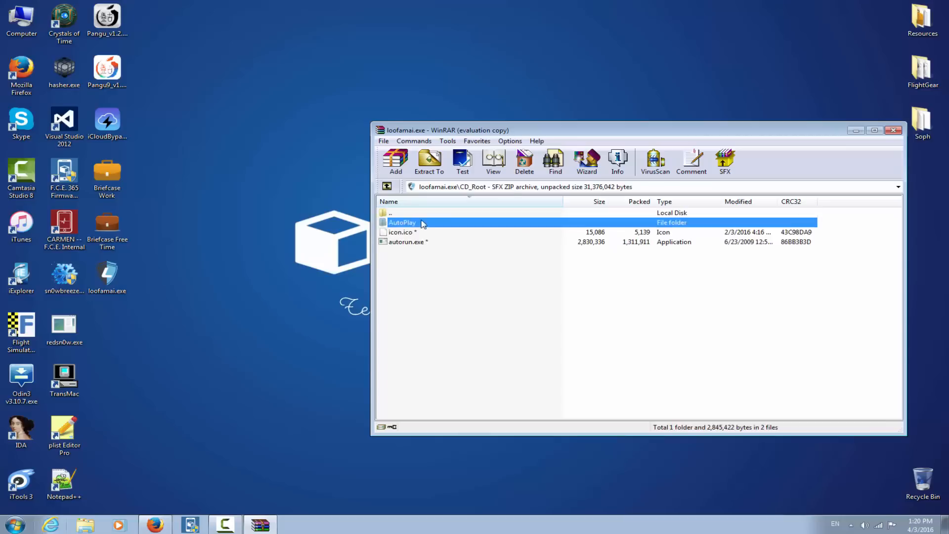
double_click(402, 222)
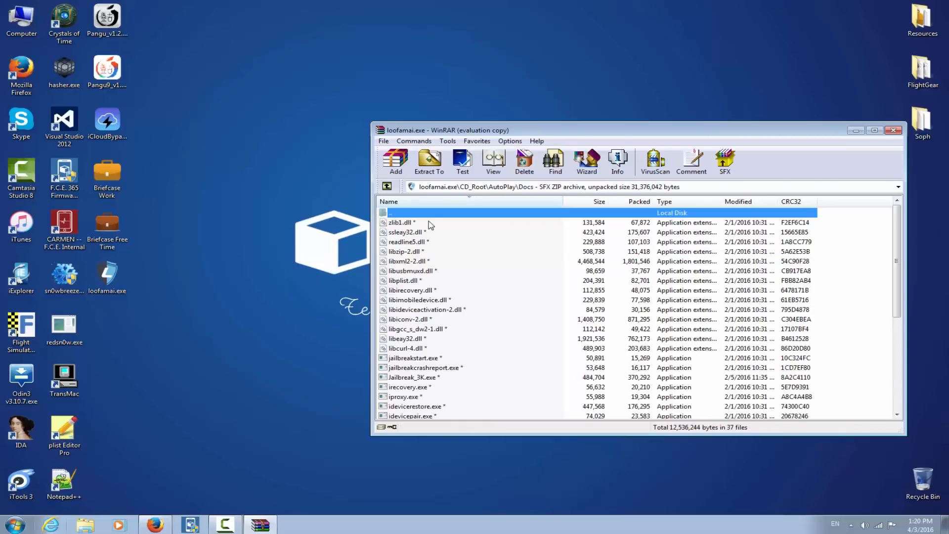
- Inspect the listed files: libzip-2.dll, libimobiledevice.dll, 3kjailbreak.exe, cydiastart.exe, cleaning.exe, libideviceactivation-2.dll
left_click(406, 251)
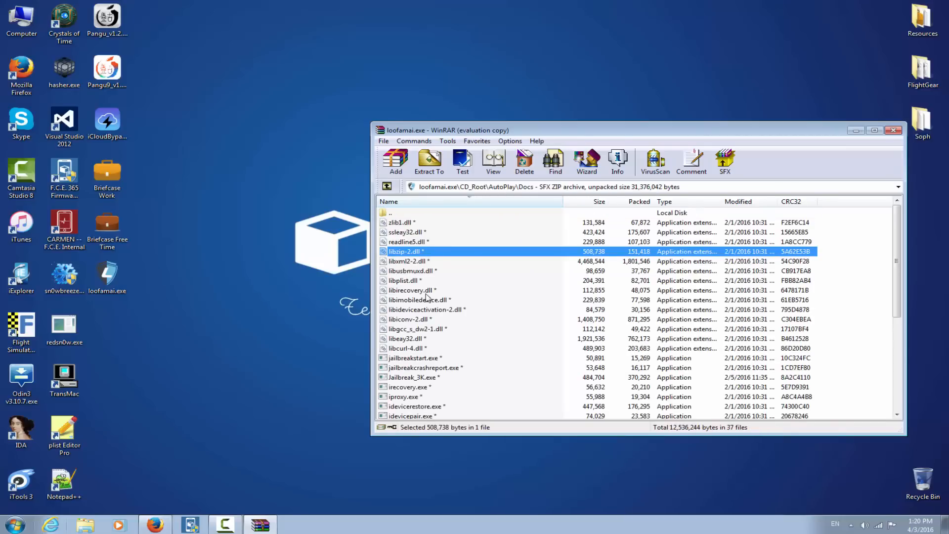
left_click(420, 300)
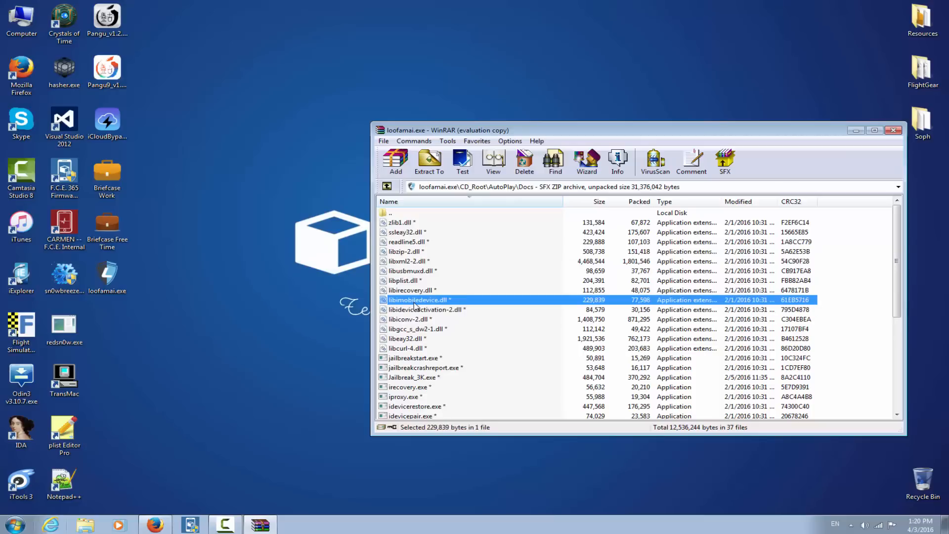
mouse_move(447, 315)
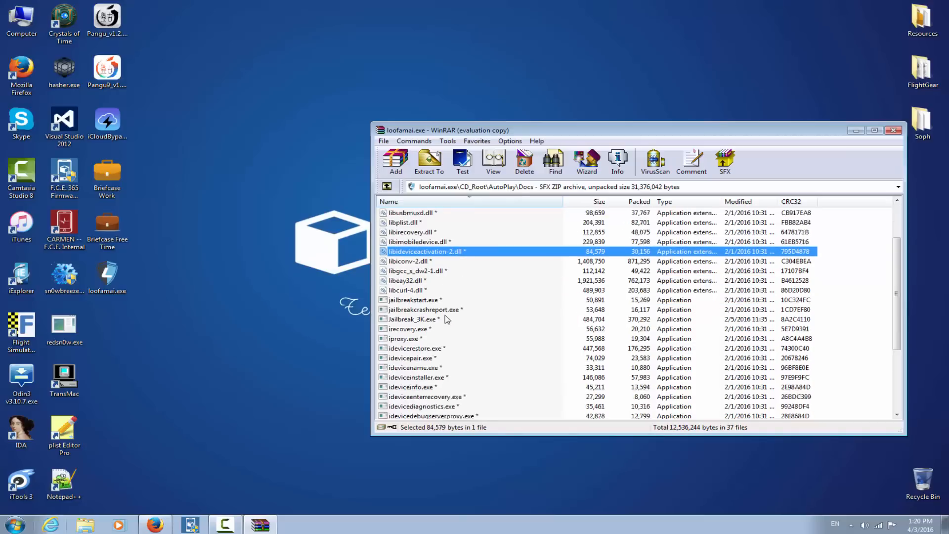
scroll("down", 3)
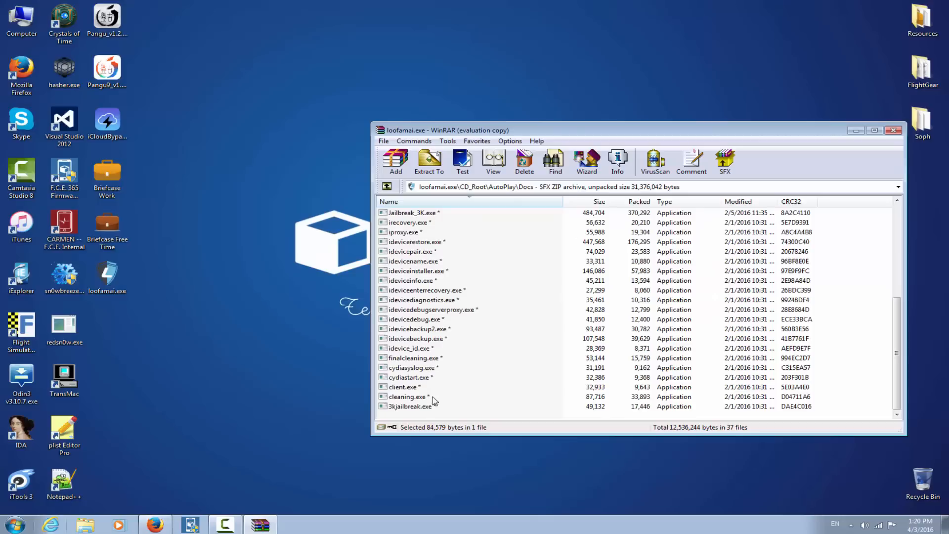
left_click(411, 407)
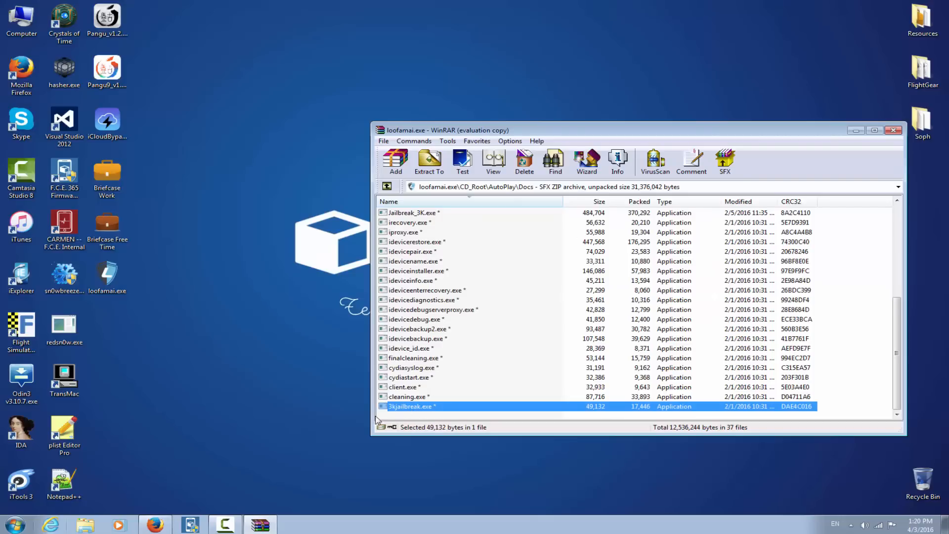
left_click(410, 377)
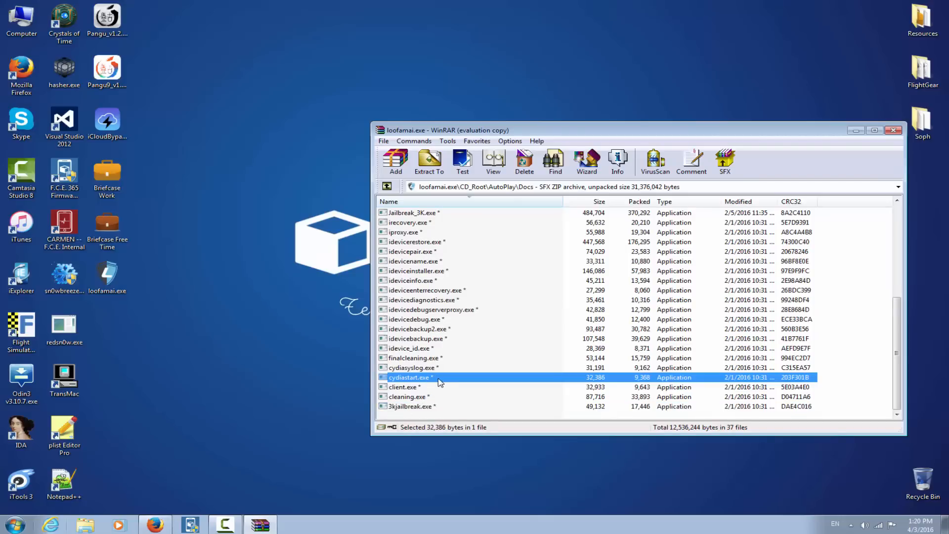
mouse_move(447, 375)
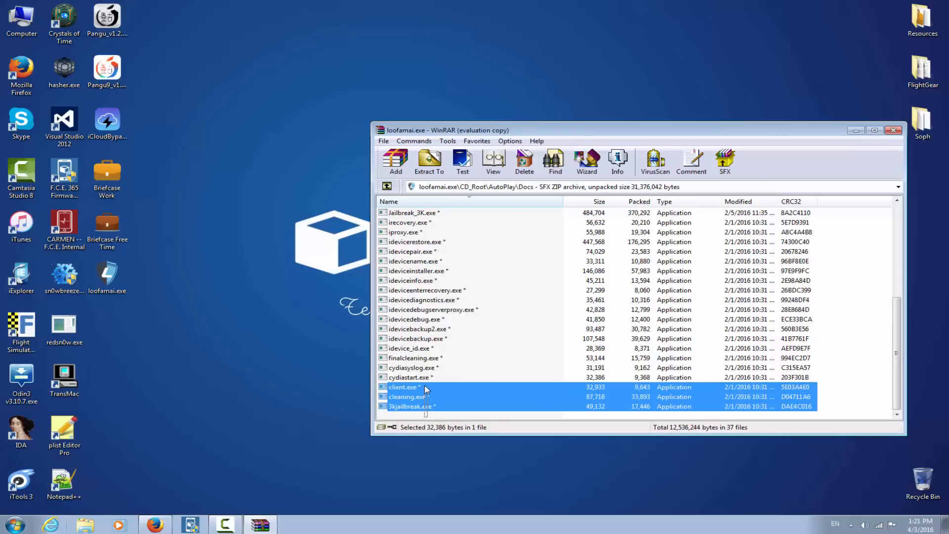
left_click(409, 376)
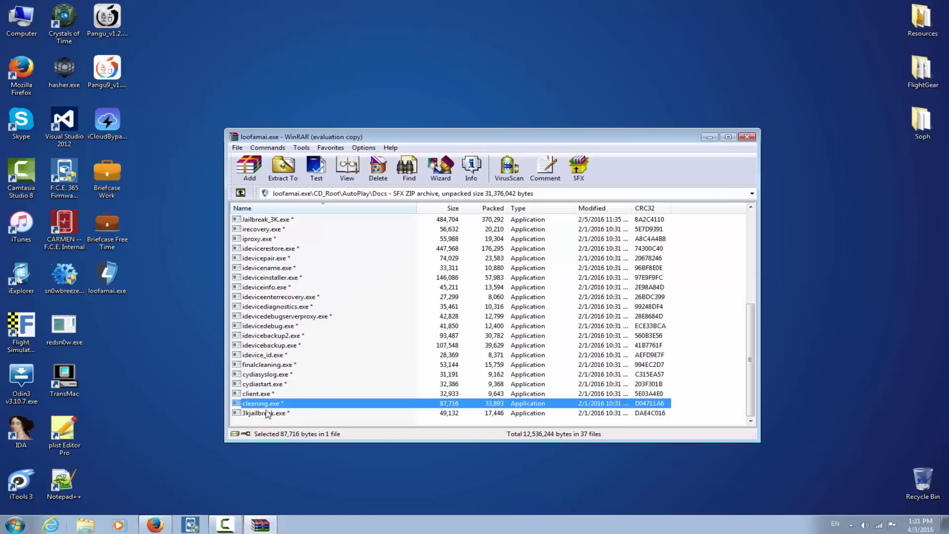
left_click(264, 414)
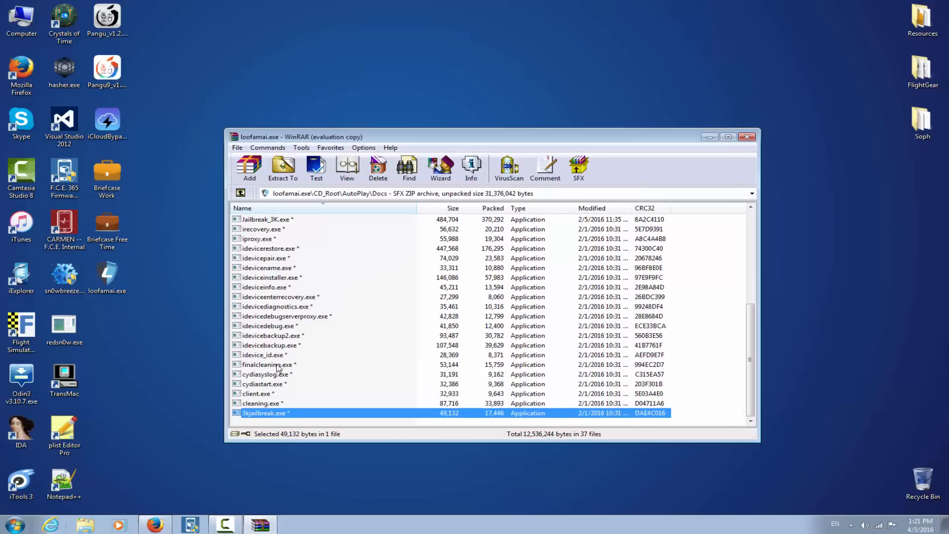
scroll("up", 3)
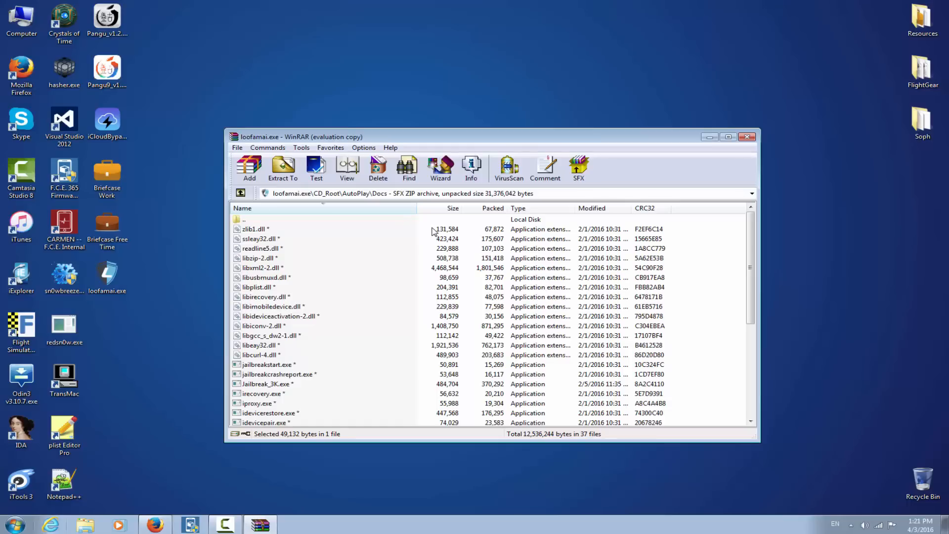
mouse_move(748, 137)
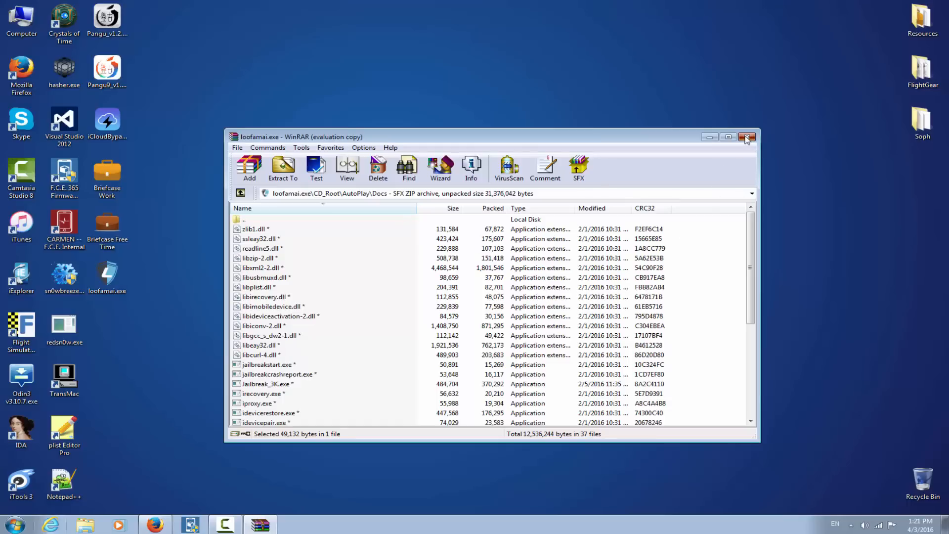
left_click(279, 317)
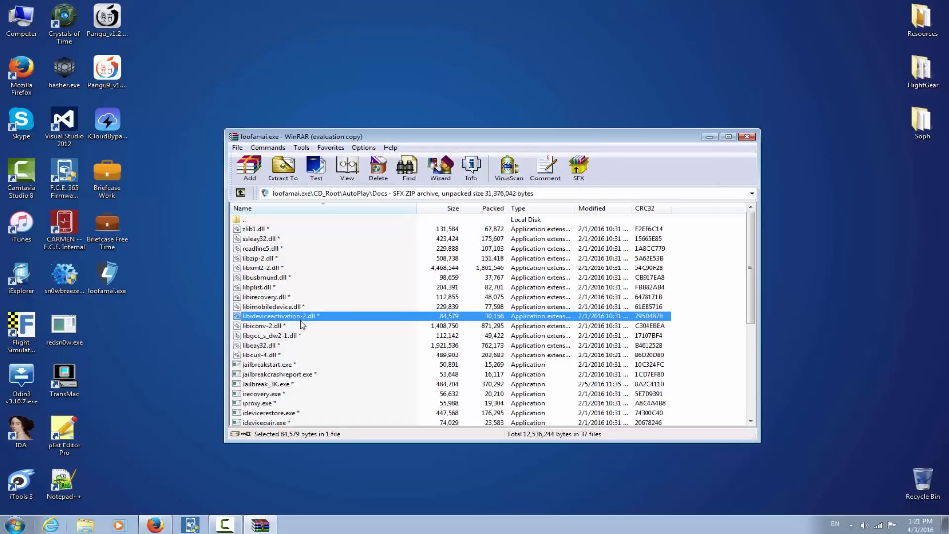
mouse_move(295, 334)
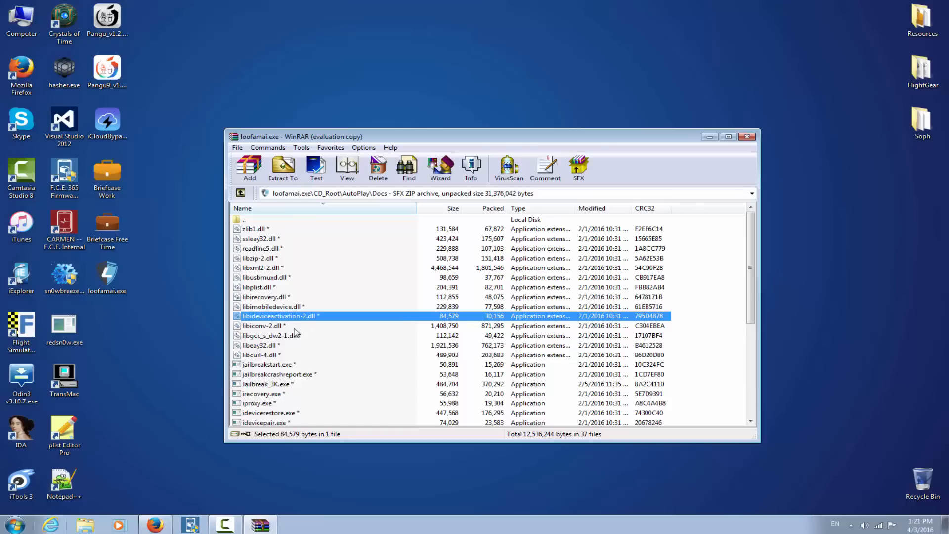
mouse_move(362, 297)
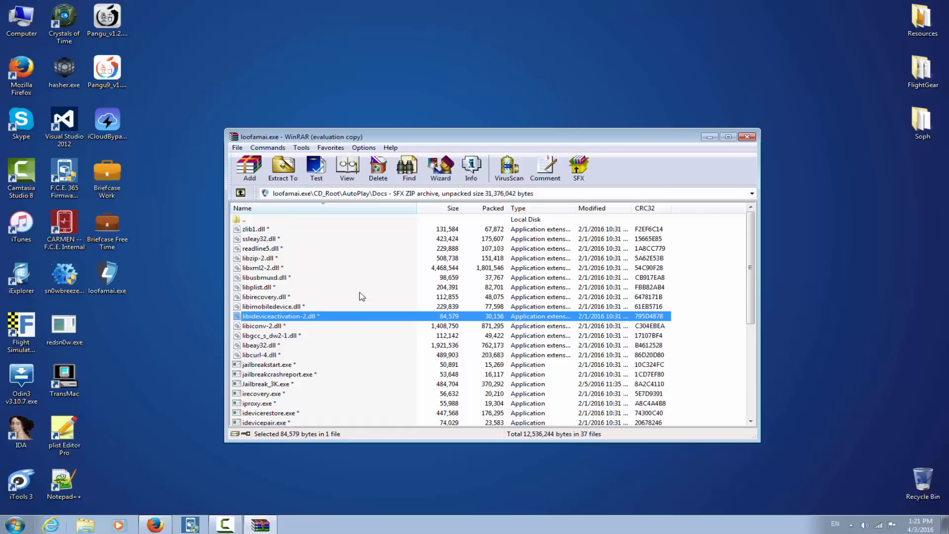
left_click(748, 136)
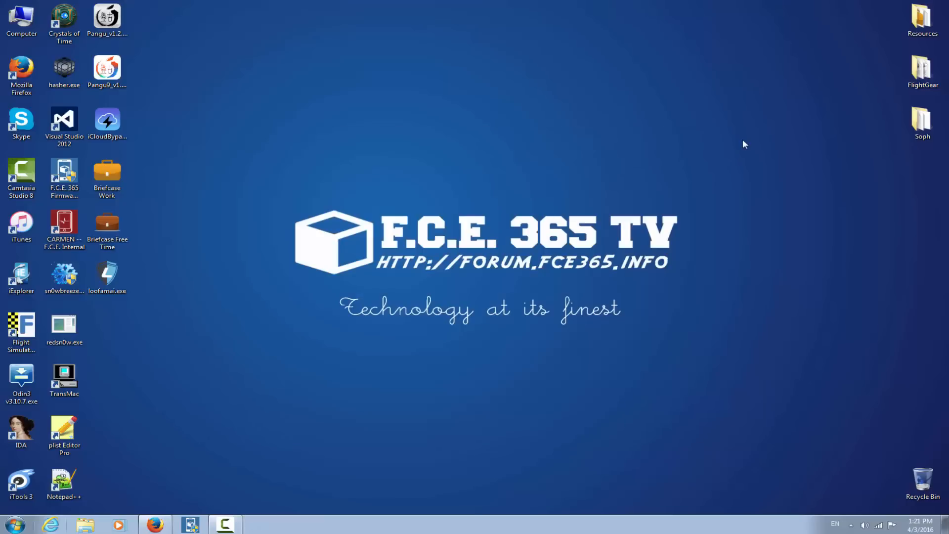
mouse_move(156, 524)
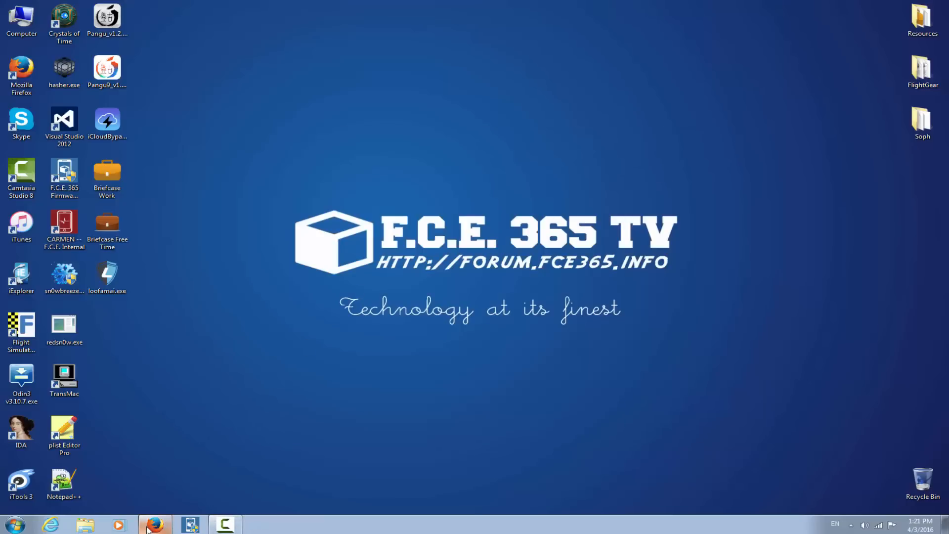
left_click(155, 524)
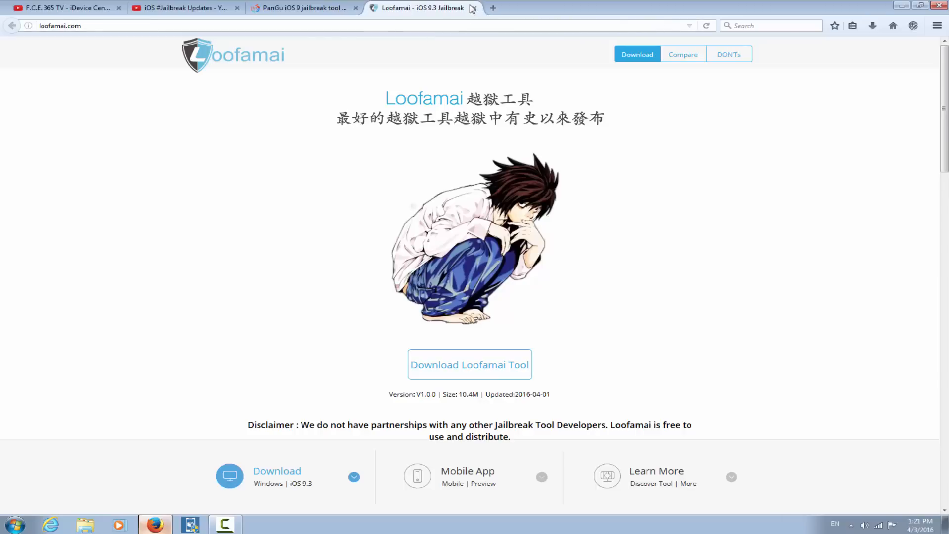
mouse_move(473, 9)
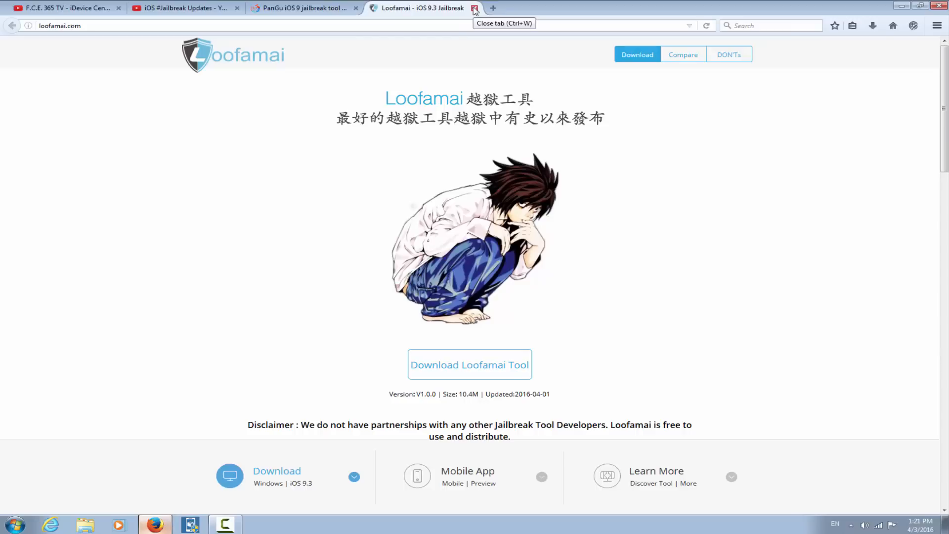
mouse_move(491, 255)
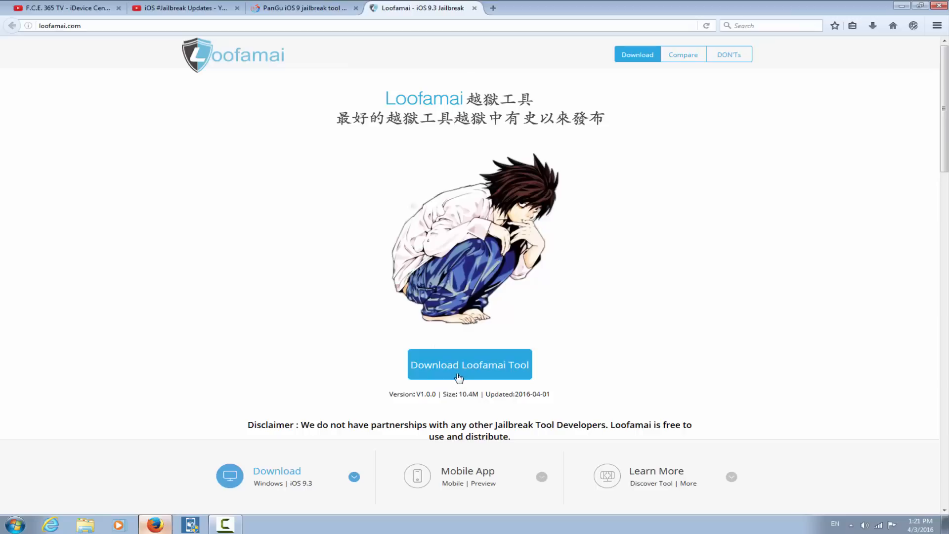
mouse_move(477, 8)
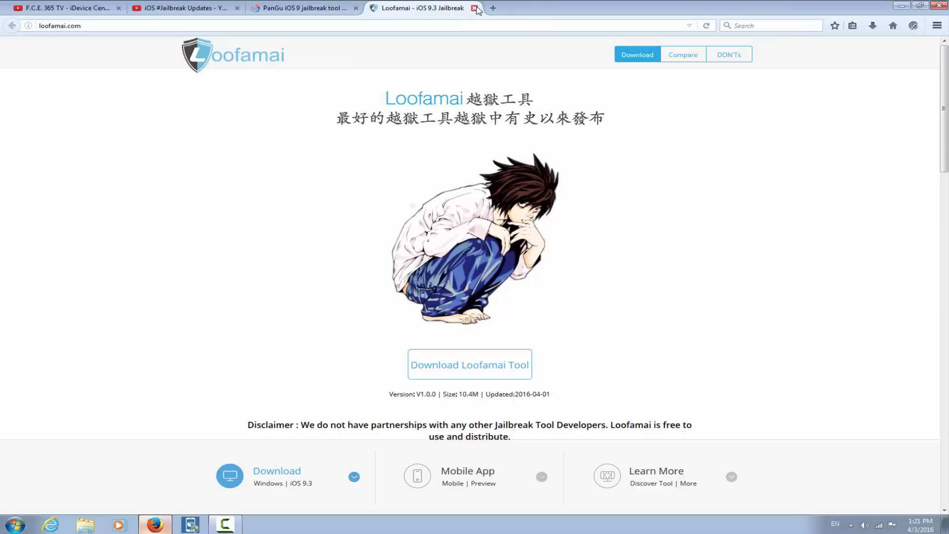
mouse_move(476, 11)
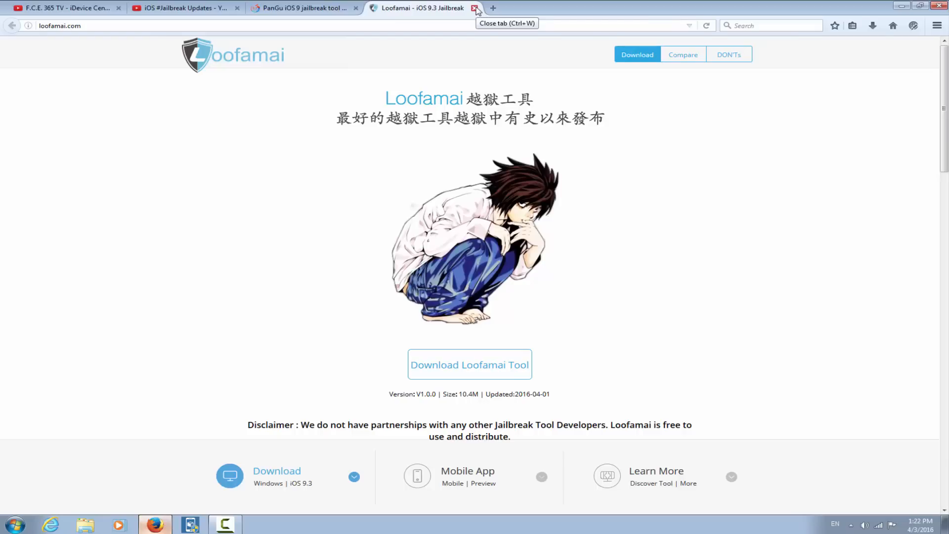
mouse_move(462, 24)
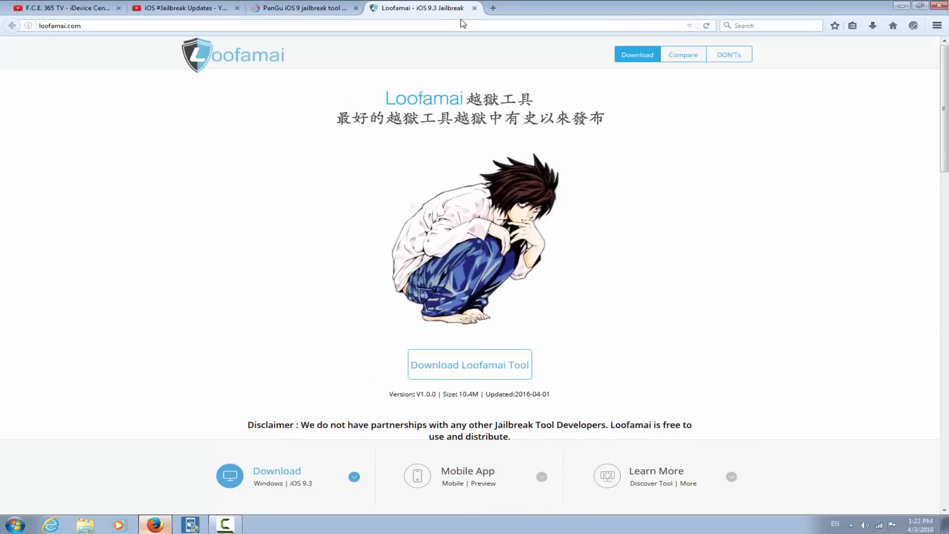
mouse_move(397, 34)
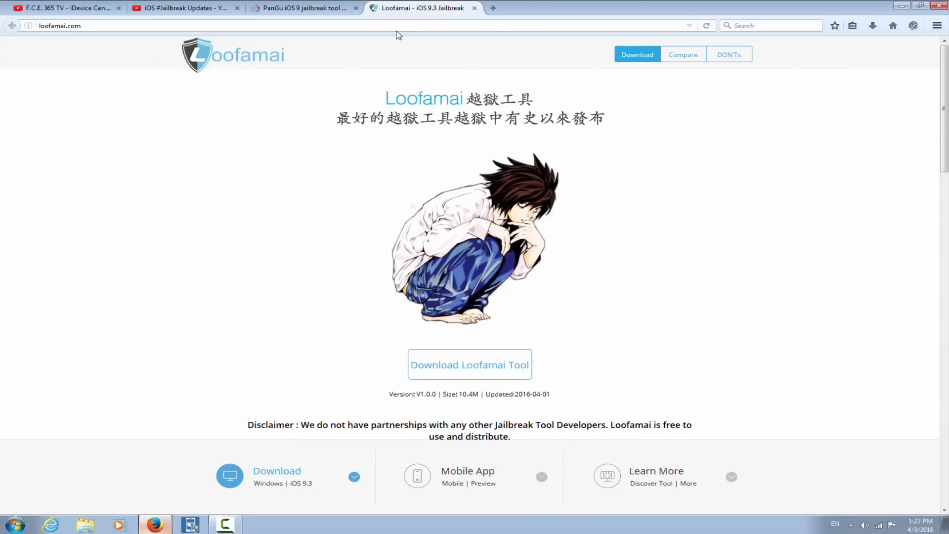
- Close the Loofamai tab and skim the Pangu iOS 9.0–9.1 jailbreak page back to its top
left_click(303, 8)
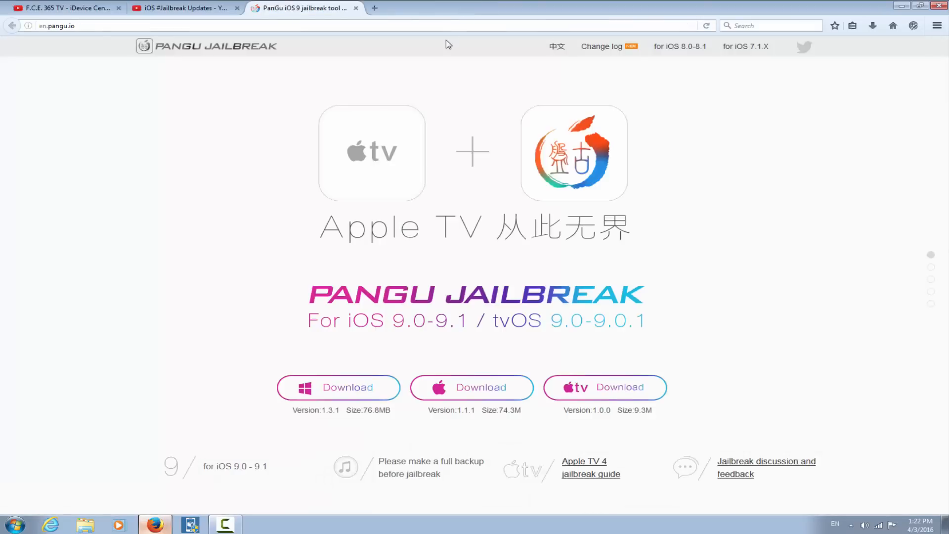
scroll("down", 3)
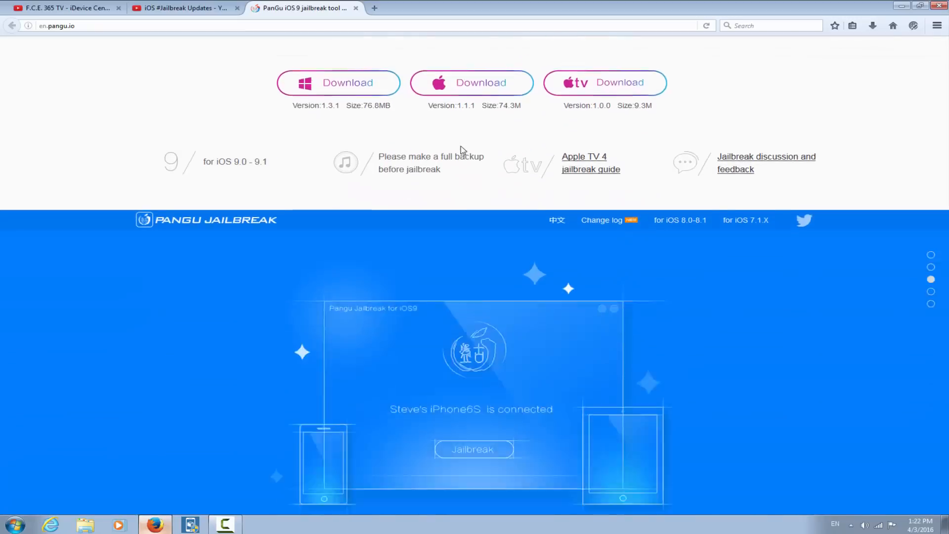
scroll("up", 3)
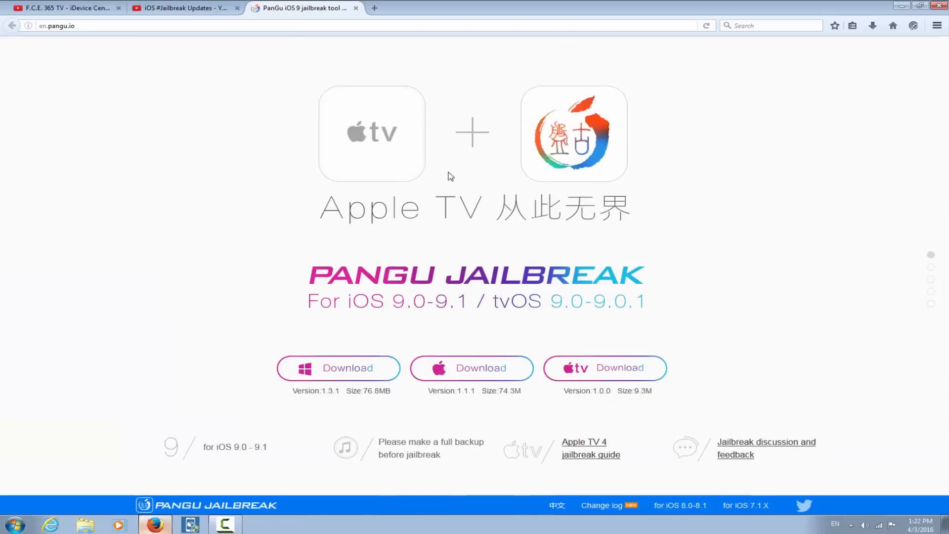
scroll("up", 3)
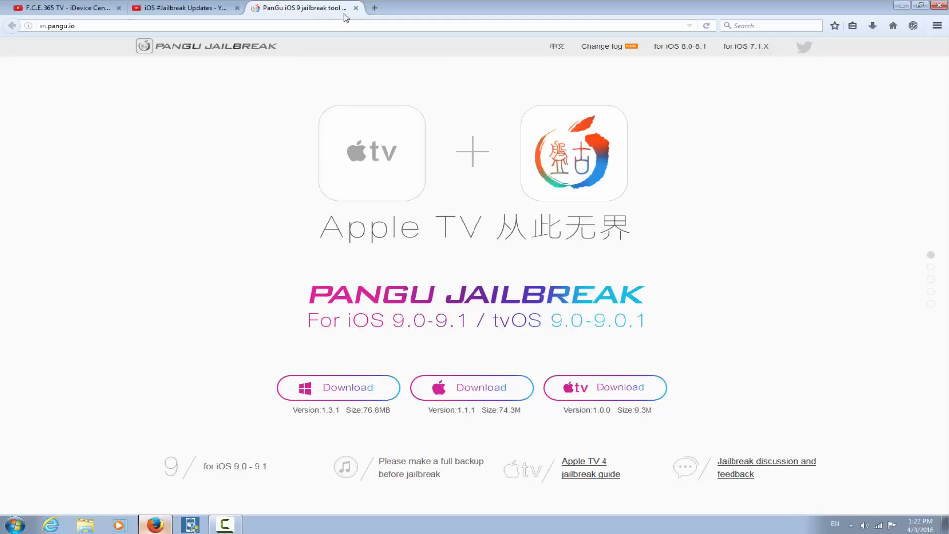
- Close the Pangu tab and skim the iOS #Jailbreak Updates playlist back to its top
left_click(356, 8)
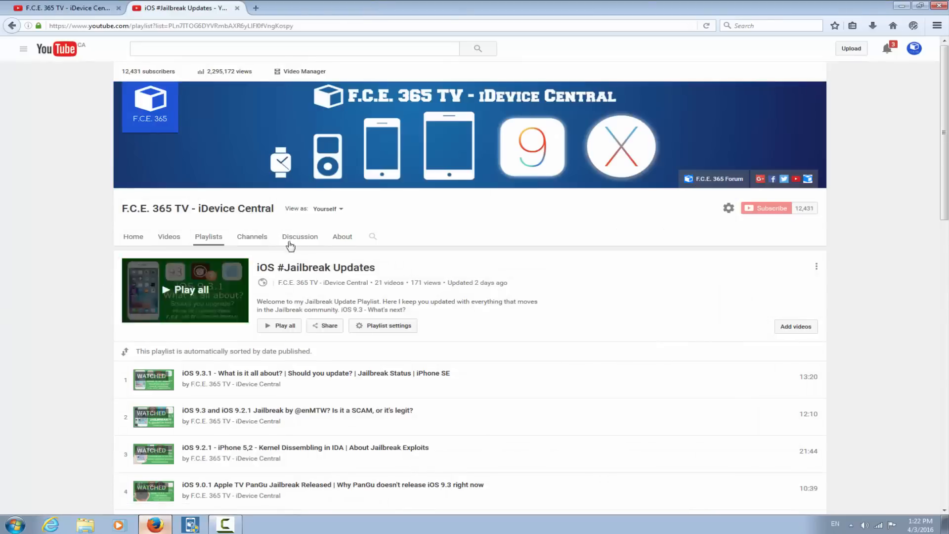
mouse_move(329, 325)
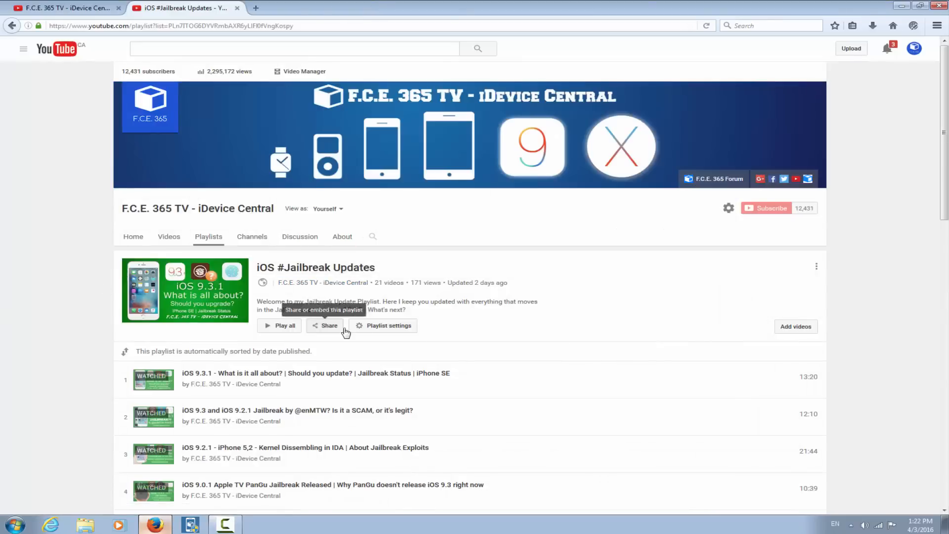
scroll("down", 3)
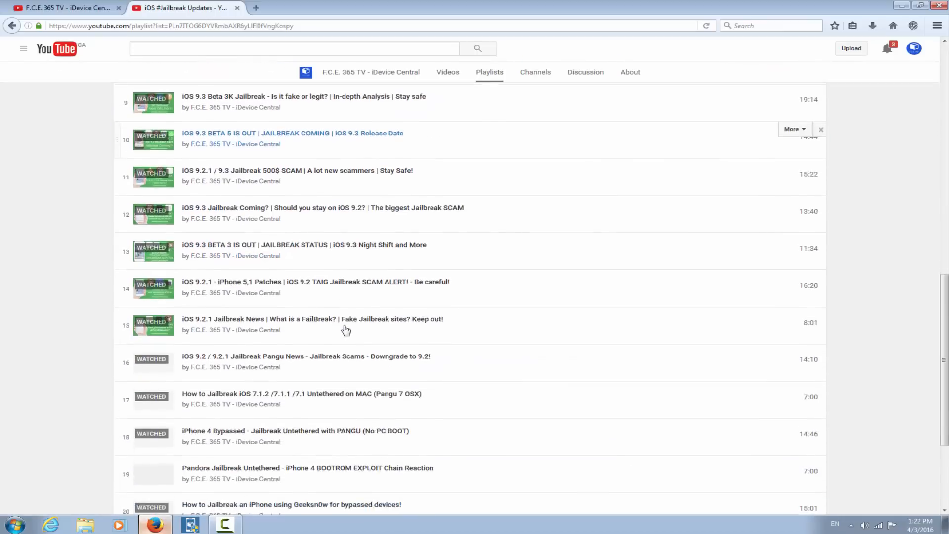
scroll("up", 3)
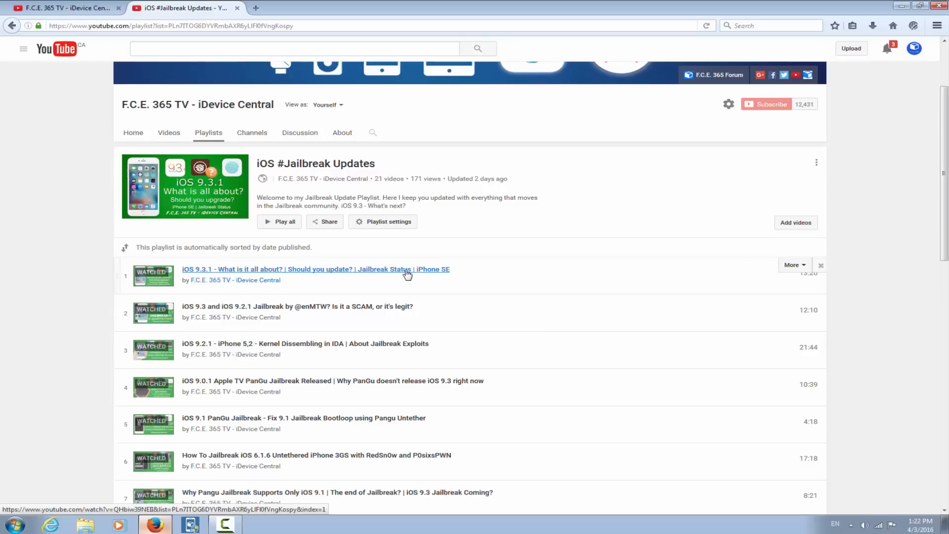
scroll("up", 3)
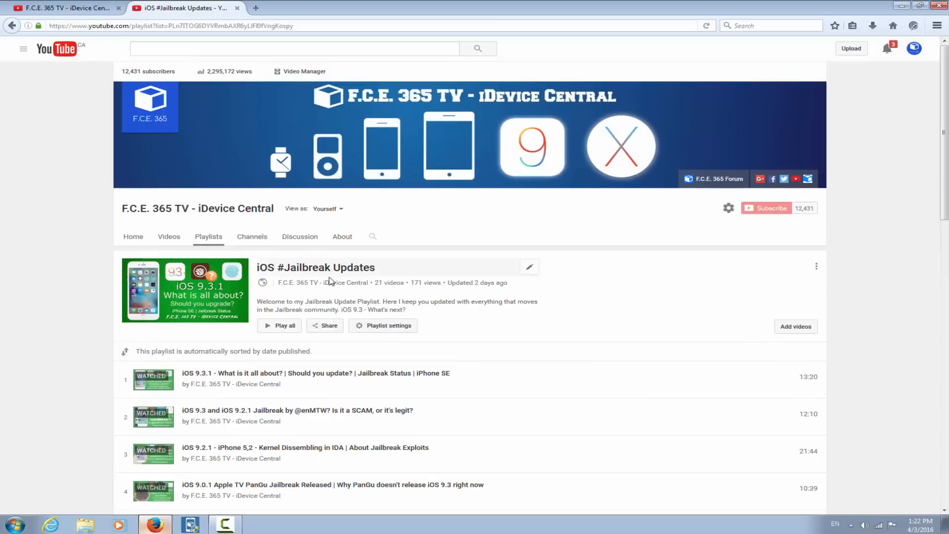
- Show the F.C.E. 365 TV channel home page and skim its featured videos and playlist shelf
left_click(132, 237)
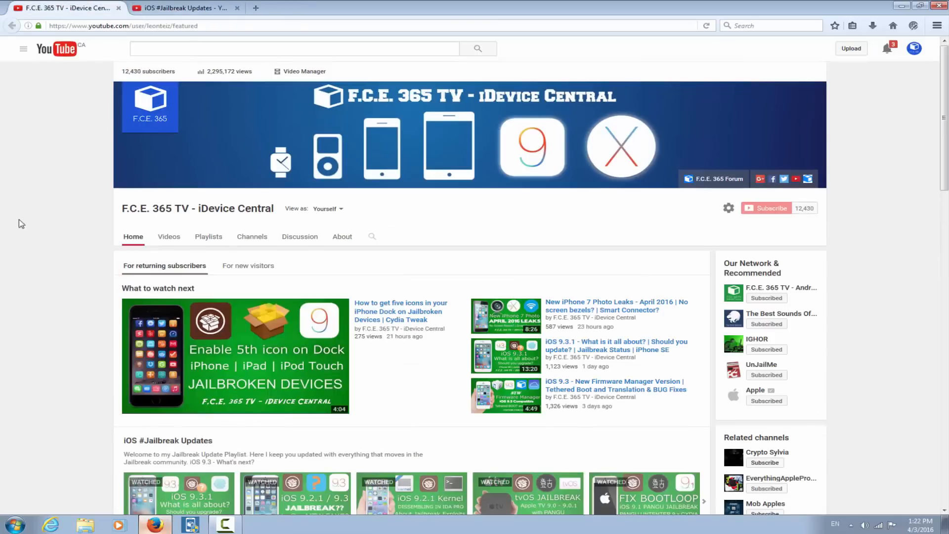
mouse_move(233, 391)
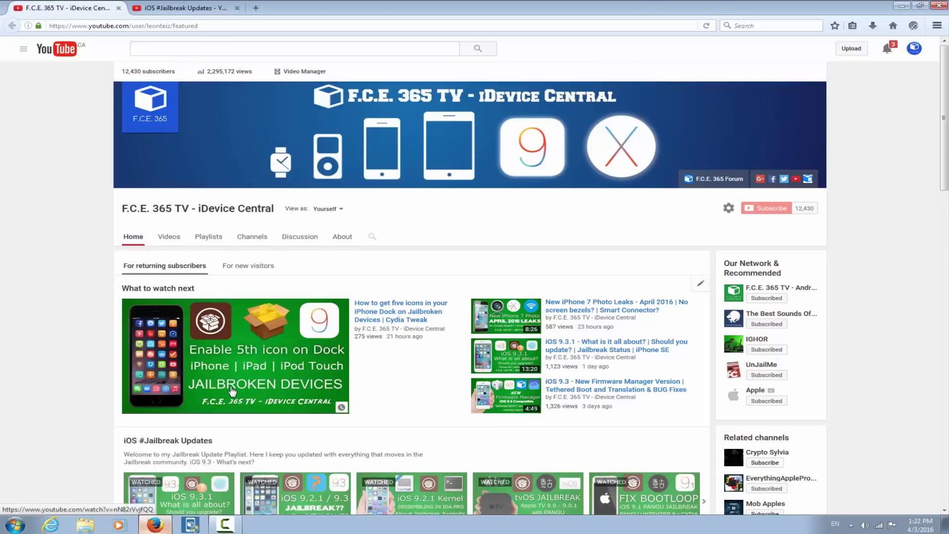
mouse_move(321, 361)
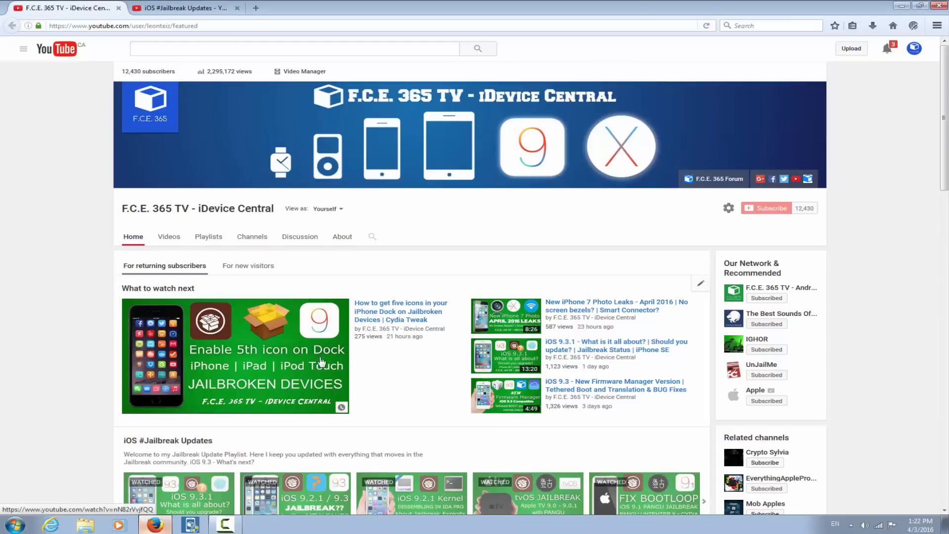
mouse_move(494, 333)
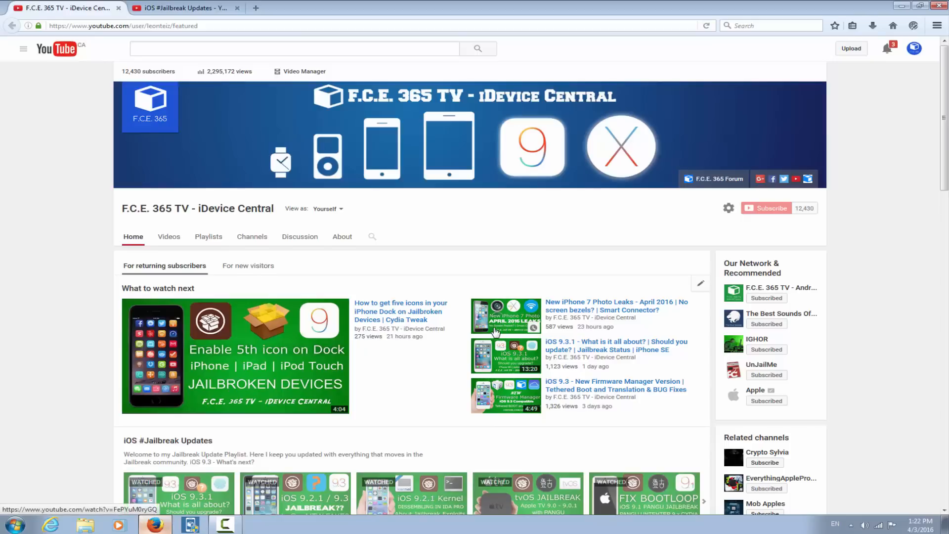
mouse_move(495, 319)
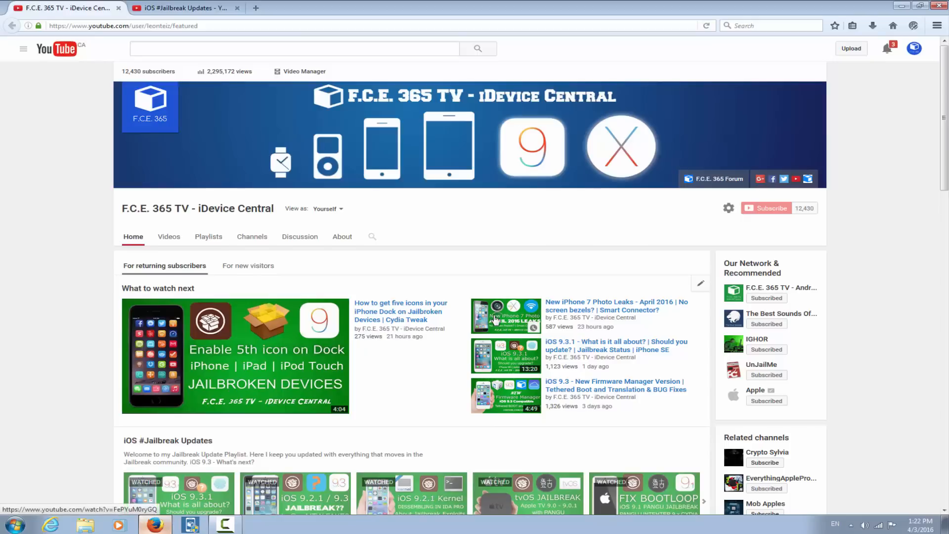
mouse_move(457, 340)
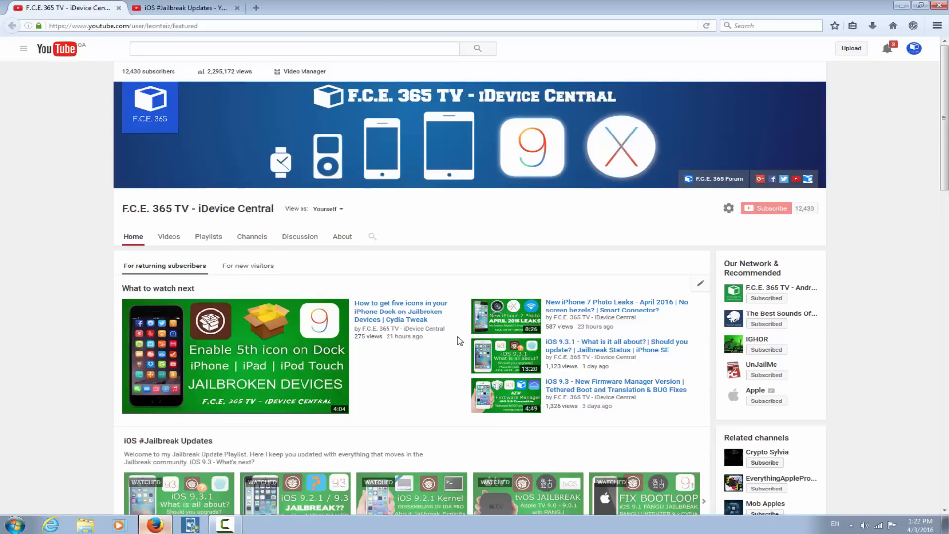
scroll("down", 3)
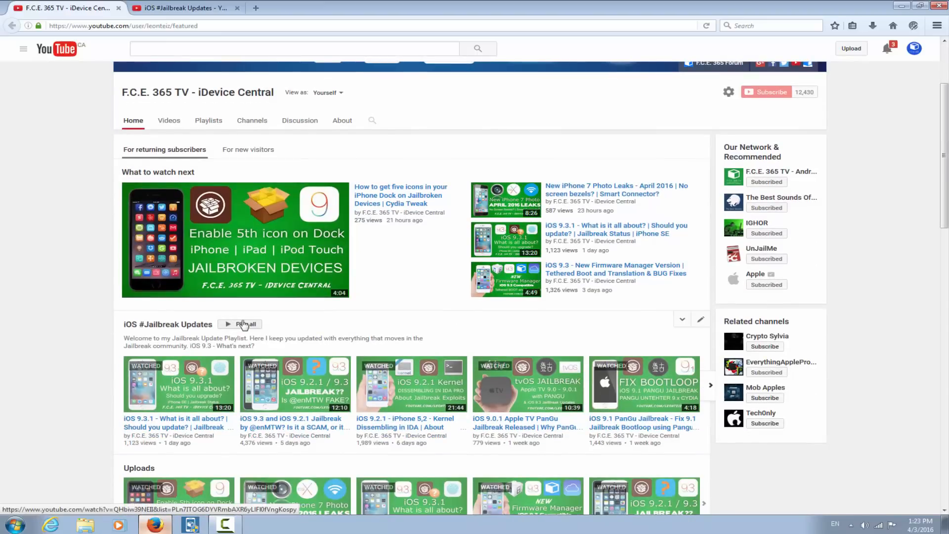
mouse_move(219, 369)
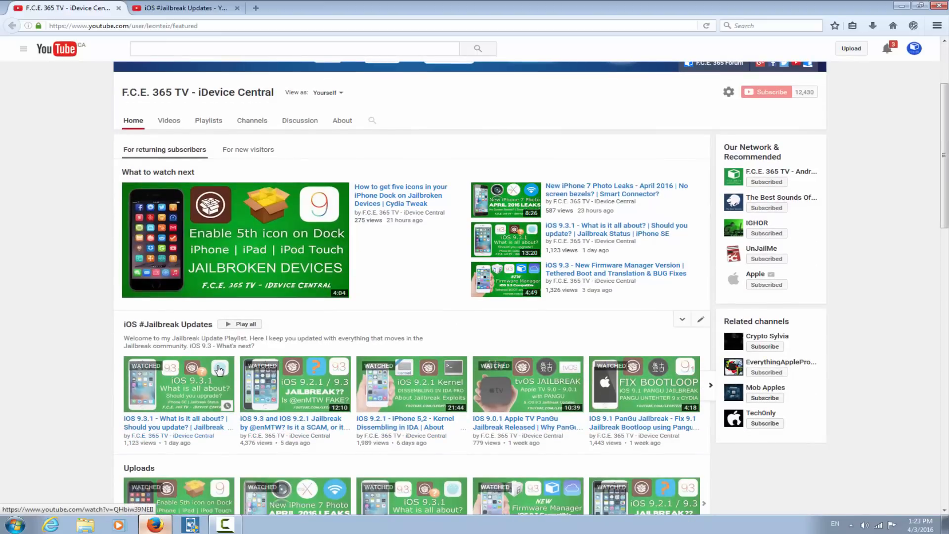
scroll("down", 3)
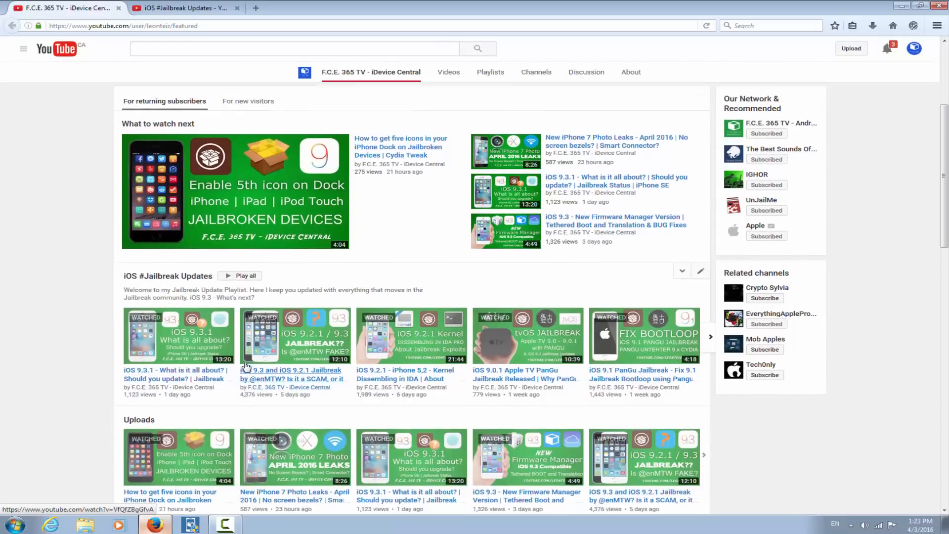
scroll("up", 3)
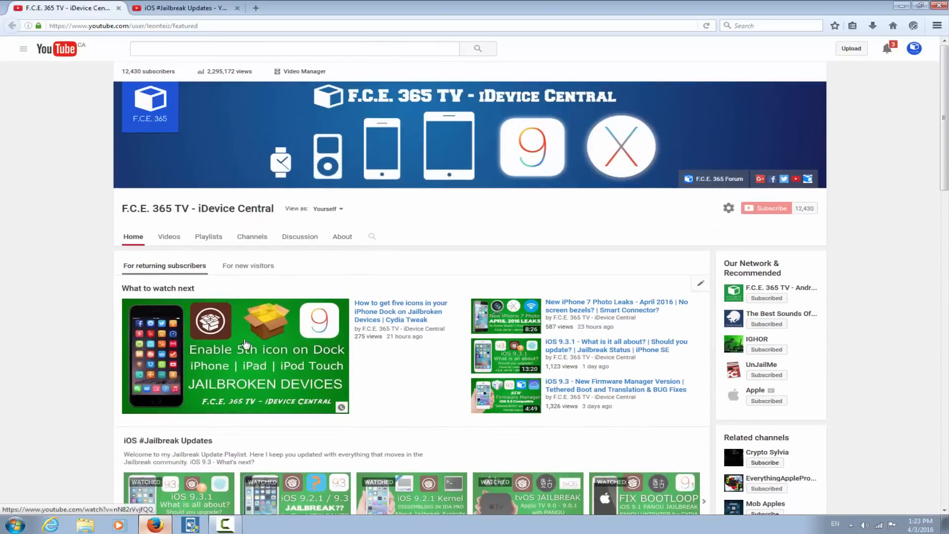
mouse_move(697, 115)
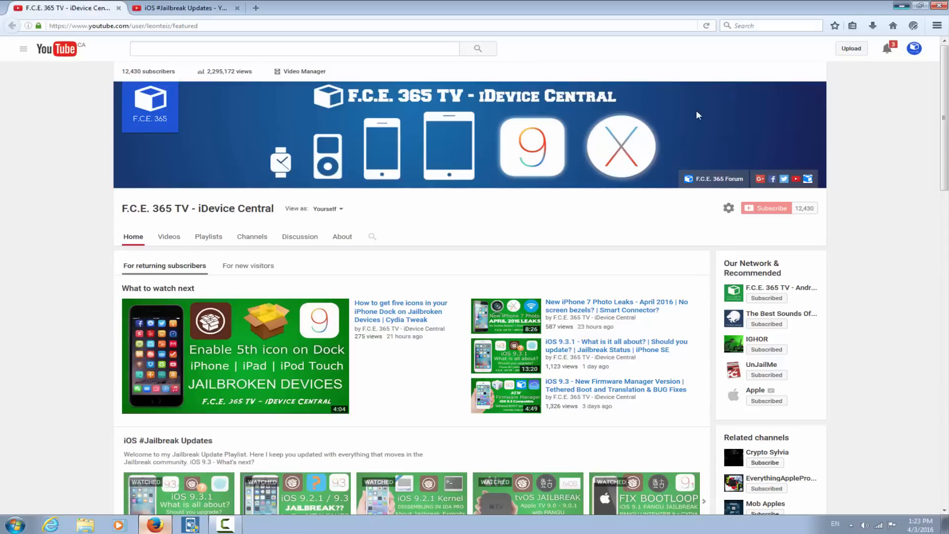